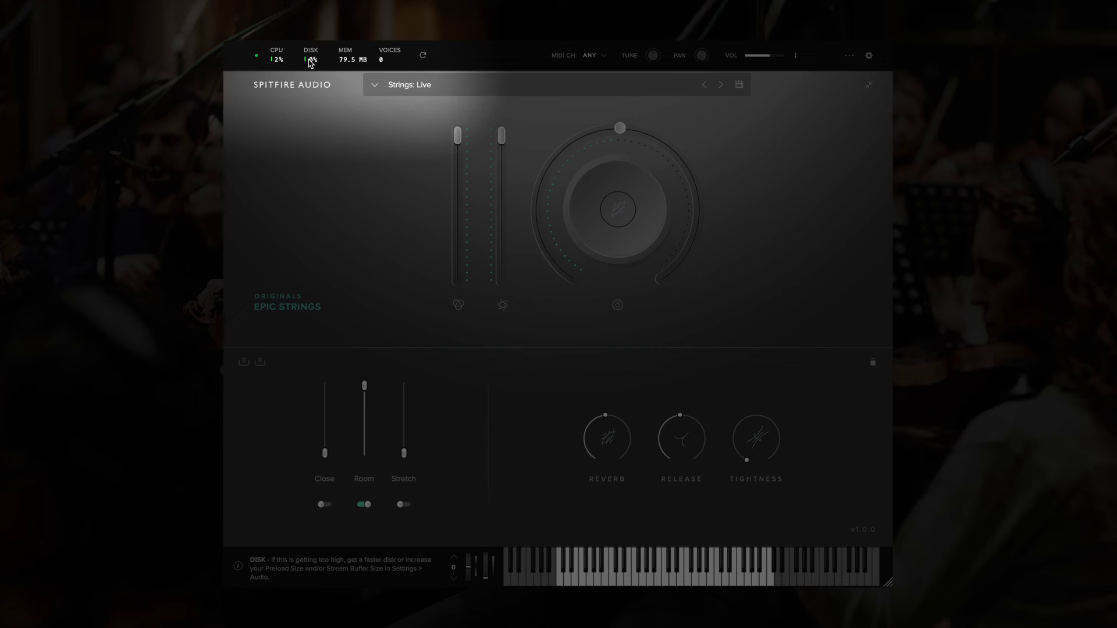
pyautogui.moveTo(350, 68)
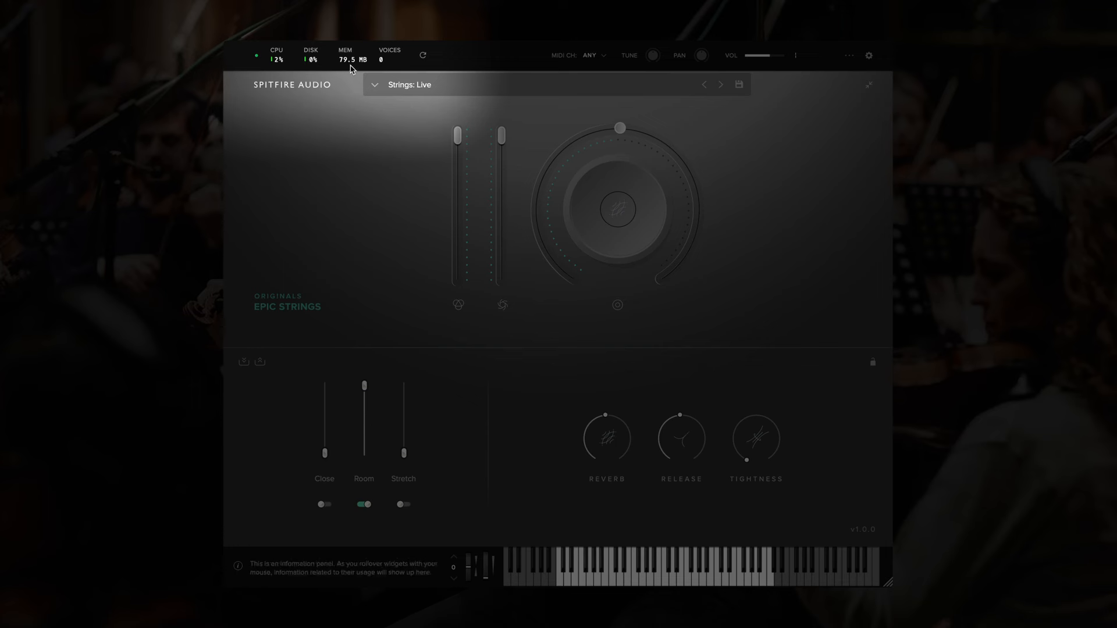
pyautogui.moveTo(345, 59)
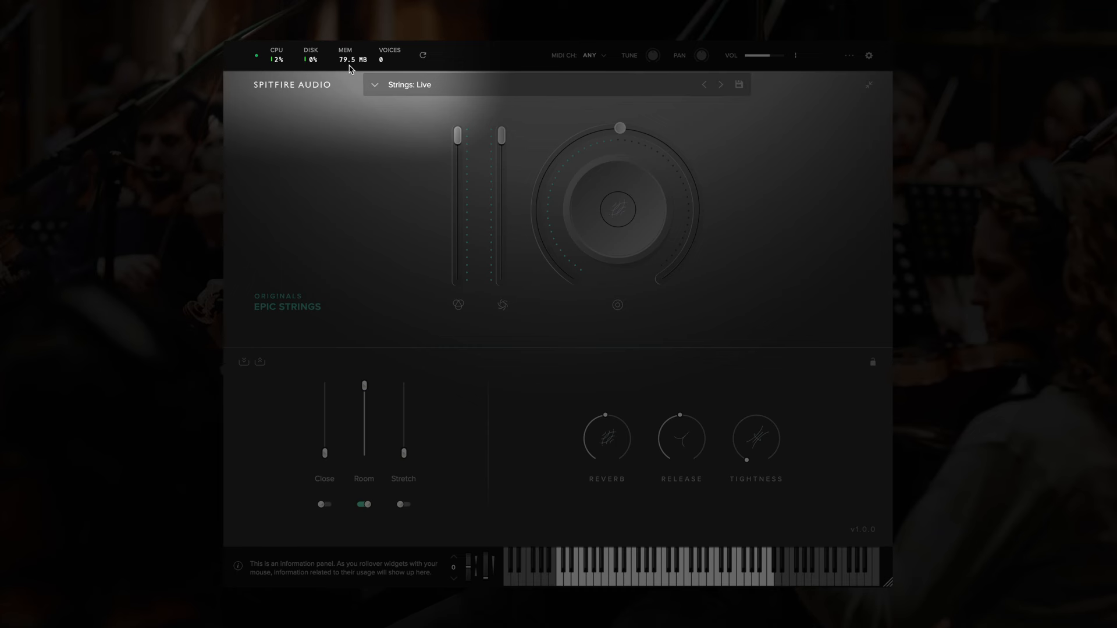
pyautogui.moveTo(381, 71)
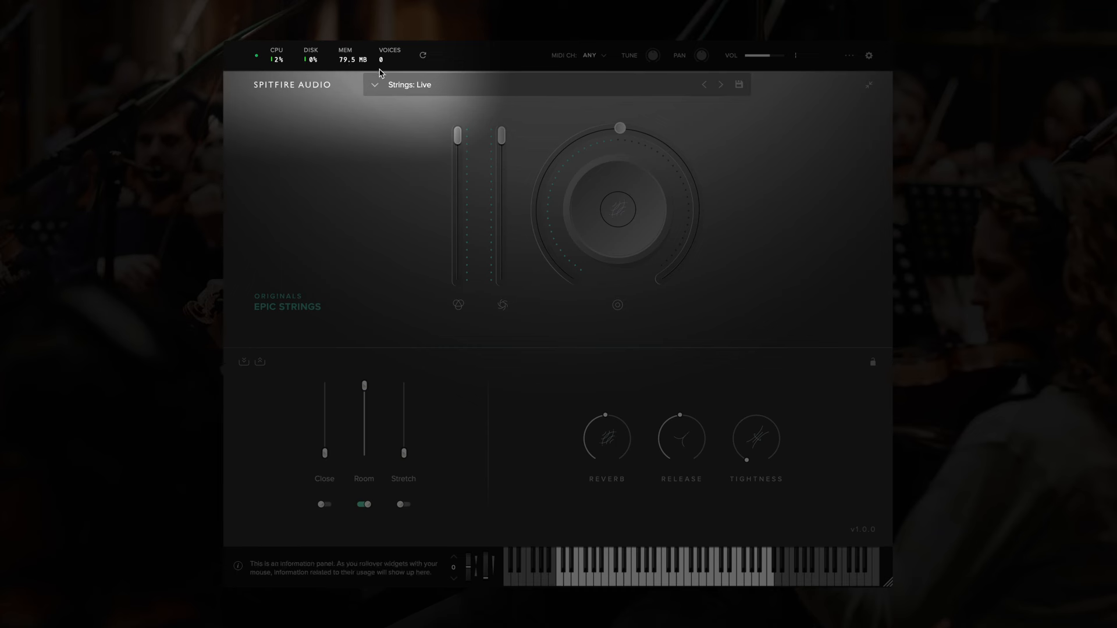
pyautogui.moveTo(387, 69)
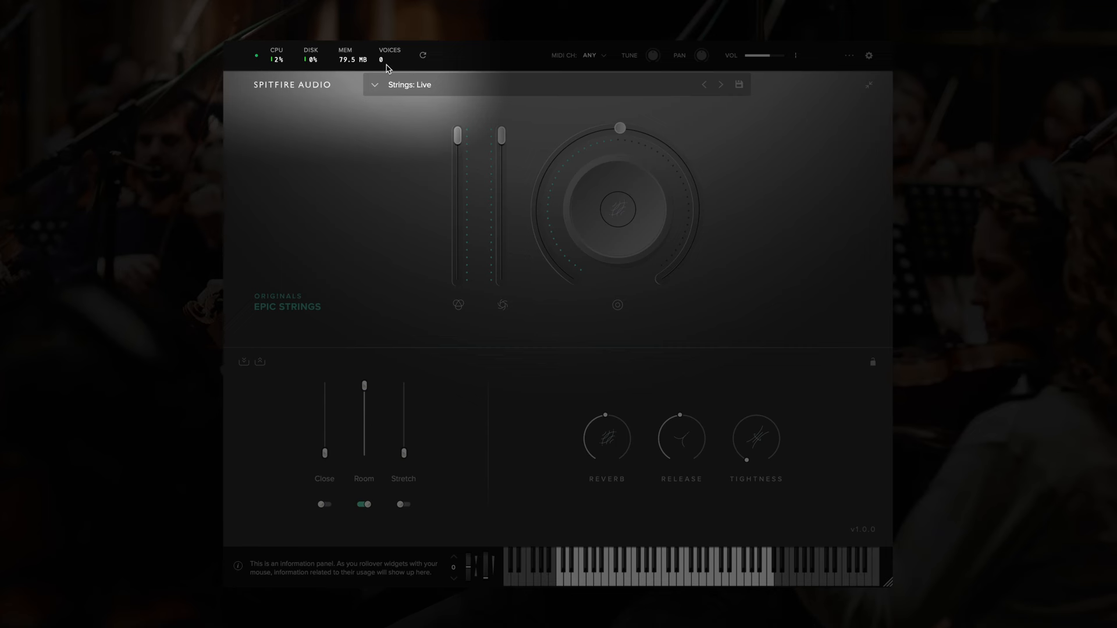
pyautogui.moveTo(422, 56)
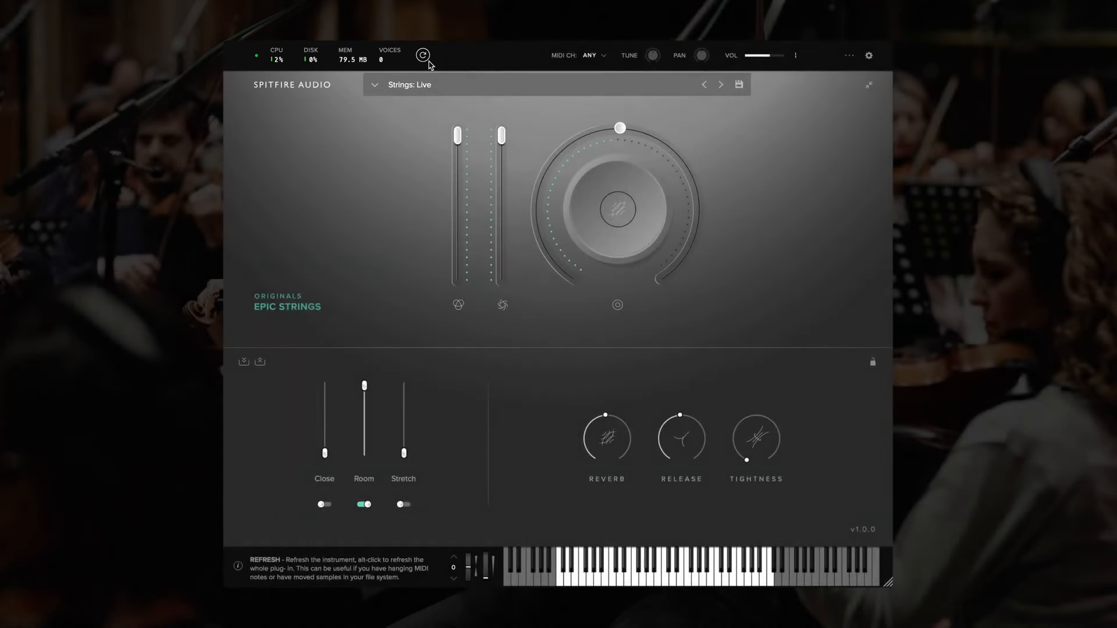
# - Refresh the instrument and set it to receive notes only on MIDI channel 1
pyautogui.click(422, 55)
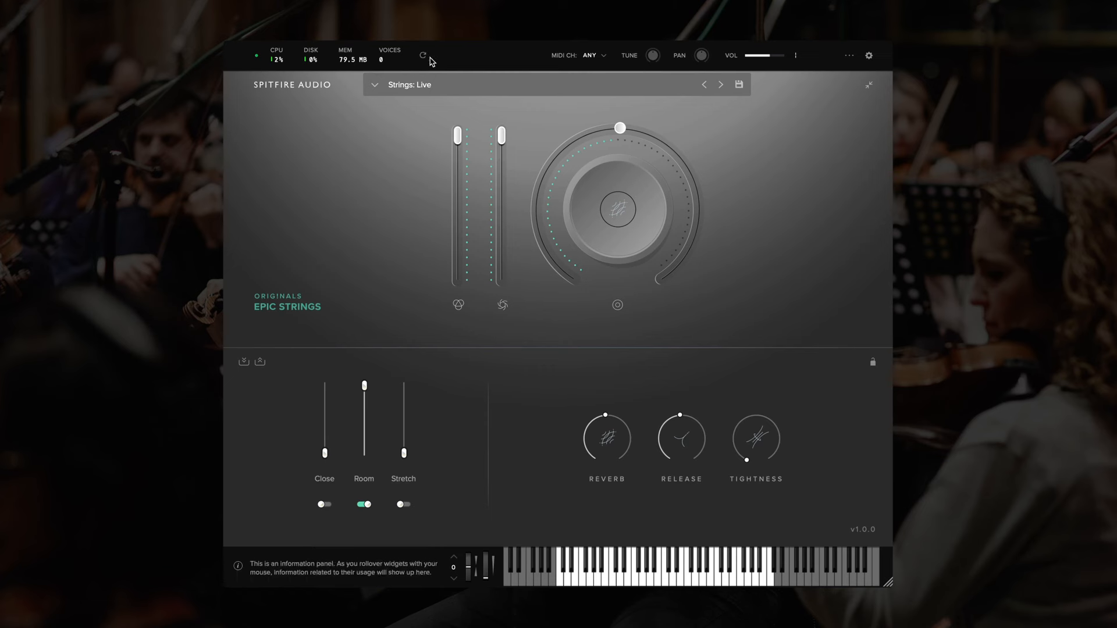
pyautogui.moveTo(562, 65)
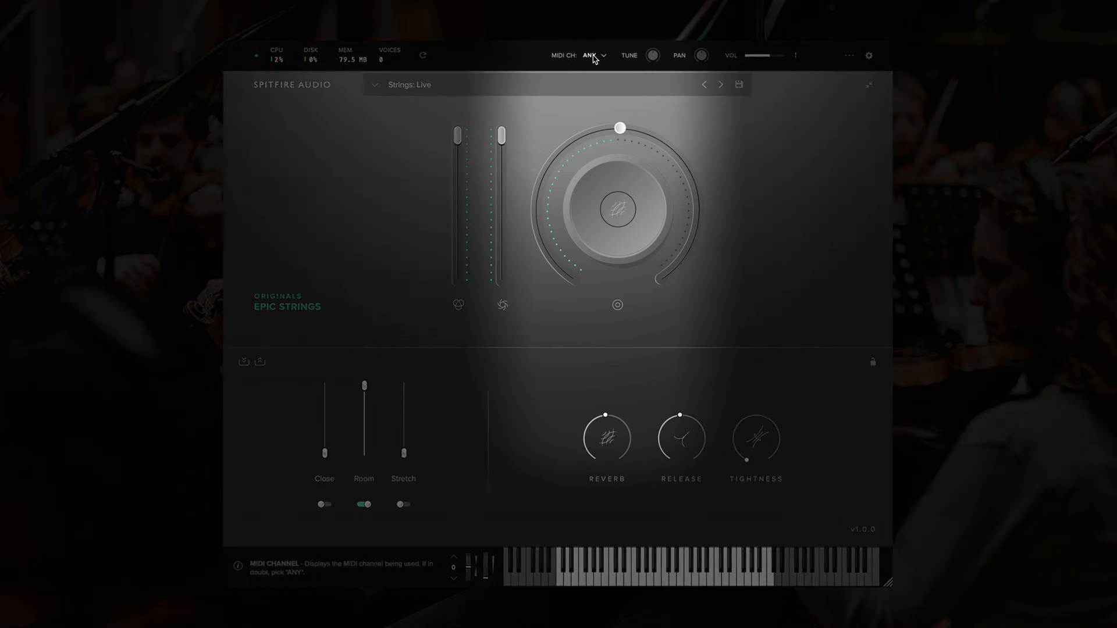
pyautogui.click(592, 56)
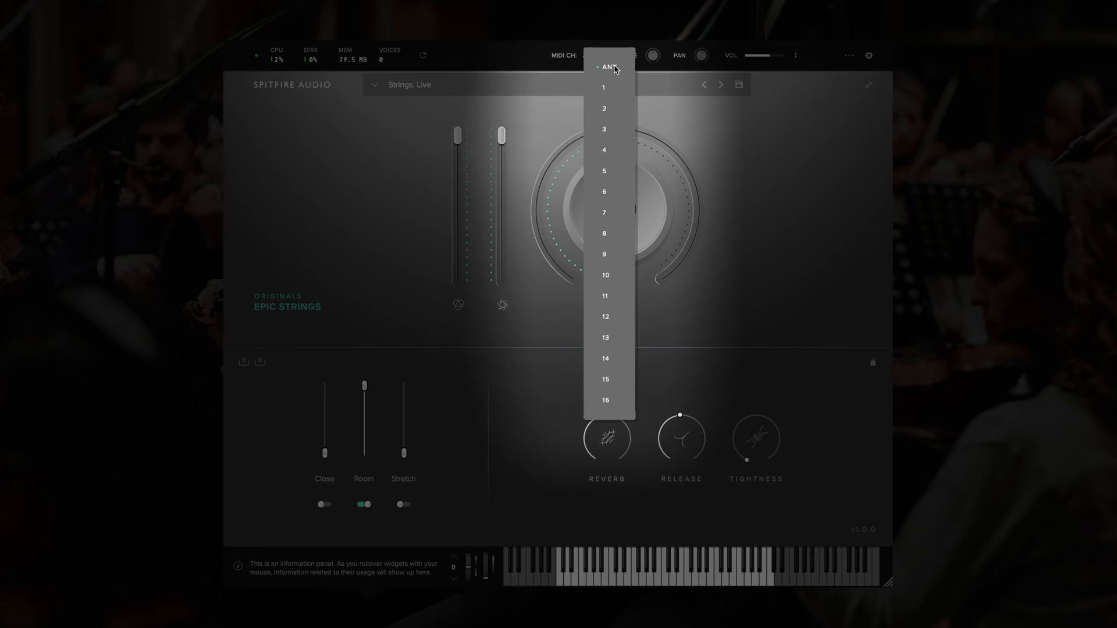
pyautogui.moveTo(606, 92)
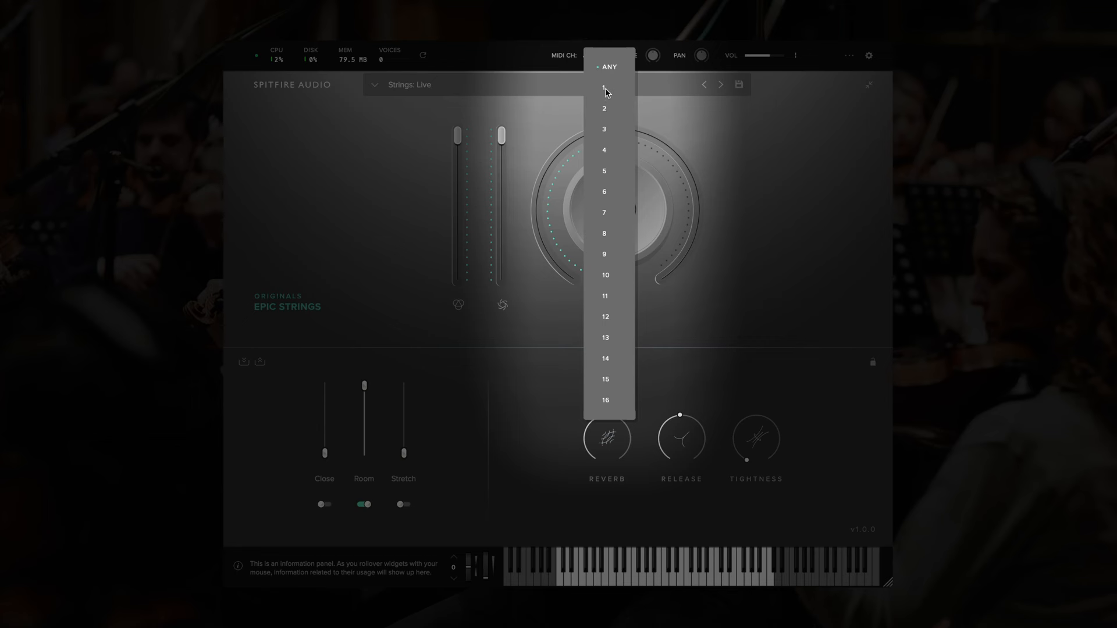
pyautogui.click(603, 87)
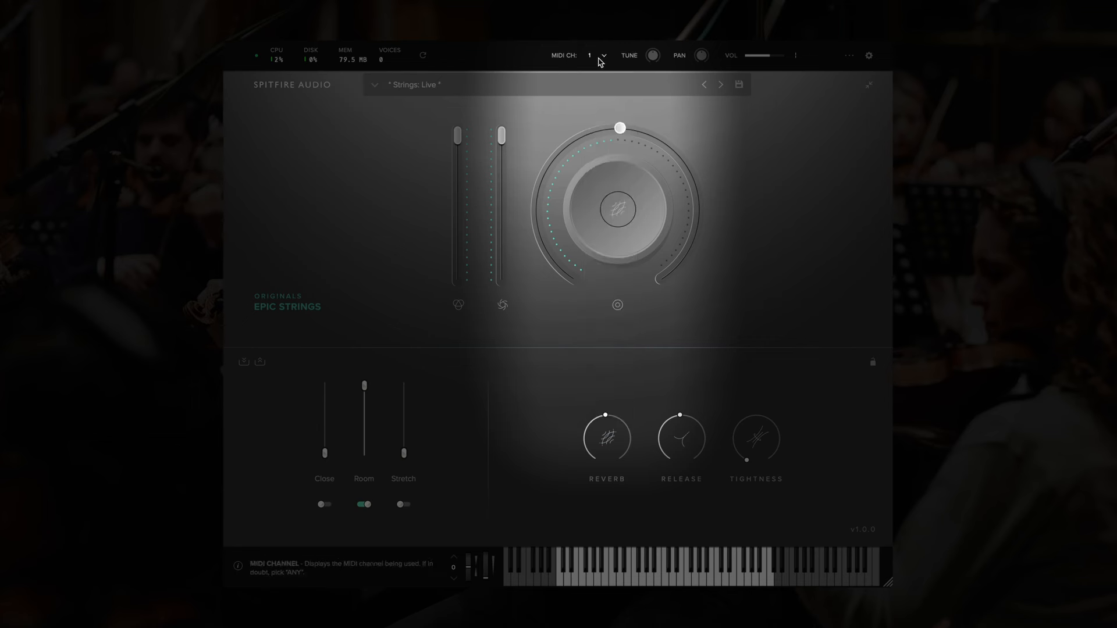
pyautogui.click(592, 55)
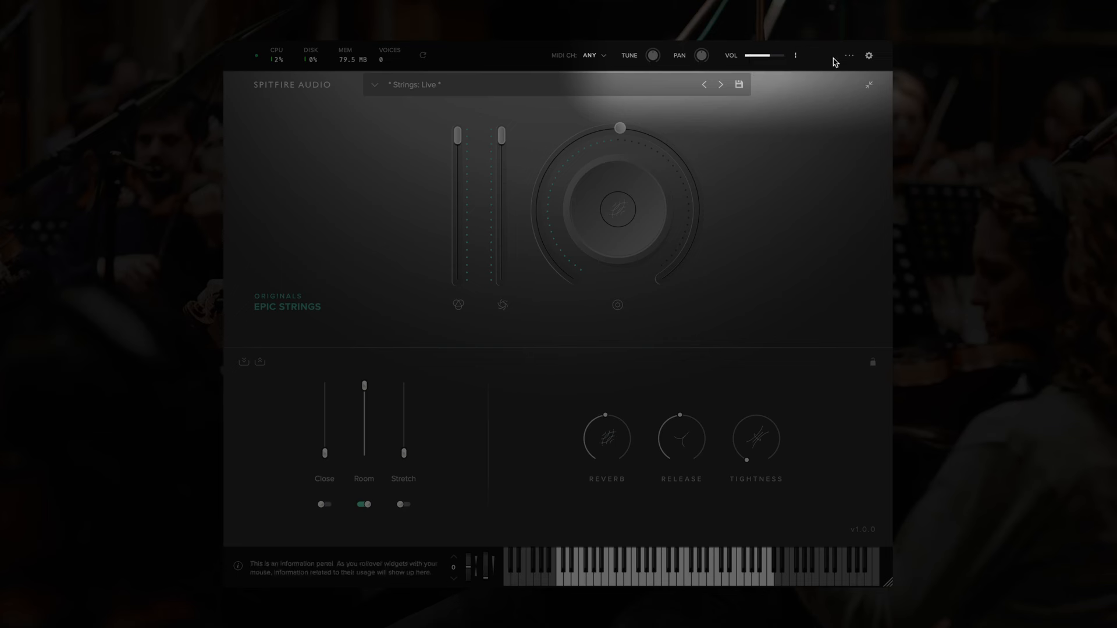
pyautogui.moveTo(839, 62)
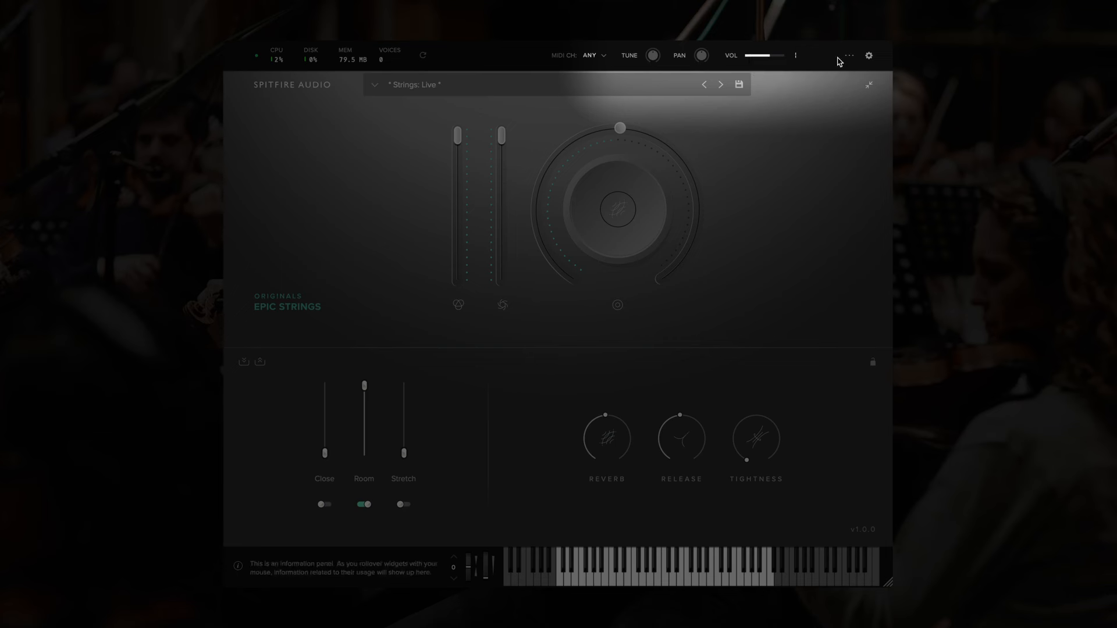
# - Cycle through the velocity curves past the exponential one, then bring up the global settings
pyautogui.click(848, 56)
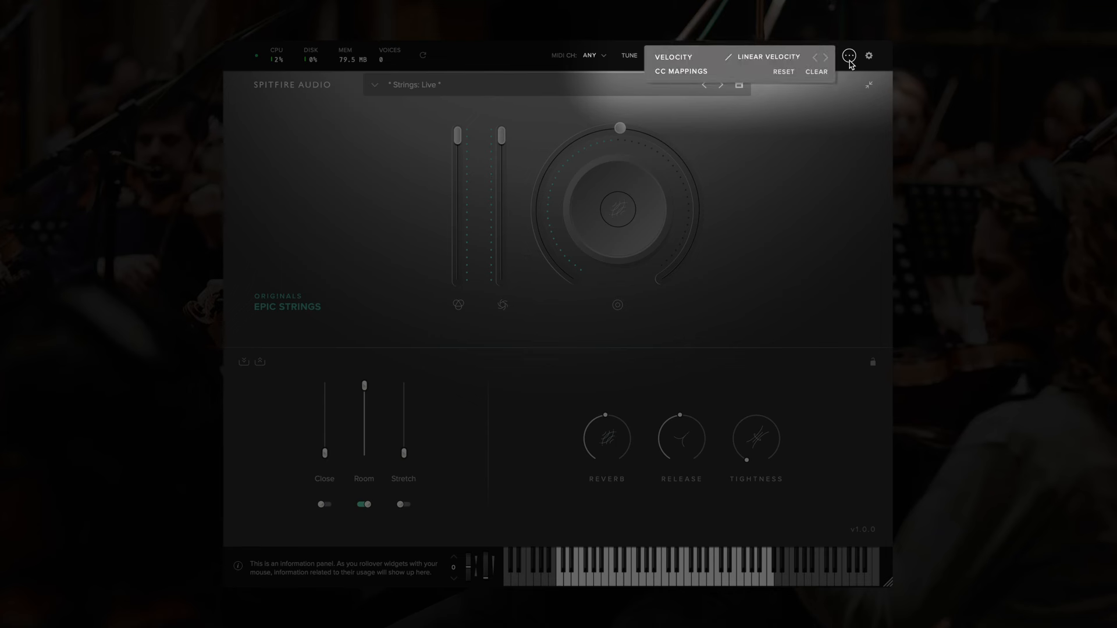
pyautogui.moveTo(743, 64)
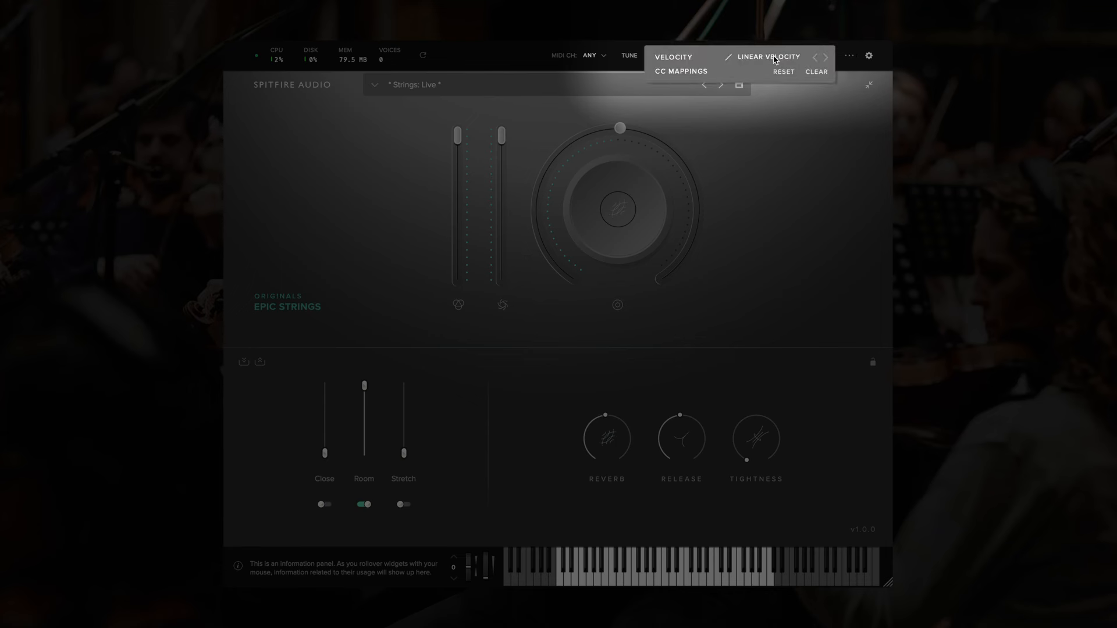
pyautogui.click(824, 57)
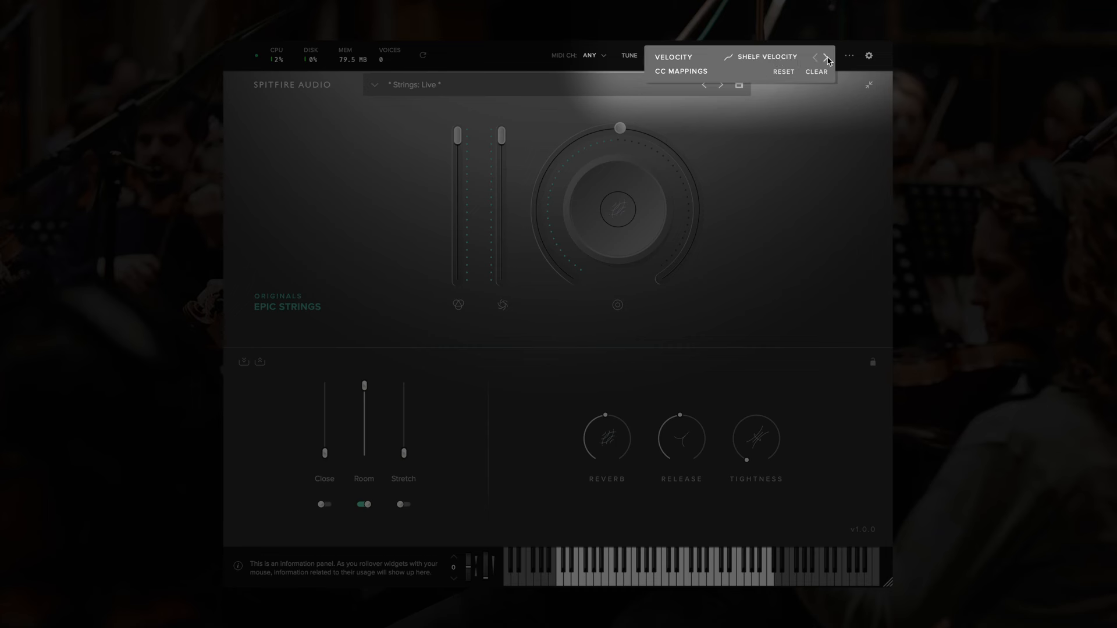
pyautogui.click(825, 57)
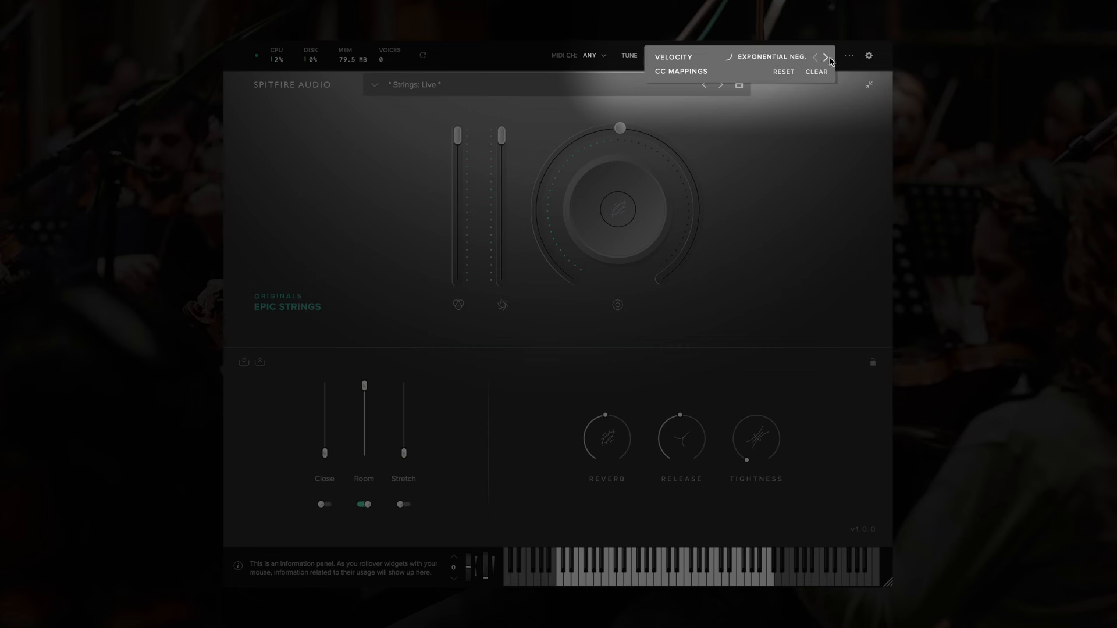
pyautogui.click(826, 57)
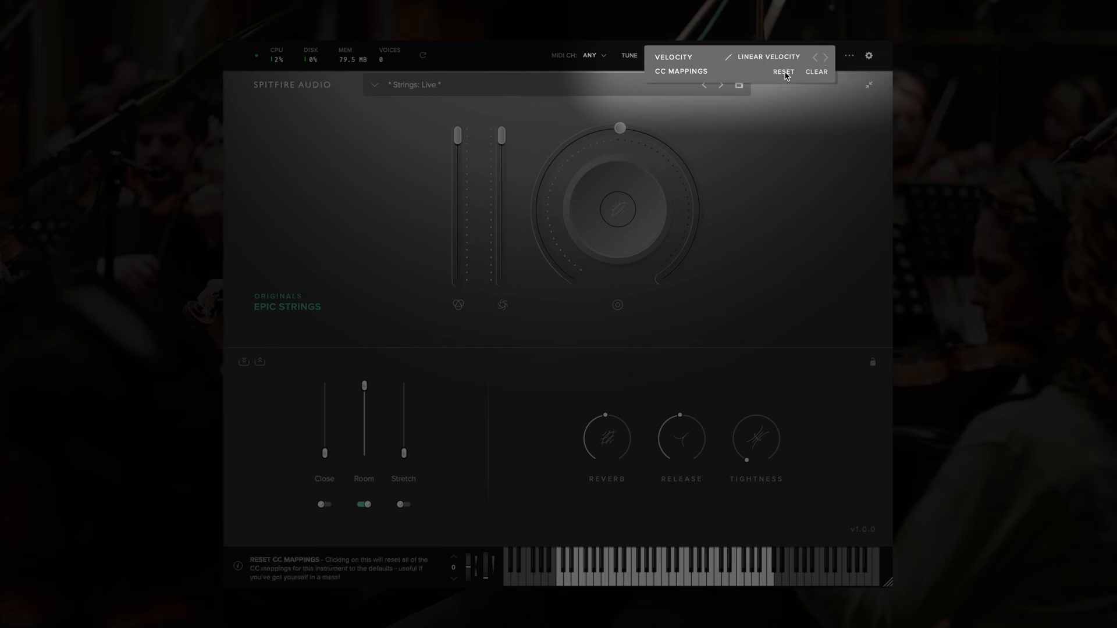
pyautogui.moveTo(817, 72)
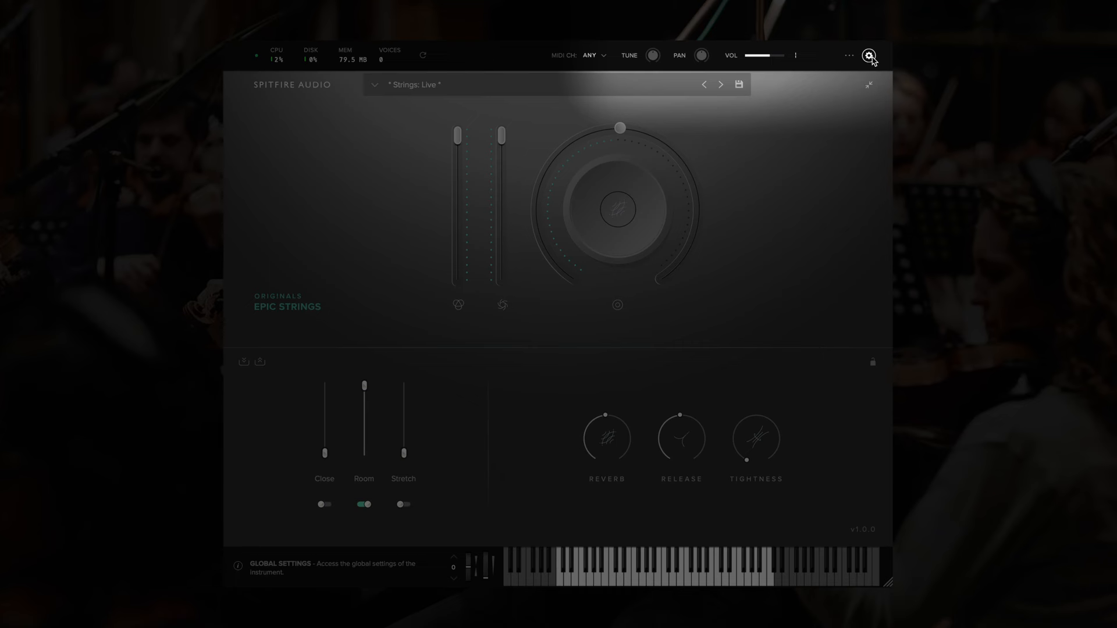
pyautogui.click(868, 56)
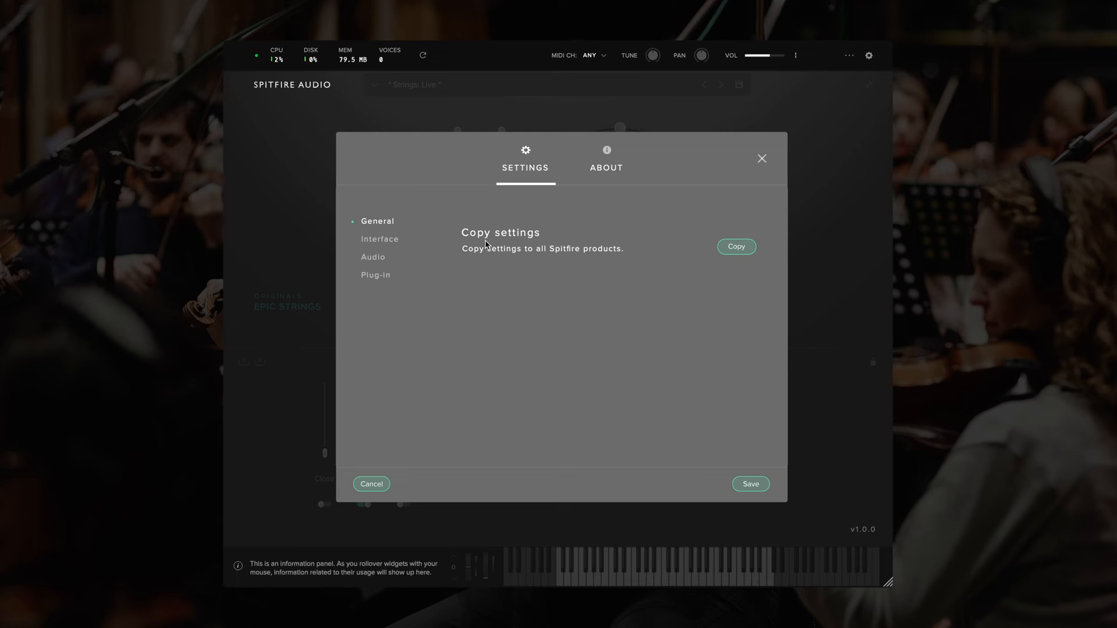
pyautogui.moveTo(521, 302)
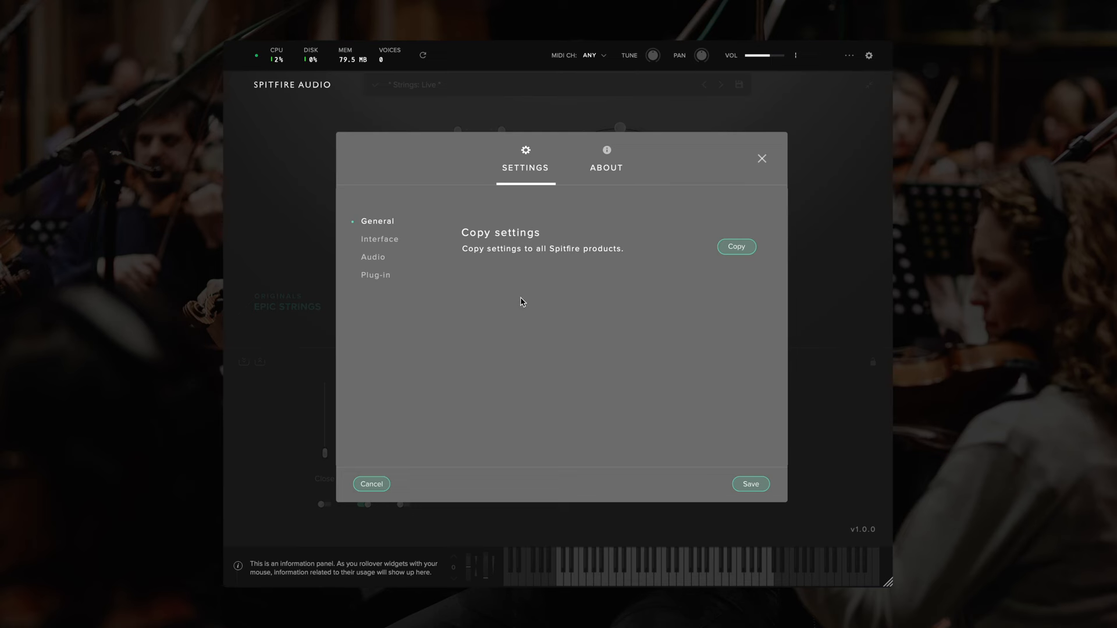
pyautogui.moveTo(630, 256)
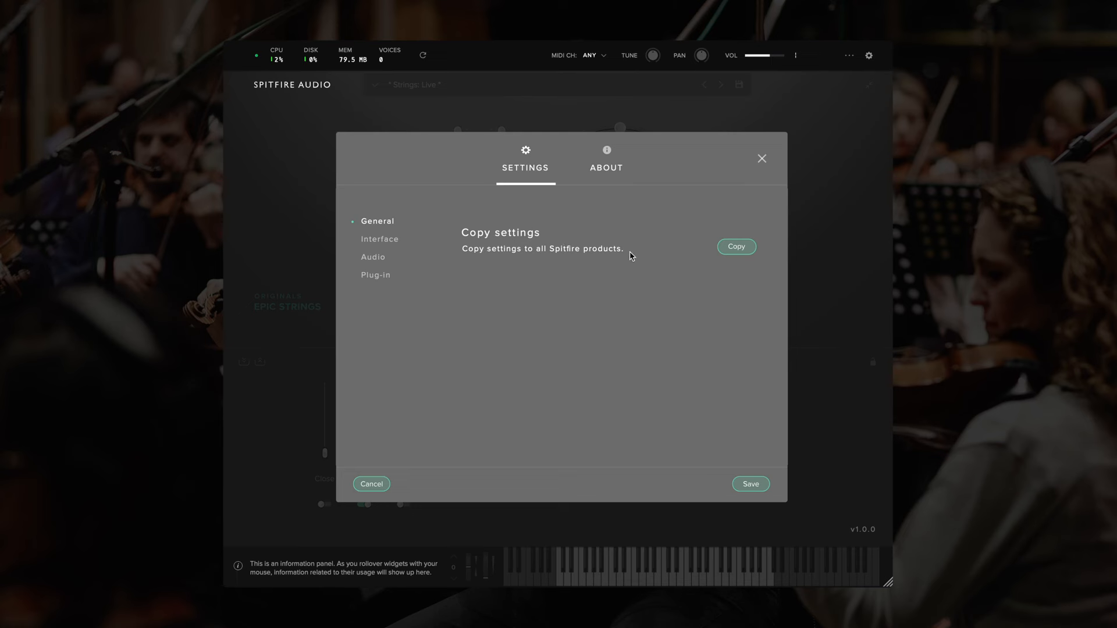
# - Review the Interface toggles in Settings, then switch to the Audio page with voices and preload size
pyautogui.click(380, 239)
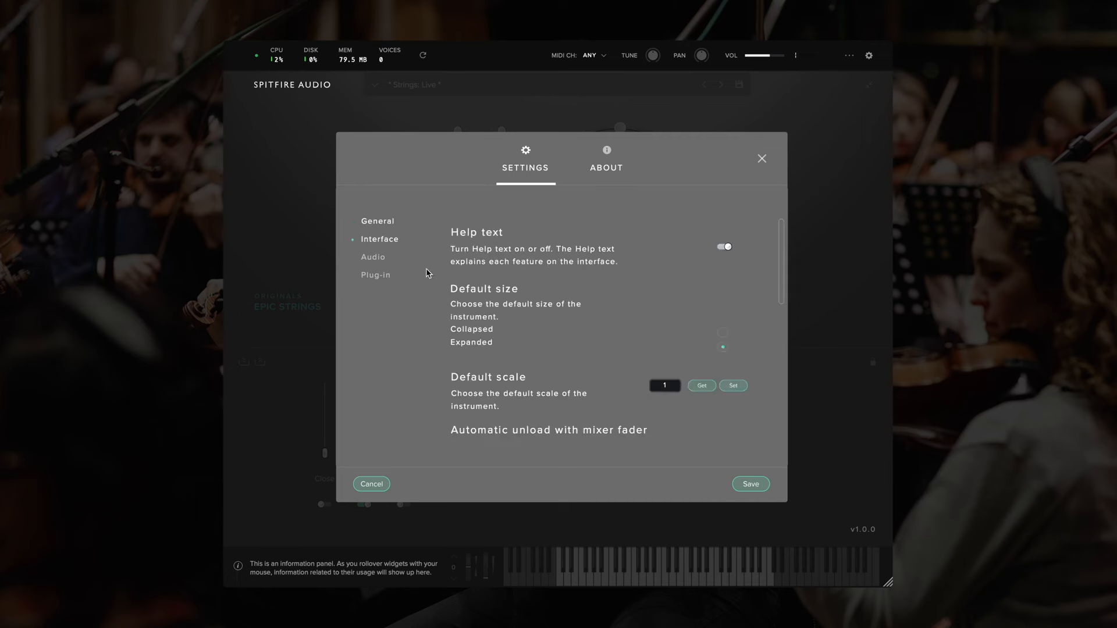
pyautogui.moveTo(476, 225)
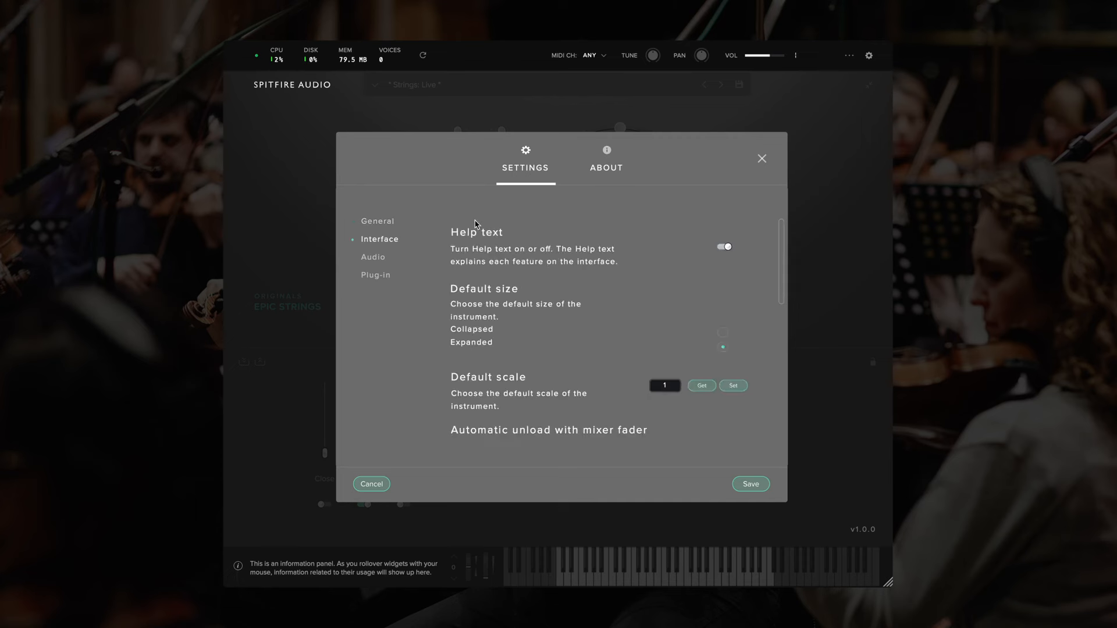
pyautogui.moveTo(570, 262)
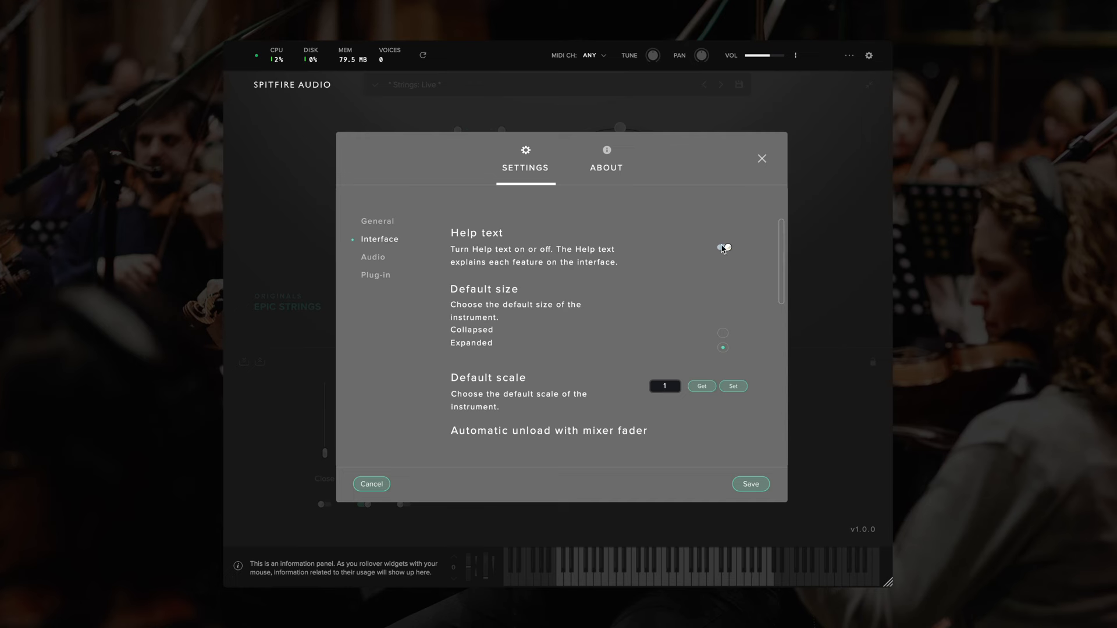
pyautogui.click(722, 246)
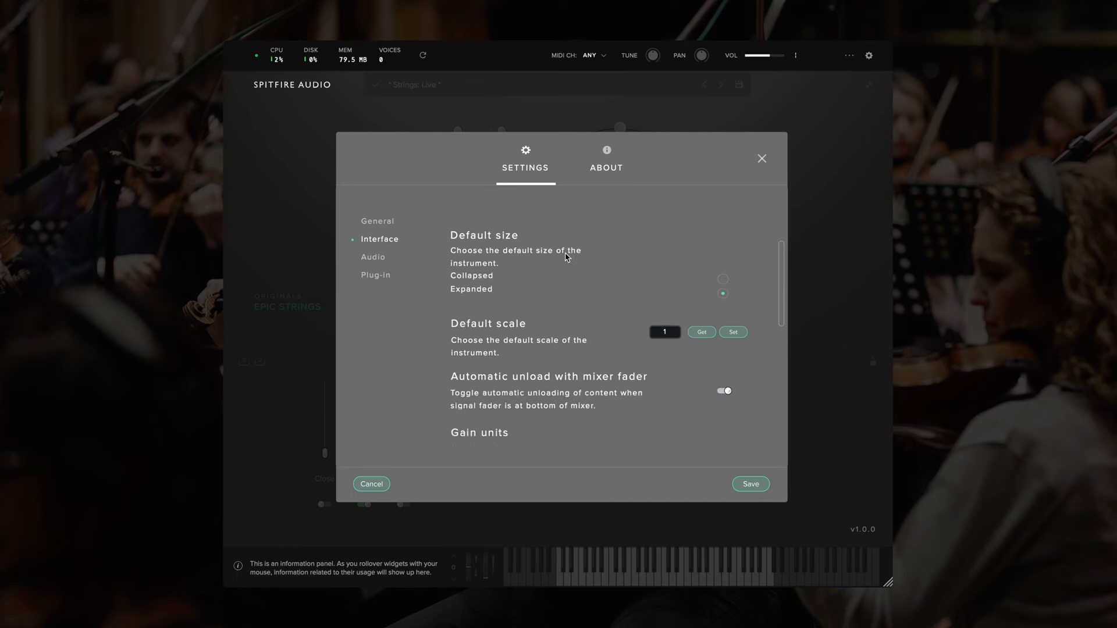
pyautogui.scroll(-3)
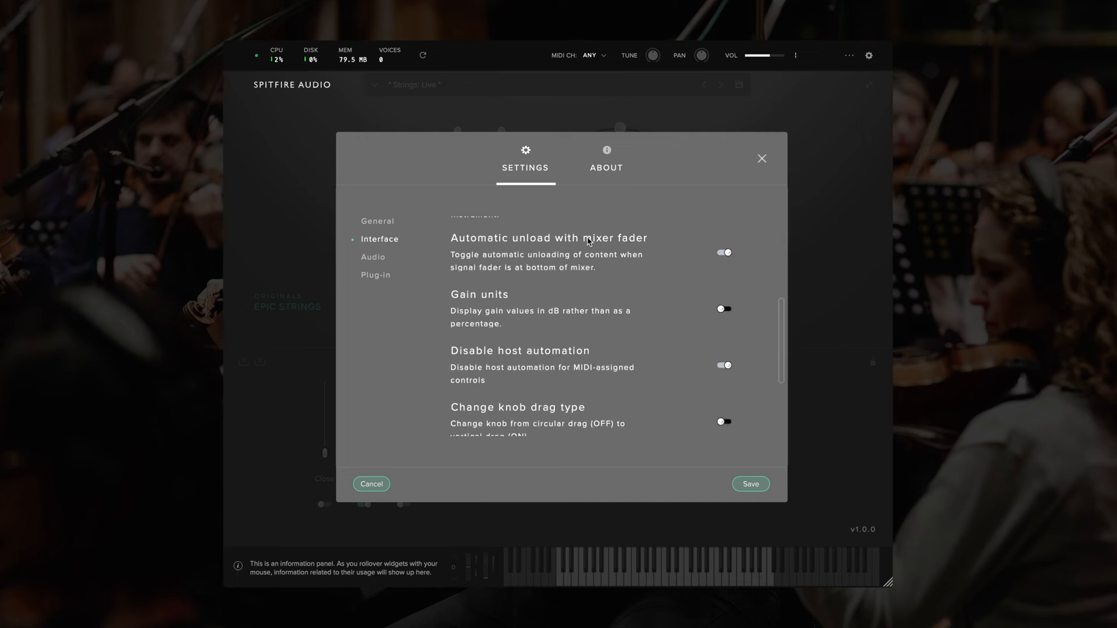
pyautogui.moveTo(562, 258)
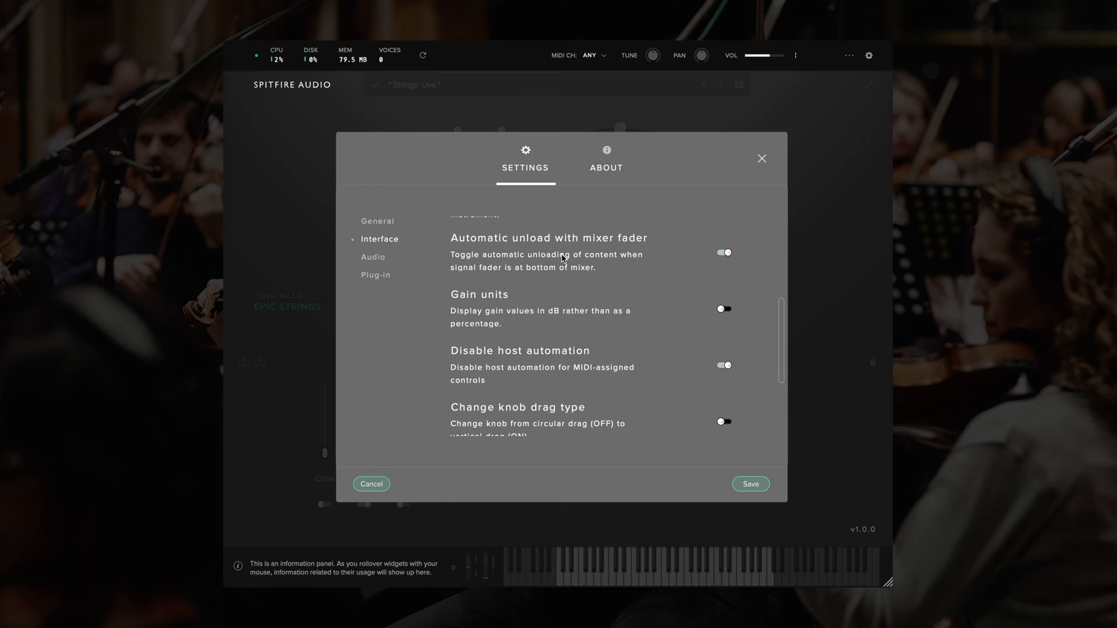
pyautogui.moveTo(584, 285)
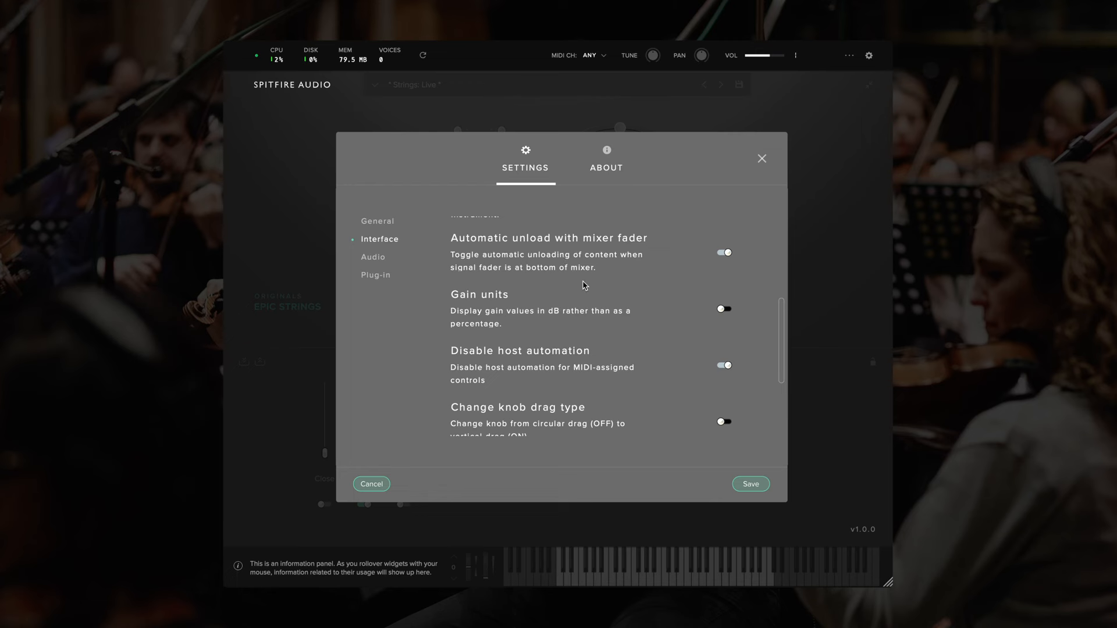
pyautogui.moveTo(479, 308)
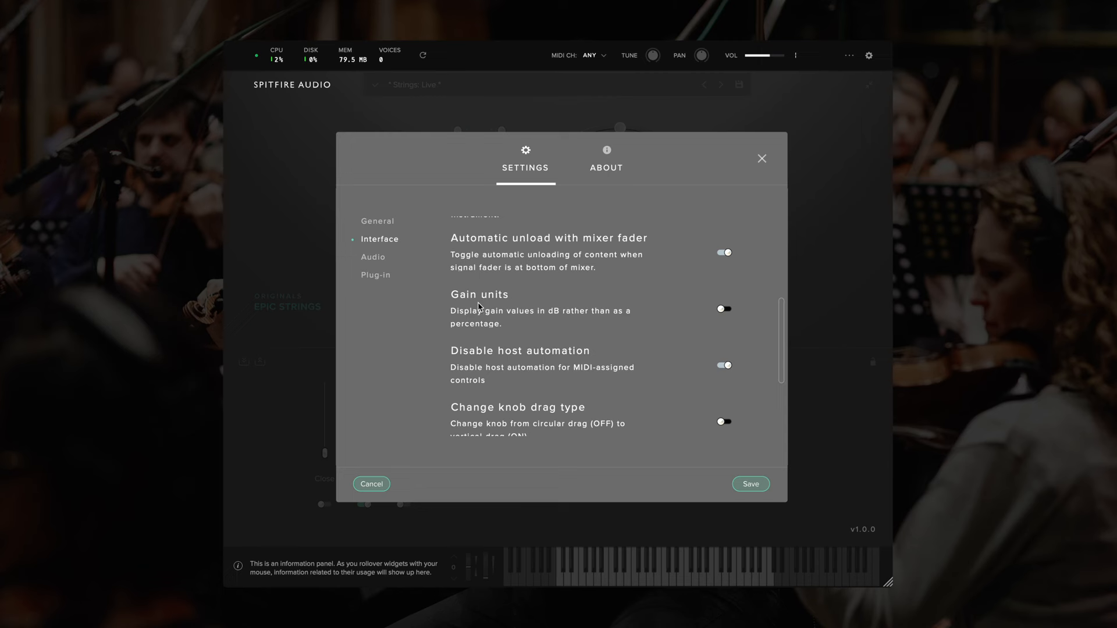
pyautogui.moveTo(522, 329)
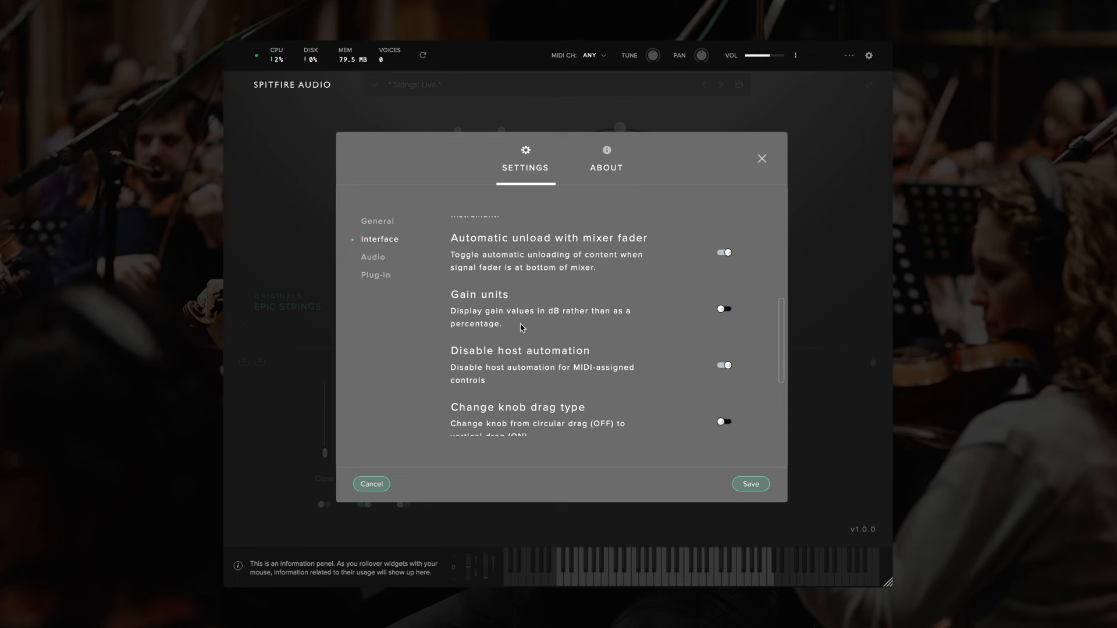
pyautogui.scroll(-3)
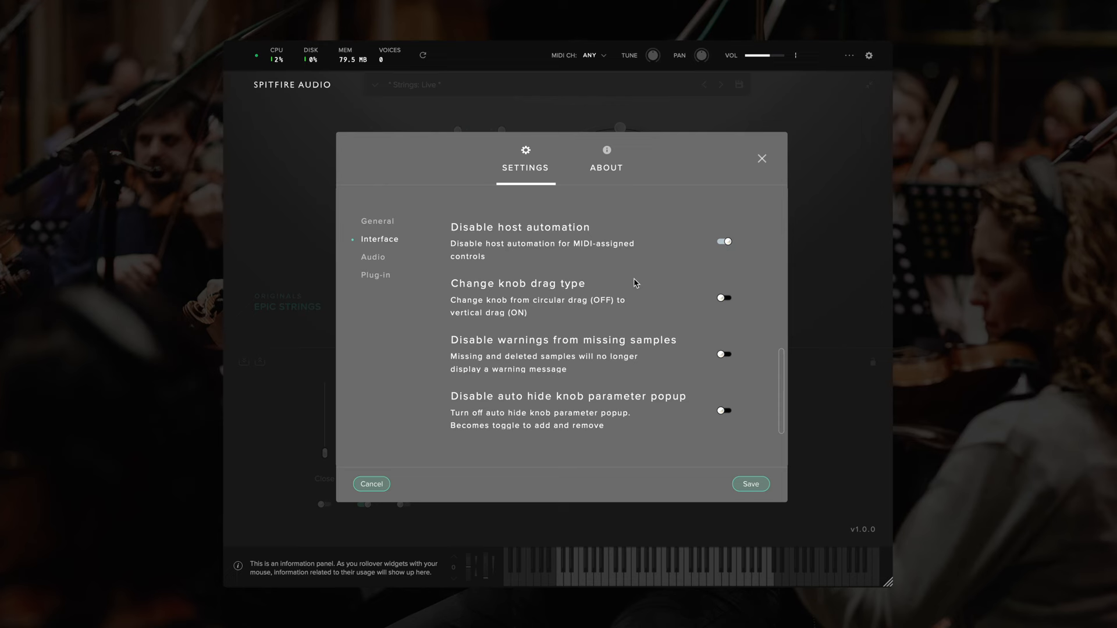
pyautogui.click(373, 257)
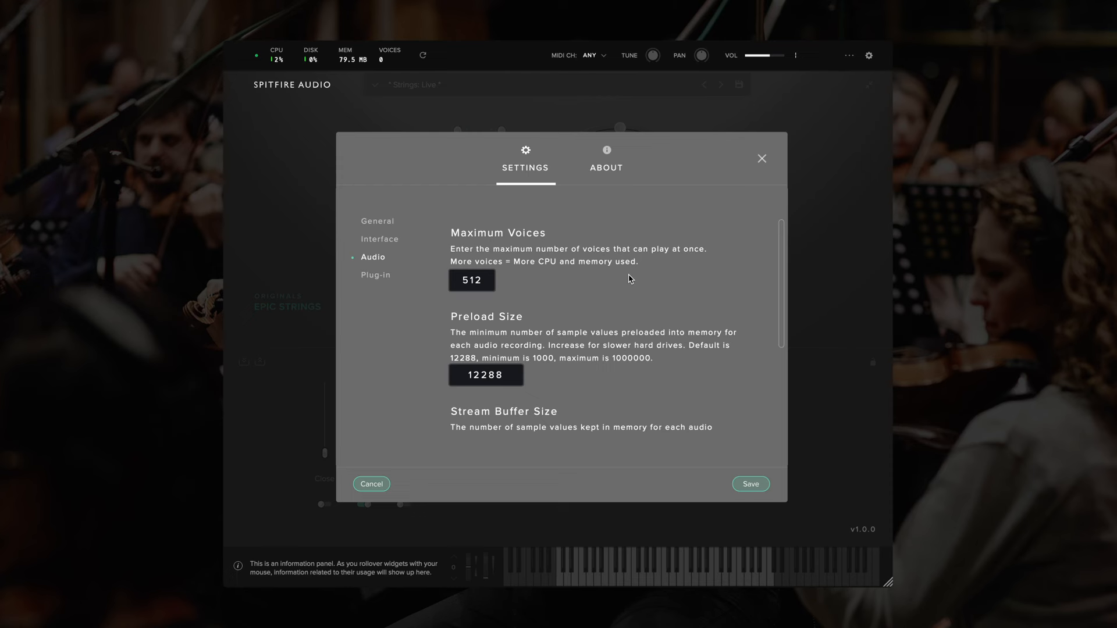
pyautogui.moveTo(625, 353)
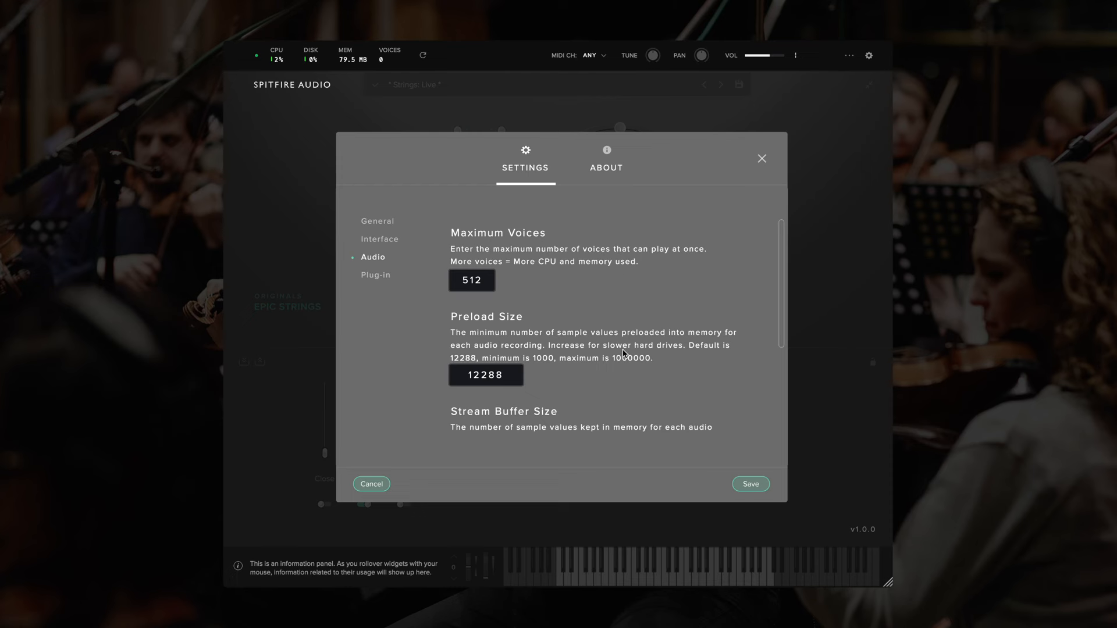
pyautogui.scroll(-3)
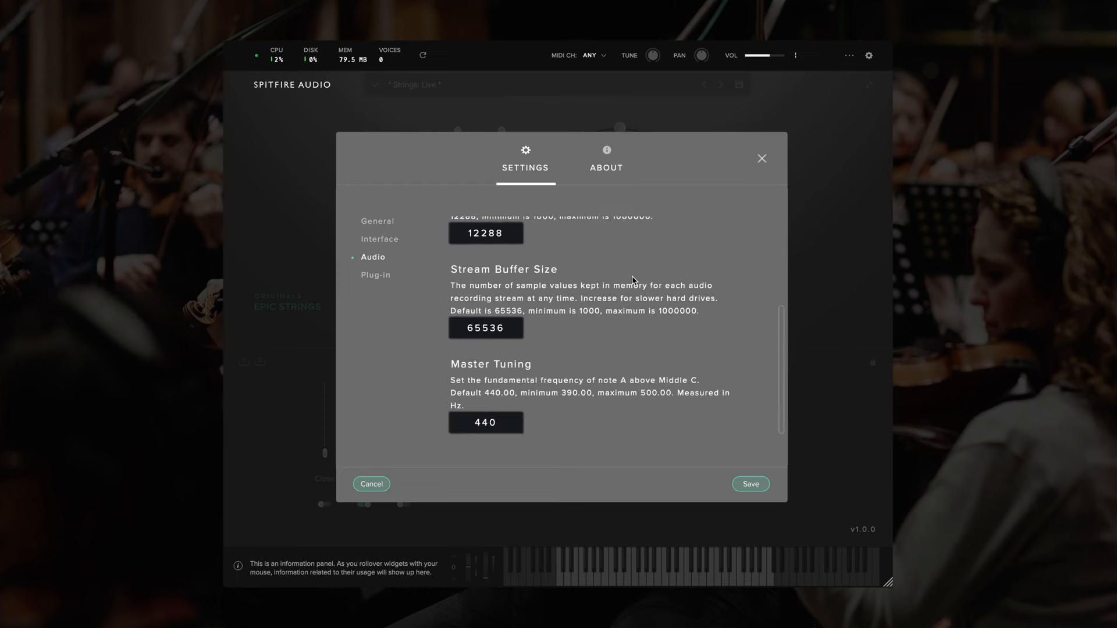
pyautogui.moveTo(532, 427)
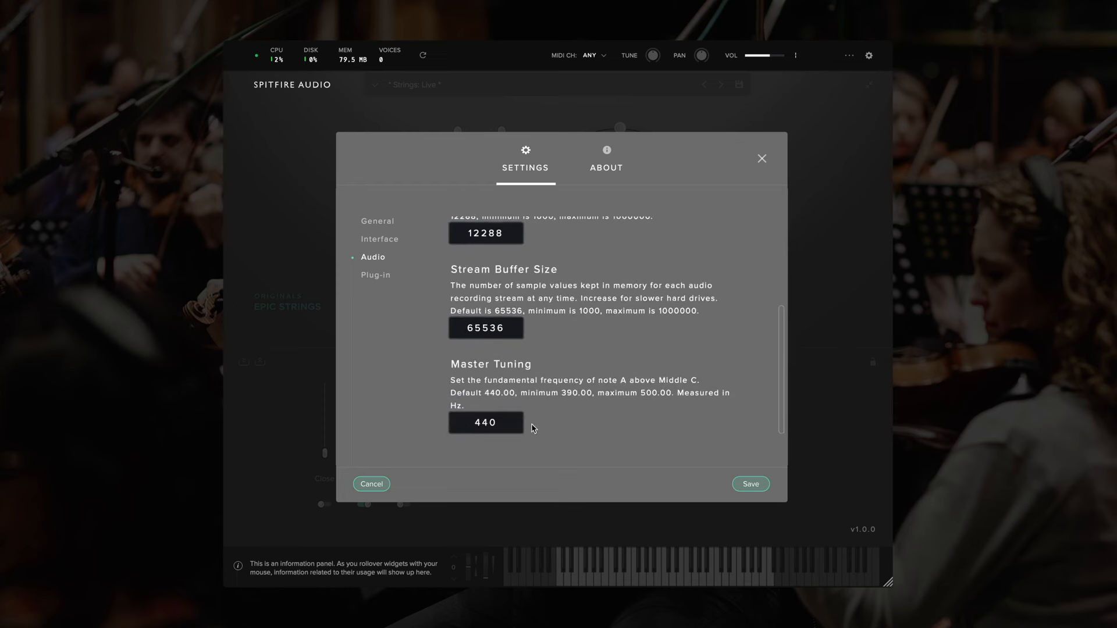
pyautogui.moveTo(566, 427)
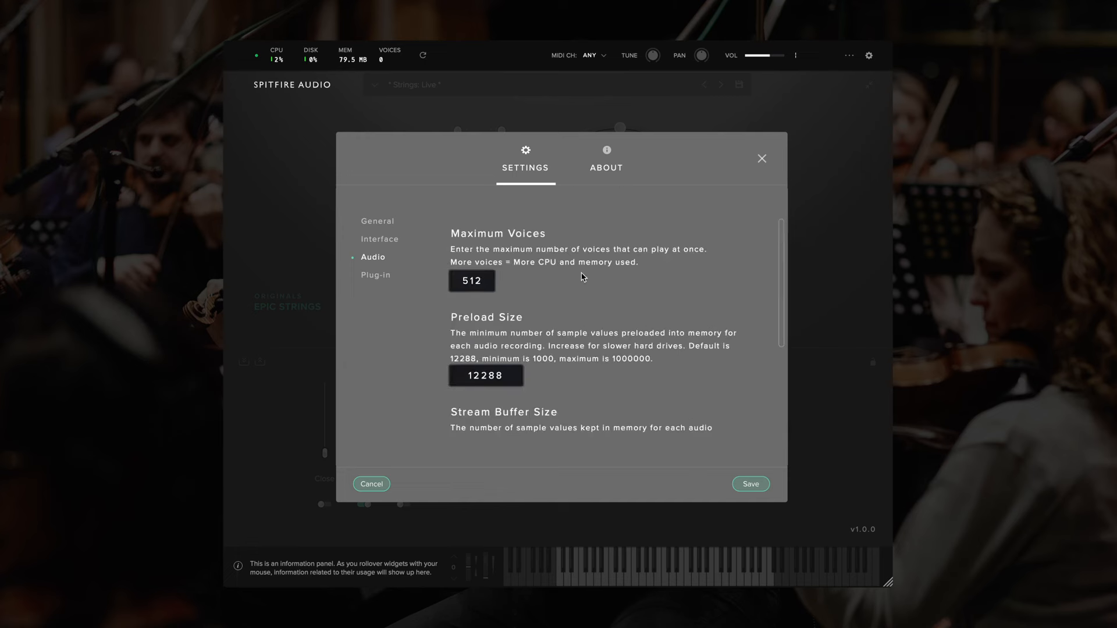
pyautogui.moveTo(560, 365)
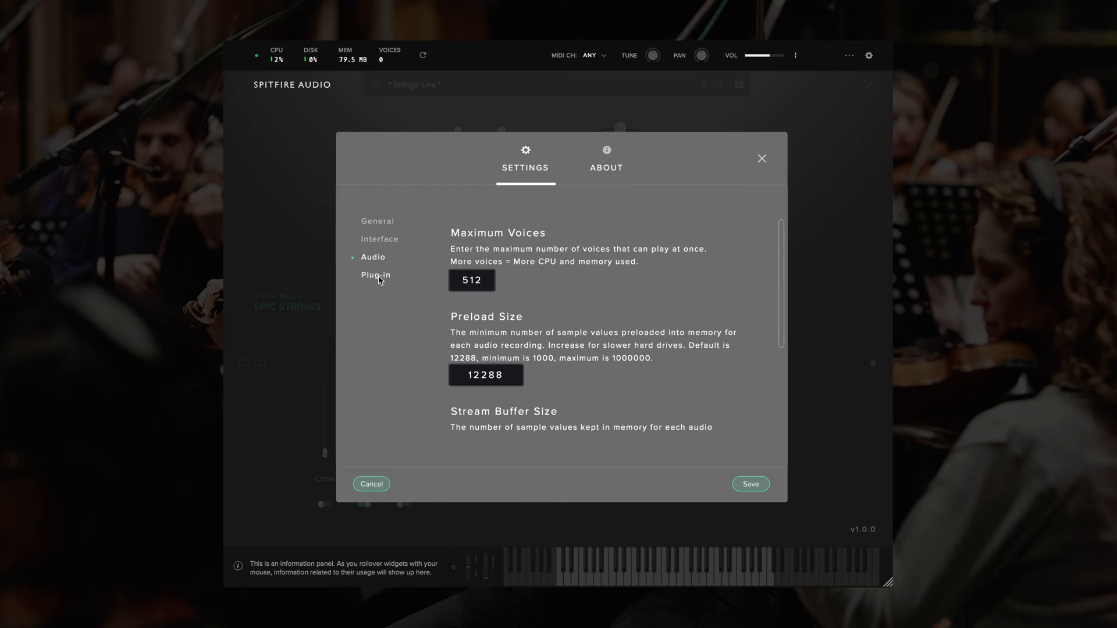
# - On the Plug-in settings page, change the default startup preset from Strings: Live to None
pyautogui.click(376, 274)
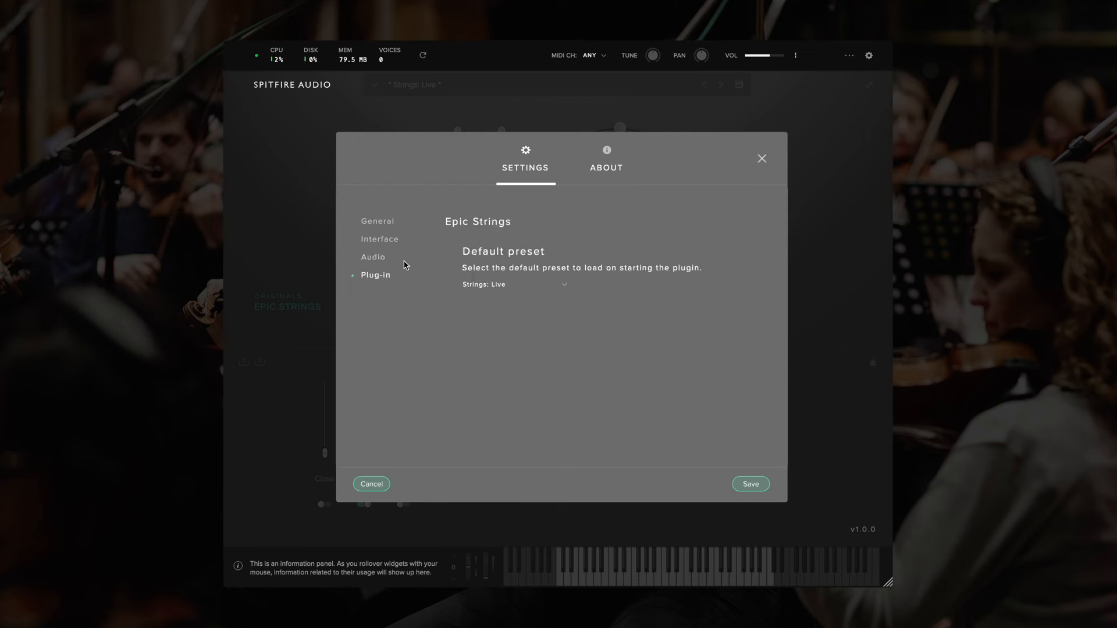
pyautogui.click(513, 284)
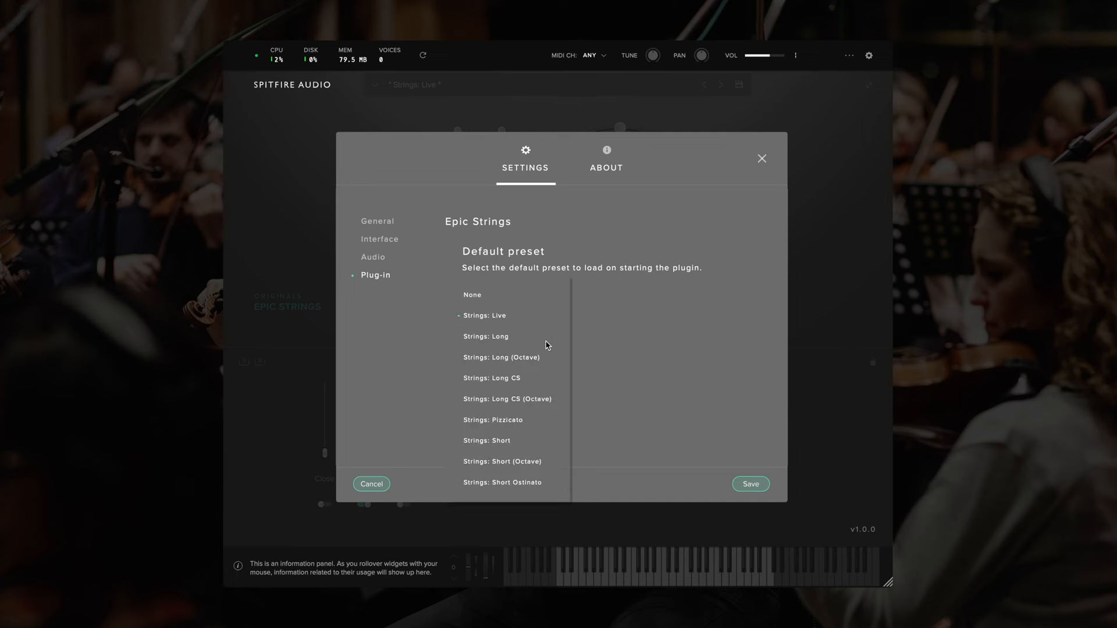
pyautogui.moveTo(478, 300)
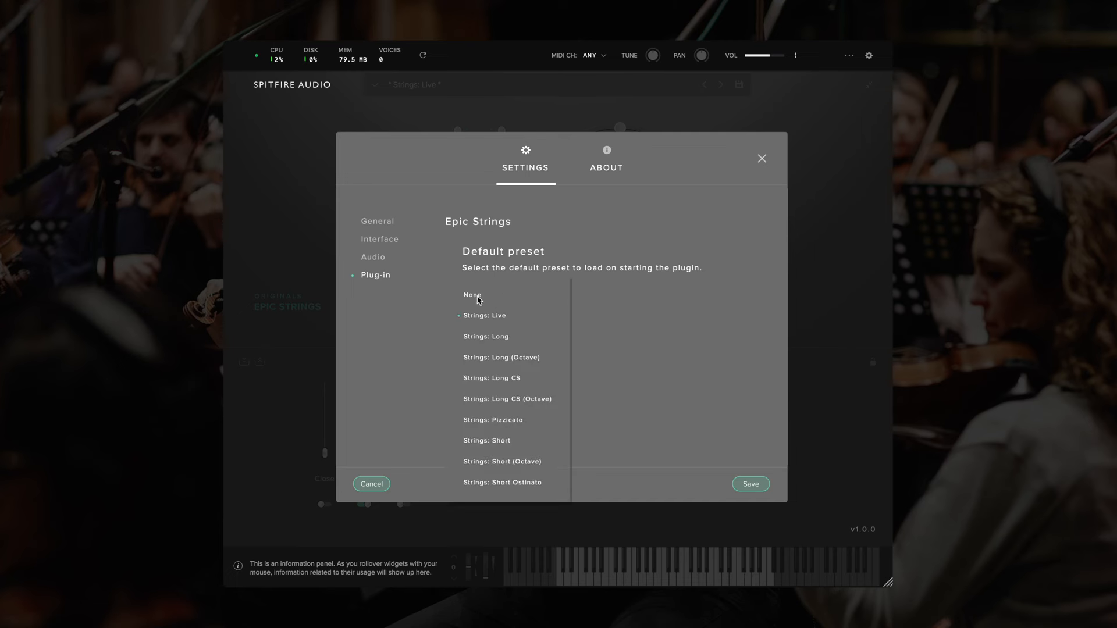
pyautogui.click(473, 294)
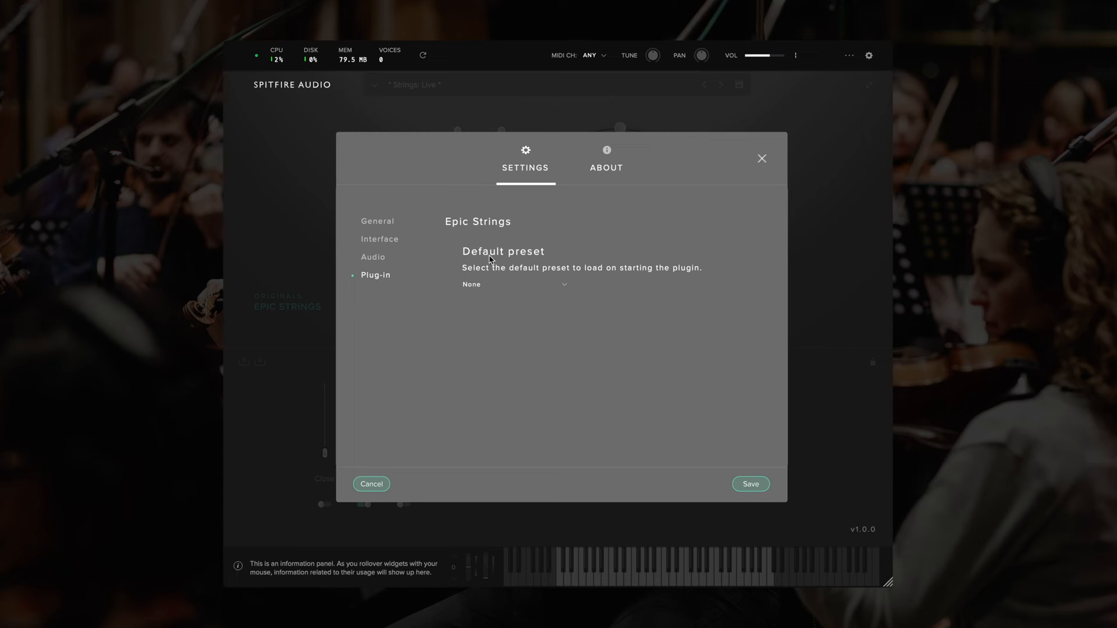
pyautogui.moveTo(496, 297)
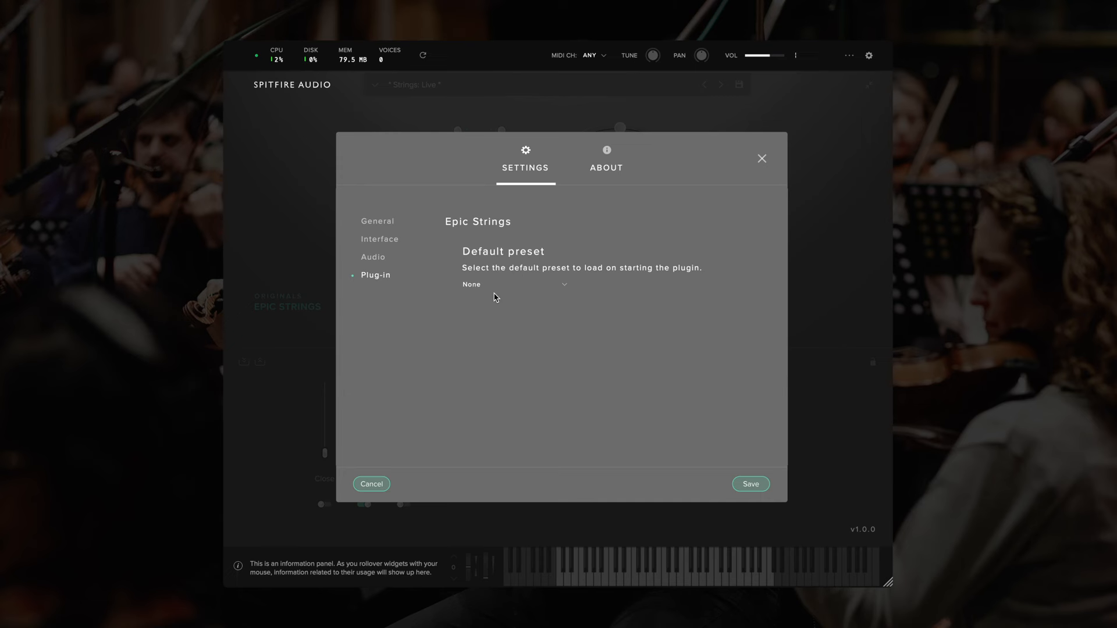
# - Show the About tab and scroll through the manual links, EULA and third-party acknowledgements
pyautogui.click(605, 163)
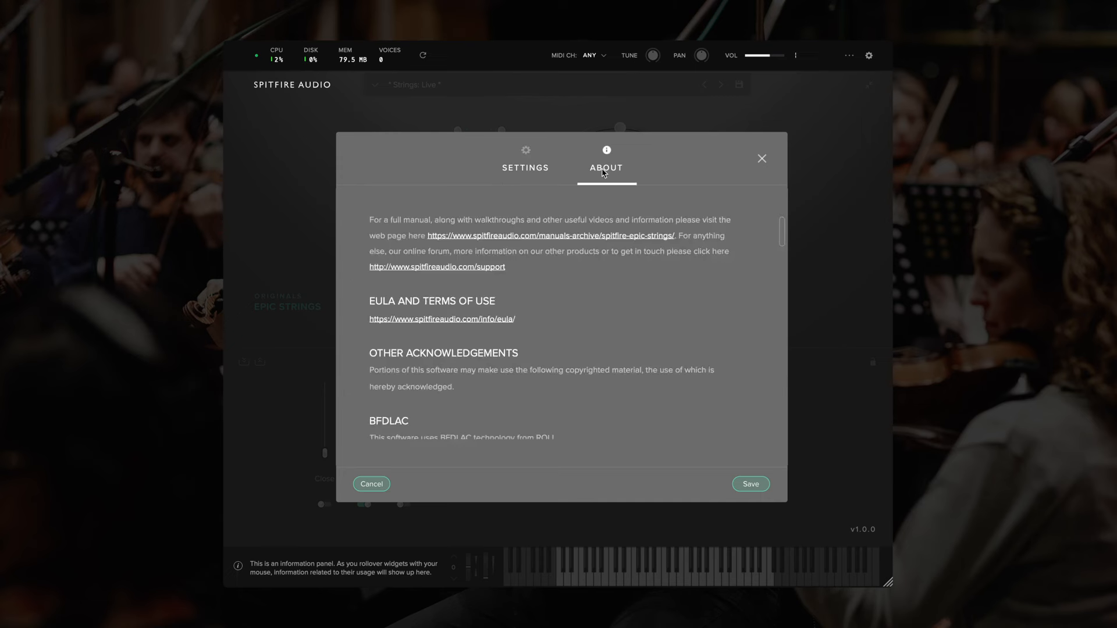
pyautogui.scroll(-3)
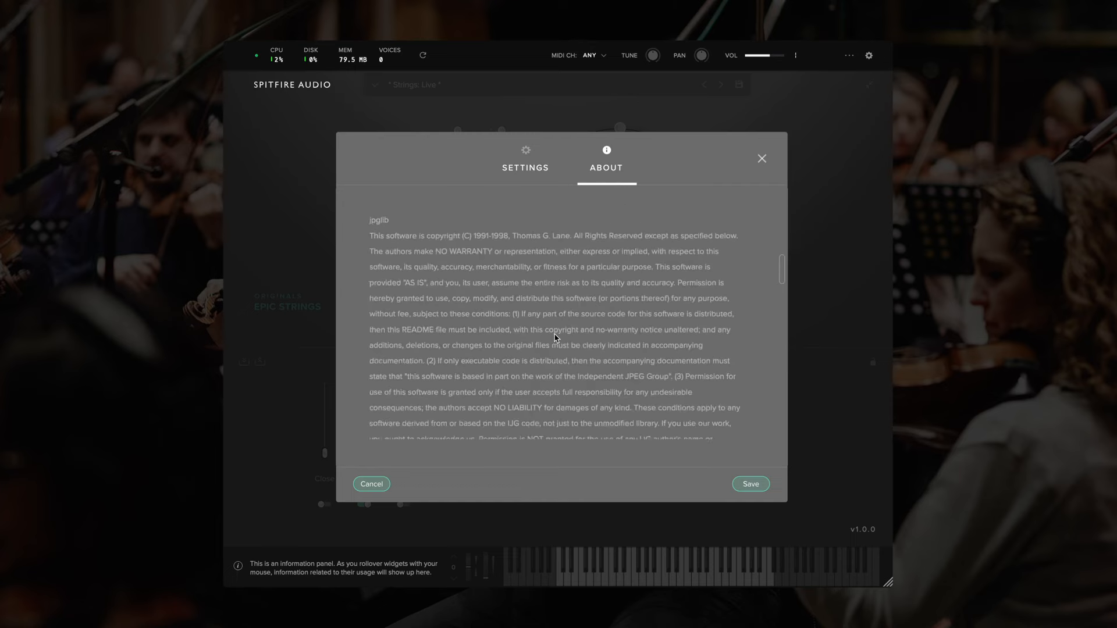
pyautogui.scroll(-3)
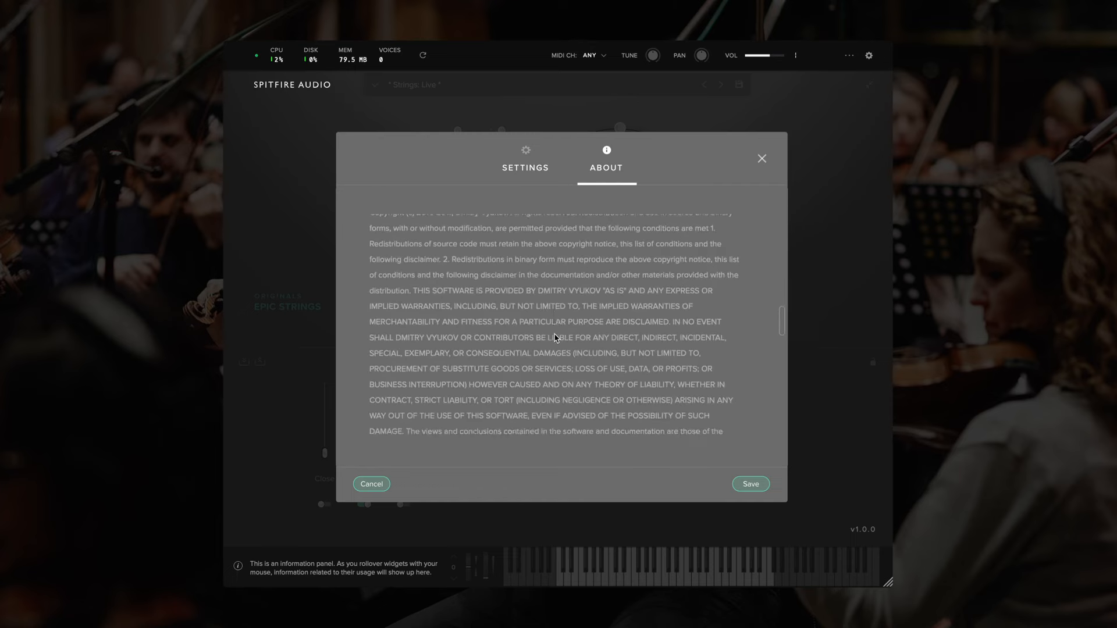
pyautogui.scroll(-3)
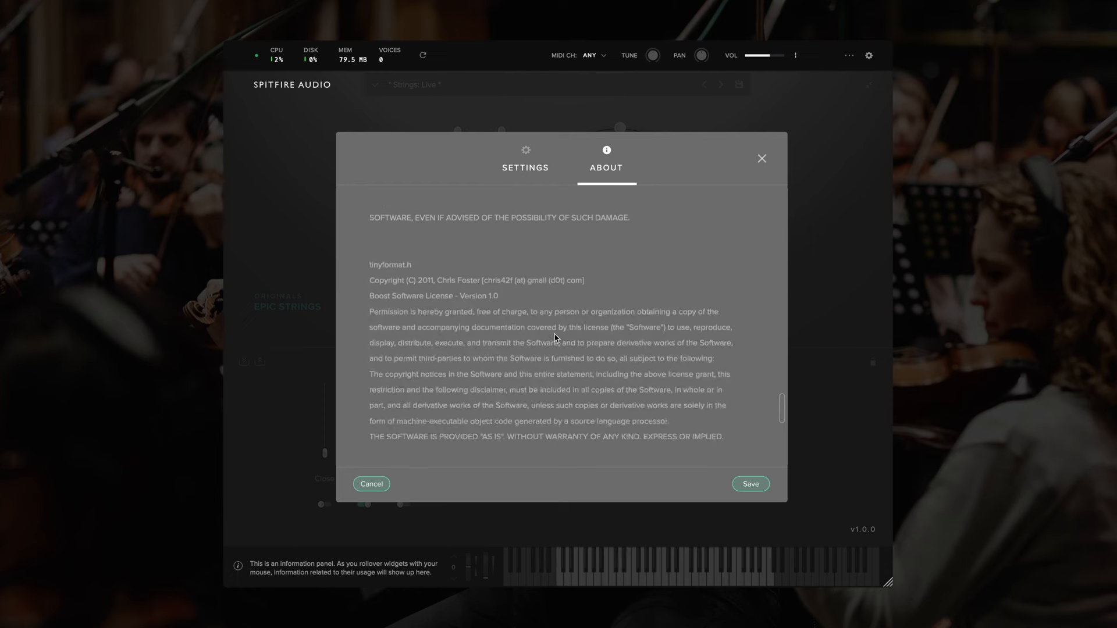
pyautogui.scroll(-3)
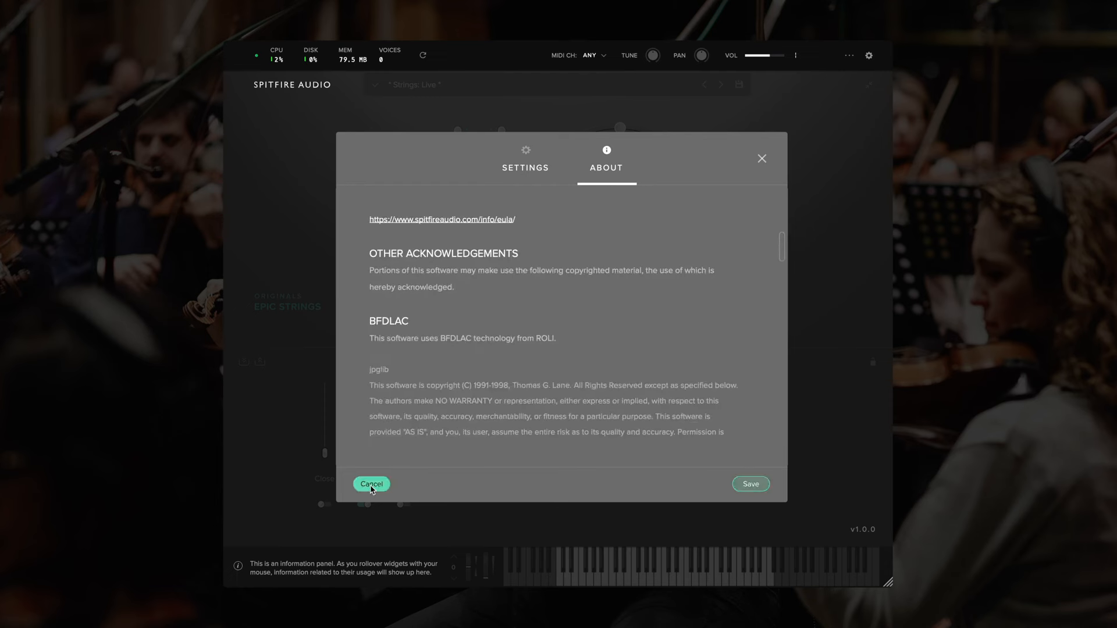
# - Close the settings without saving and expand the plugin to its full view with all panels
pyautogui.click(371, 484)
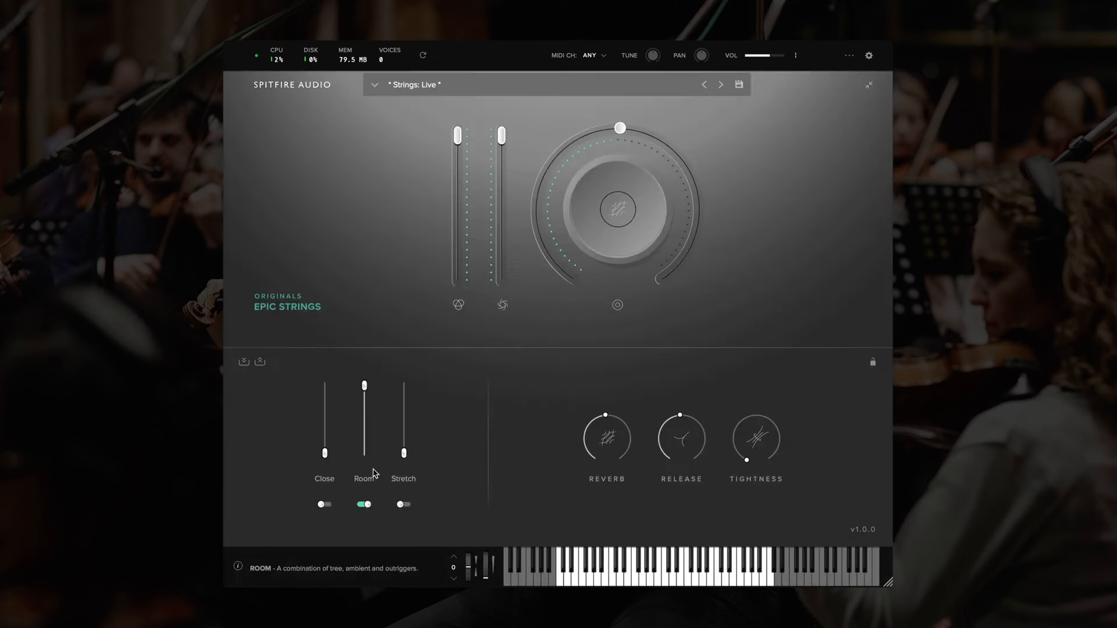
pyautogui.moveTo(782, 123)
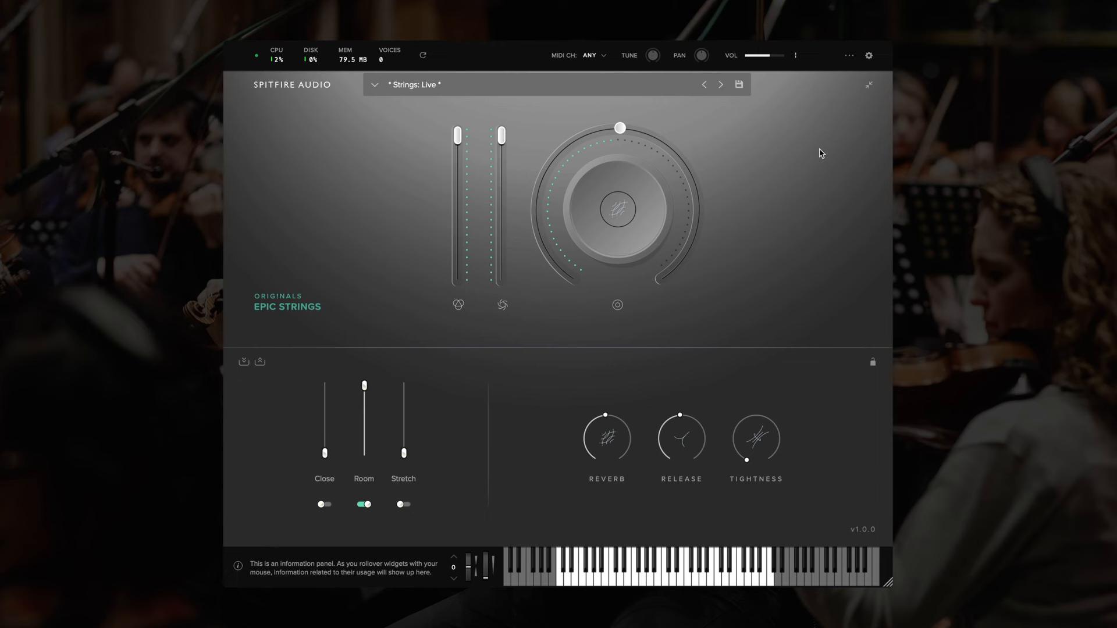
pyautogui.moveTo(418, 116)
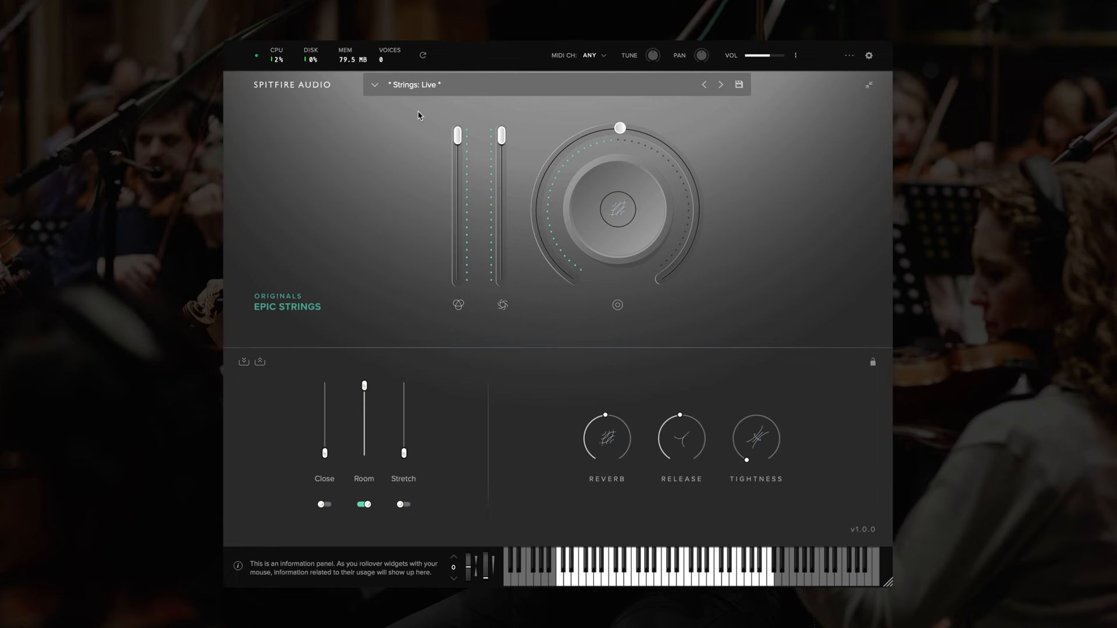
pyautogui.moveTo(449, 122)
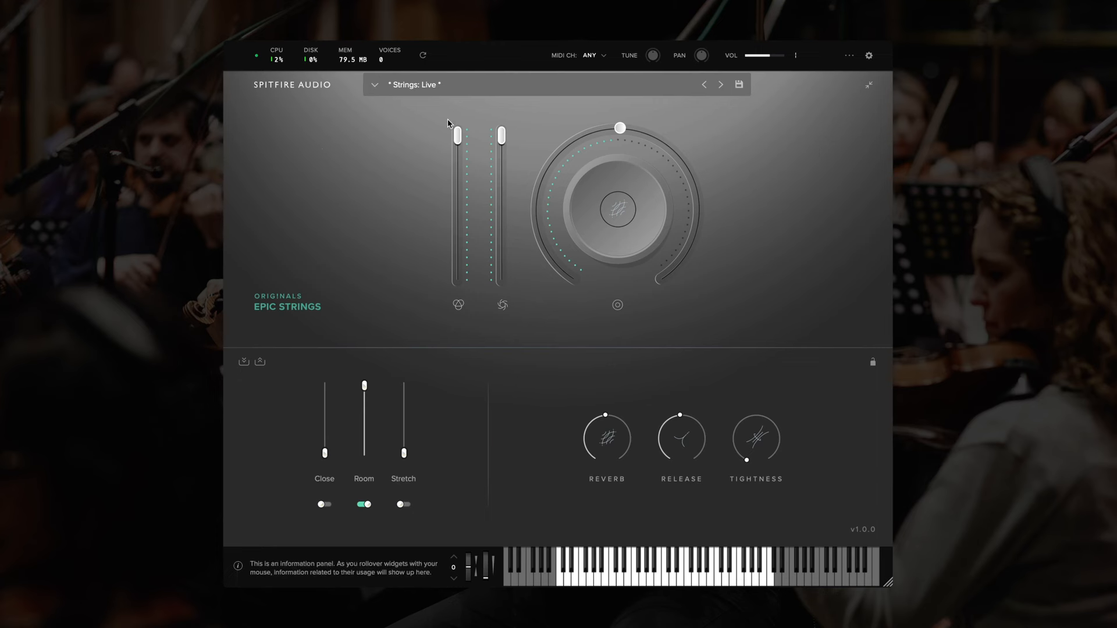
pyautogui.moveTo(607, 181)
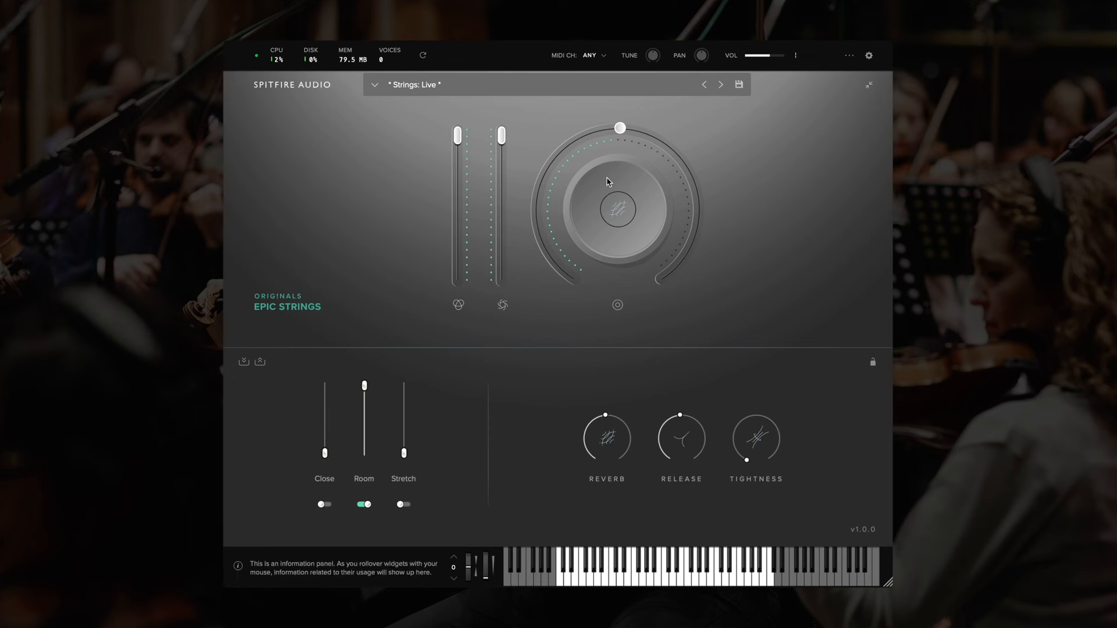
pyautogui.moveTo(476, 420)
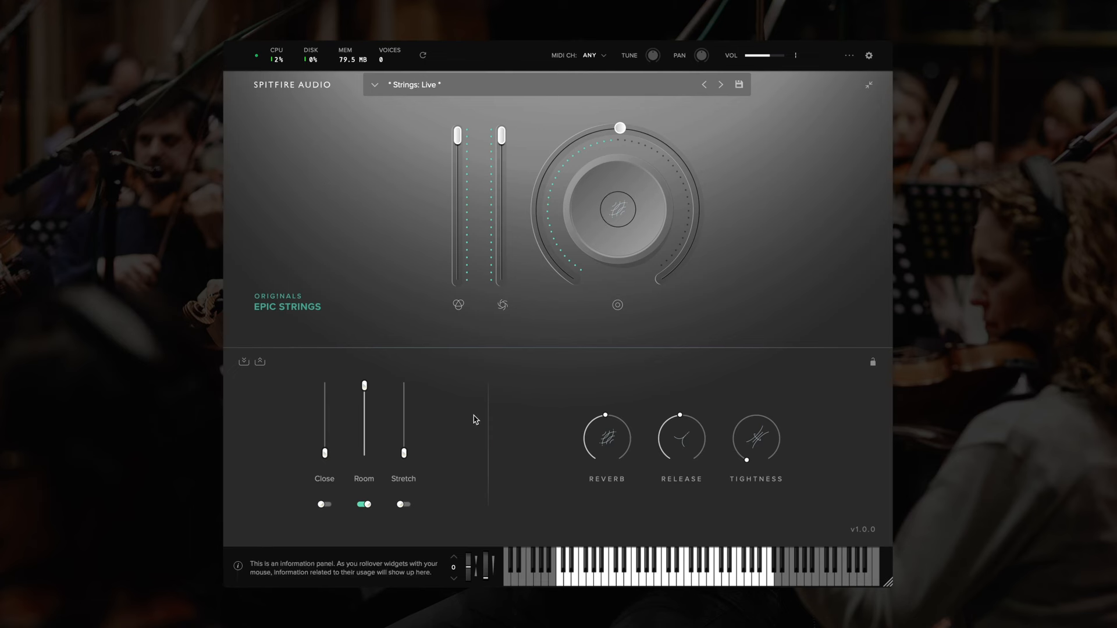
pyautogui.moveTo(871, 107)
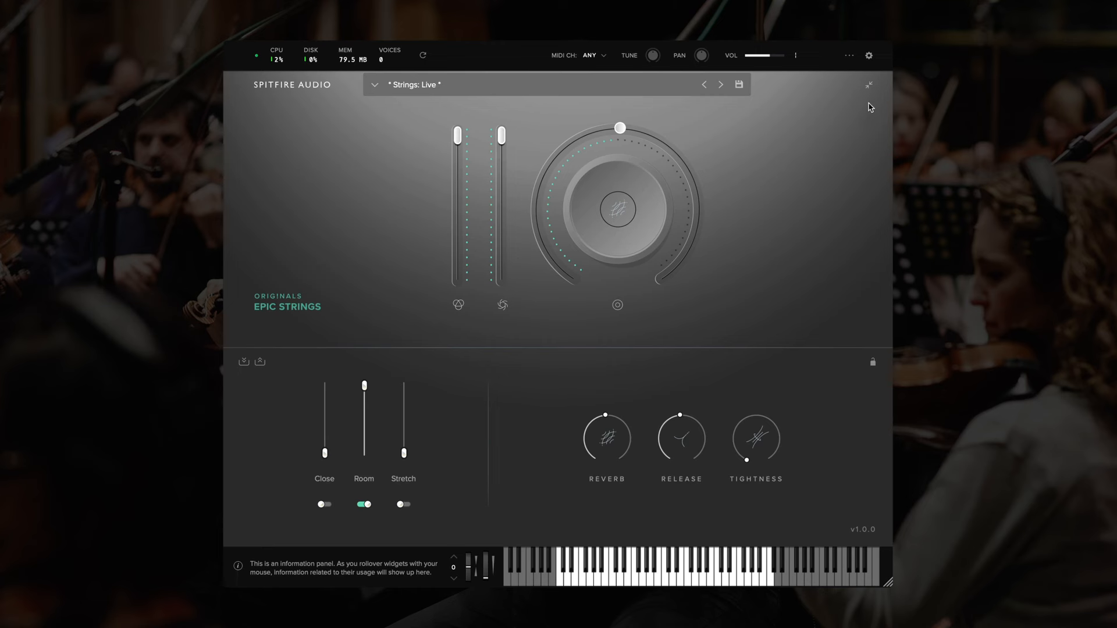
pyautogui.moveTo(870, 84)
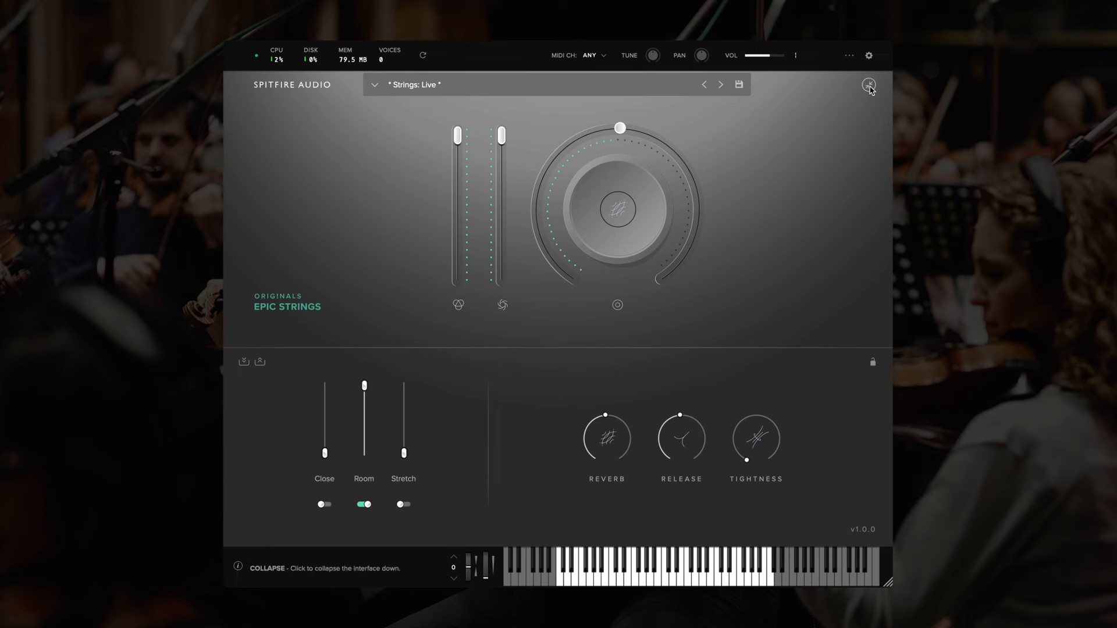
pyautogui.click(868, 83)
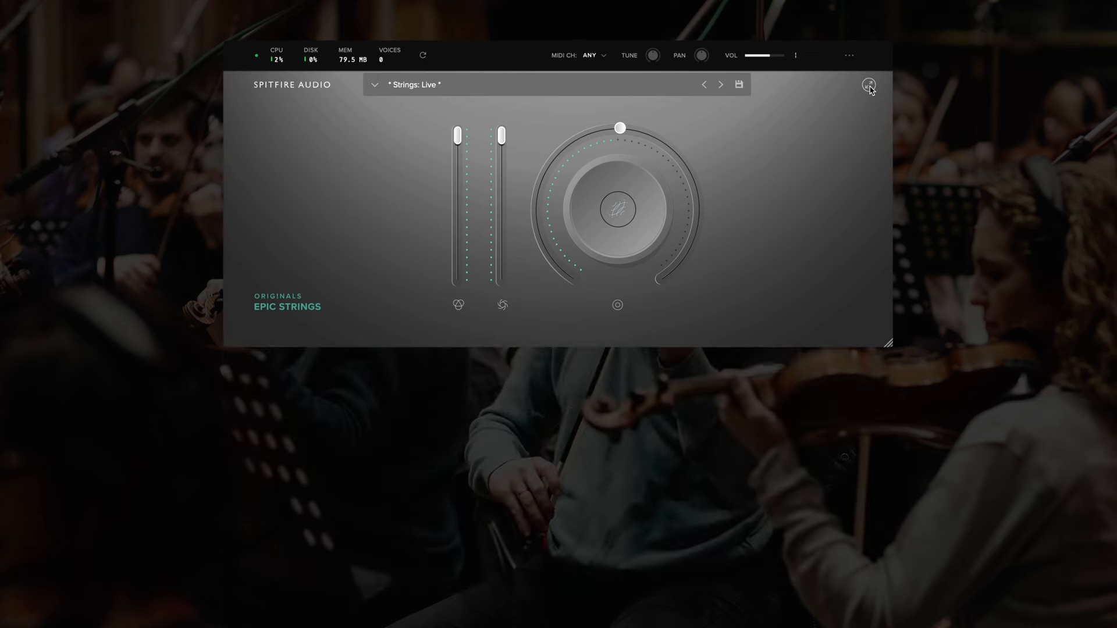
pyautogui.click(868, 83)
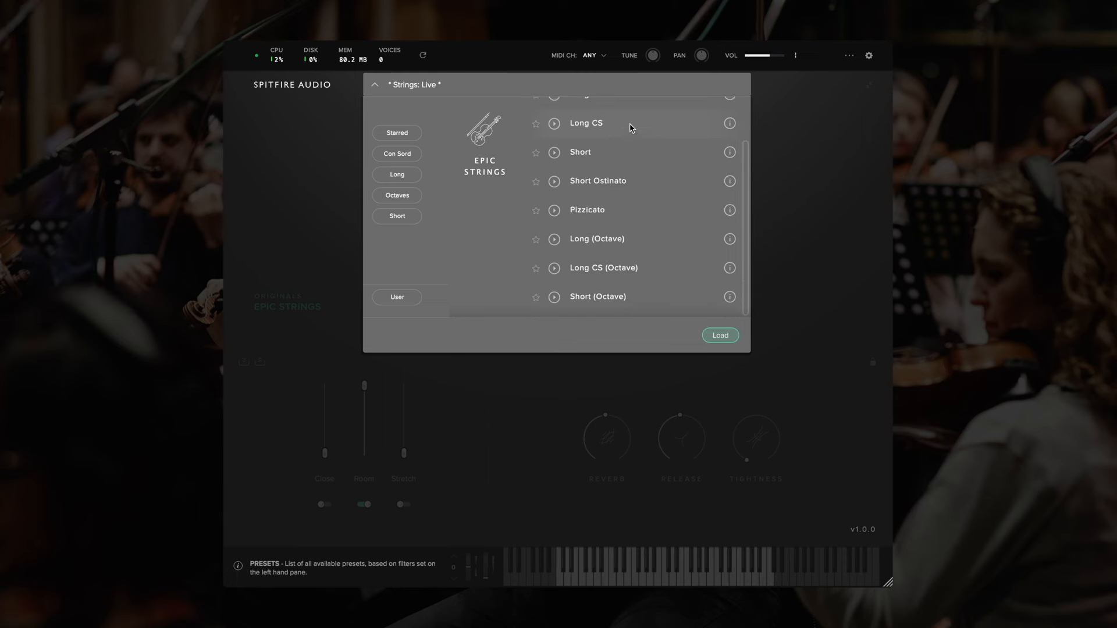
pyautogui.moveTo(728, 117)
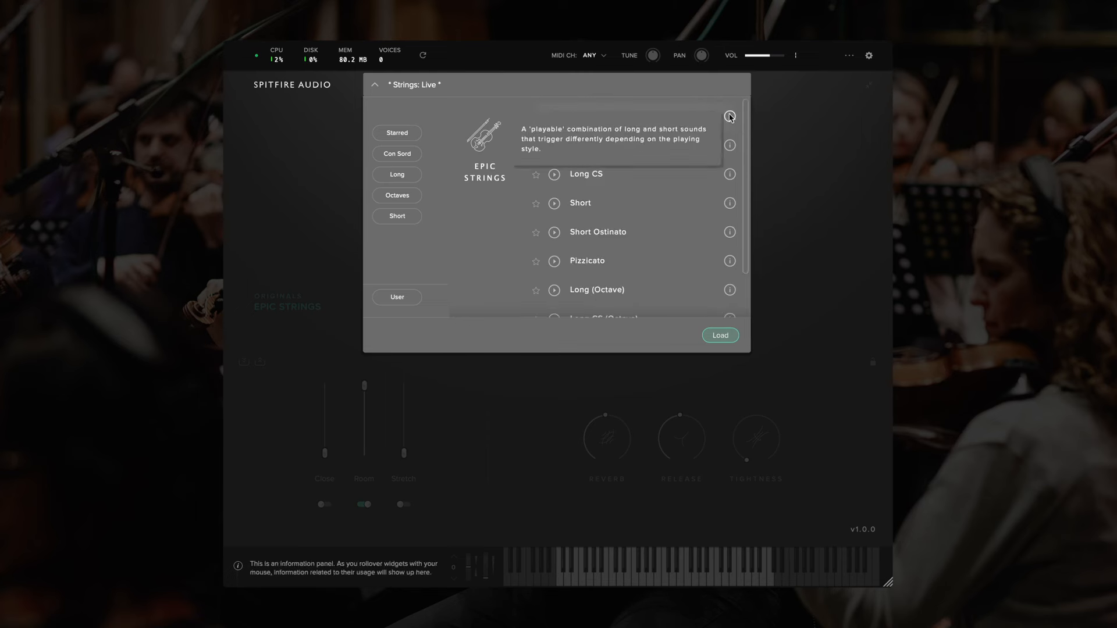
pyautogui.moveTo(729, 145)
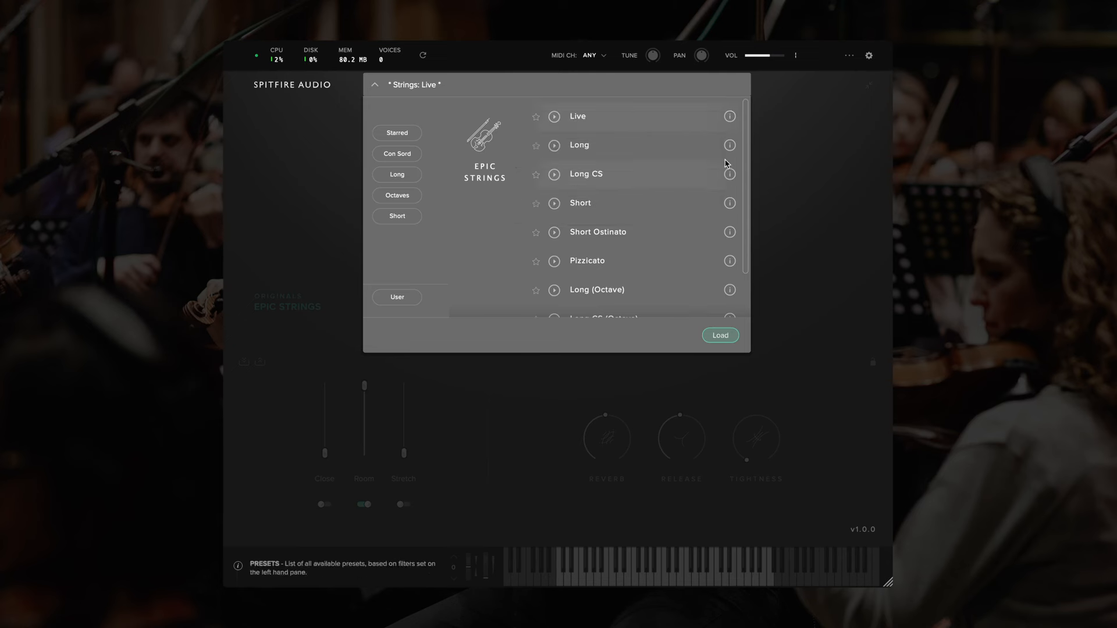
pyautogui.moveTo(539, 119)
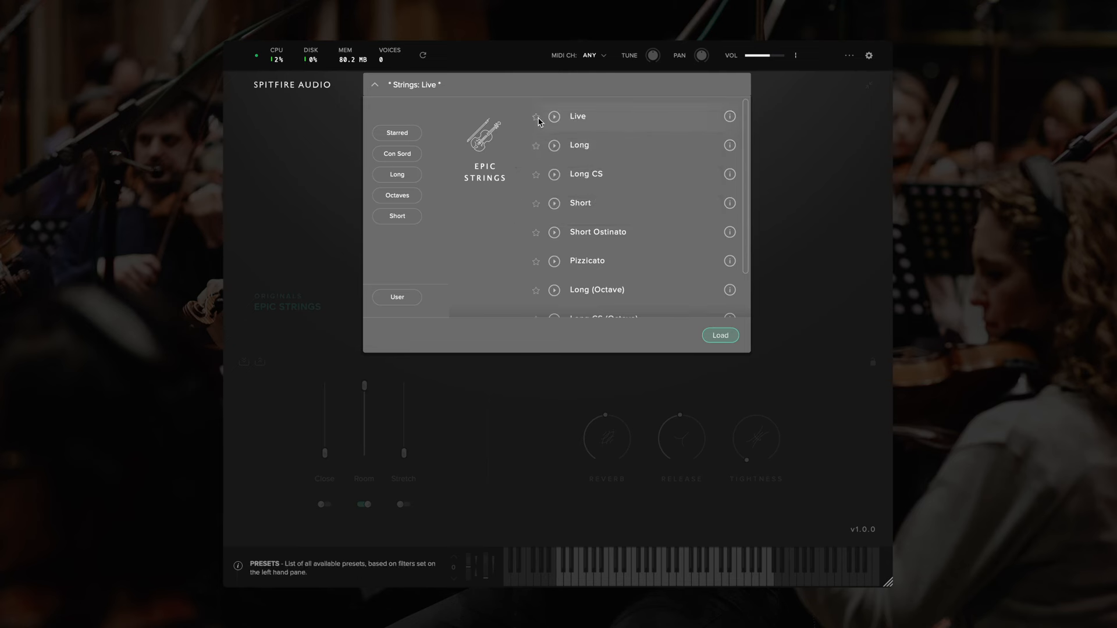
# - Star the Long and Short presets as favourites in the preset browser
pyautogui.click(535, 145)
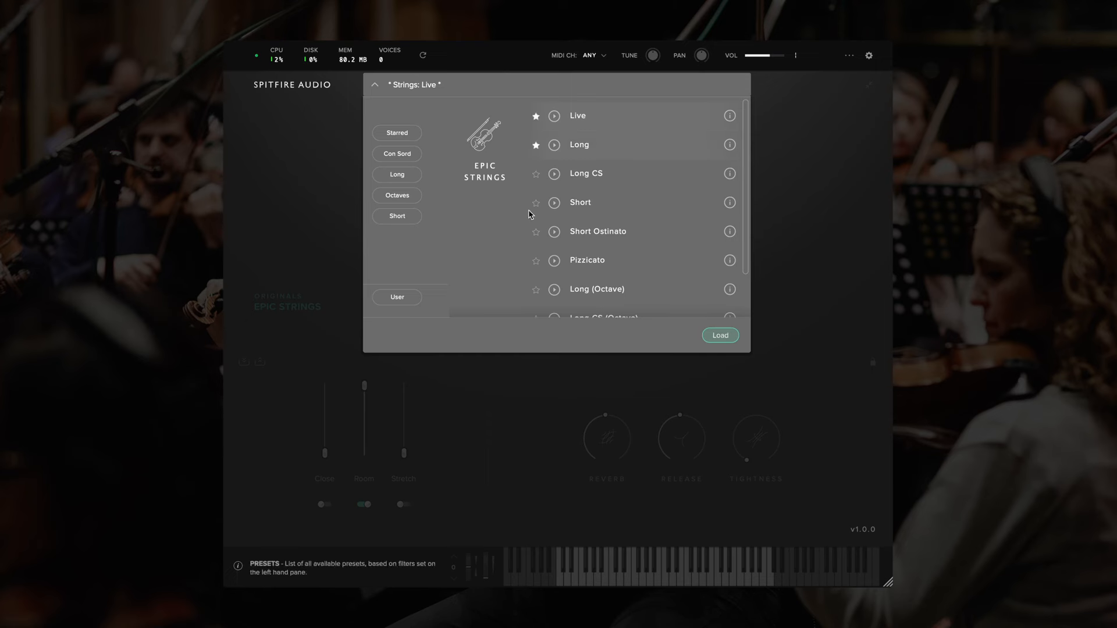
pyautogui.click(535, 202)
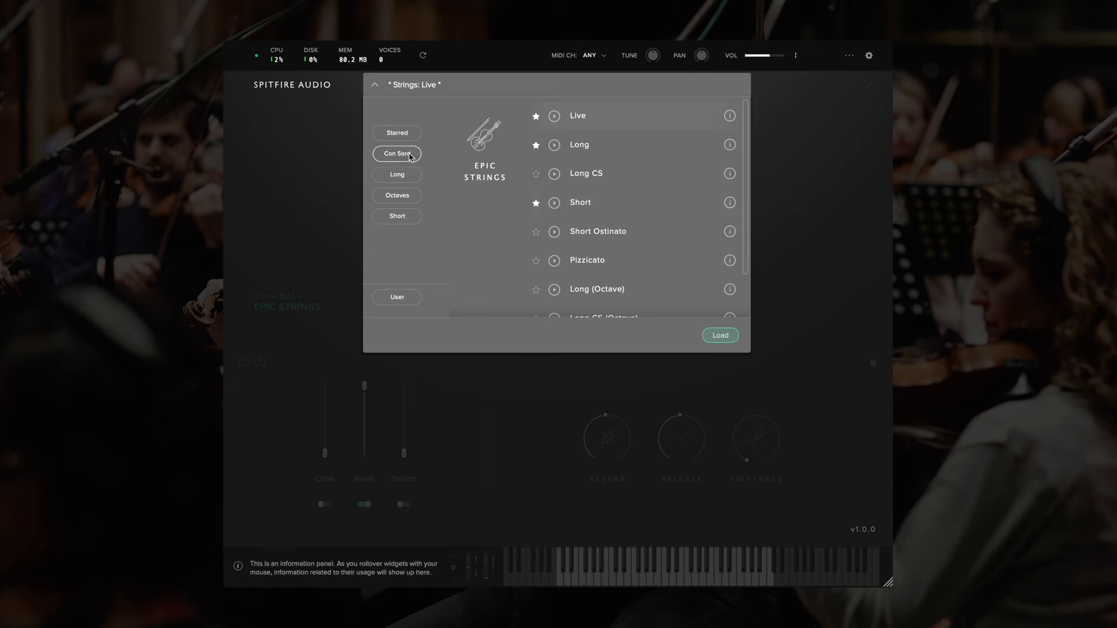
pyautogui.moveTo(427, 169)
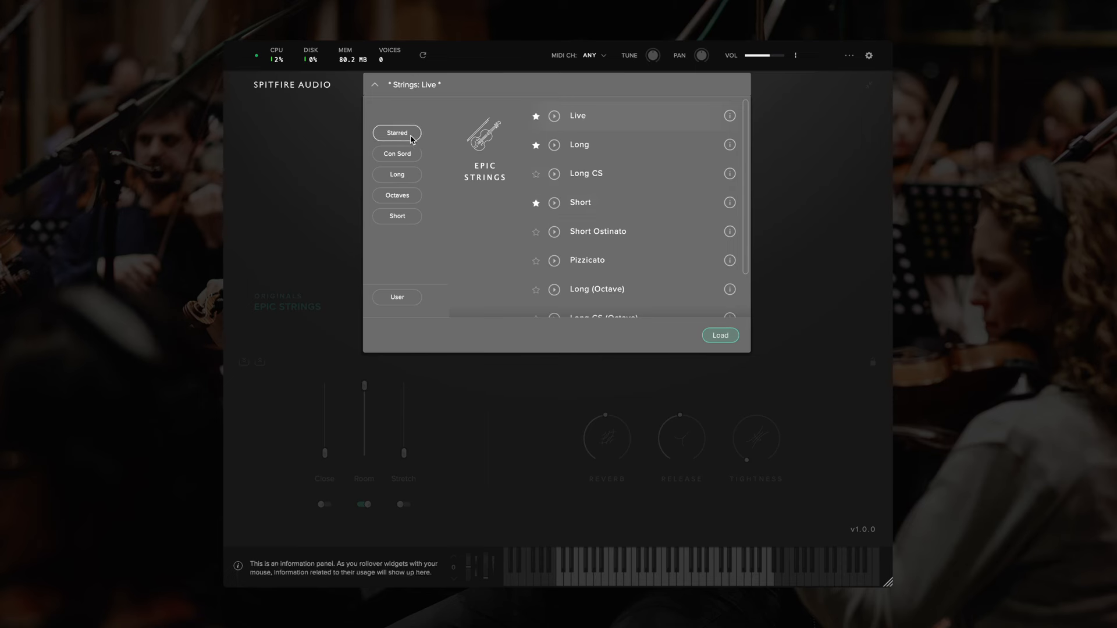
pyautogui.click(396, 132)
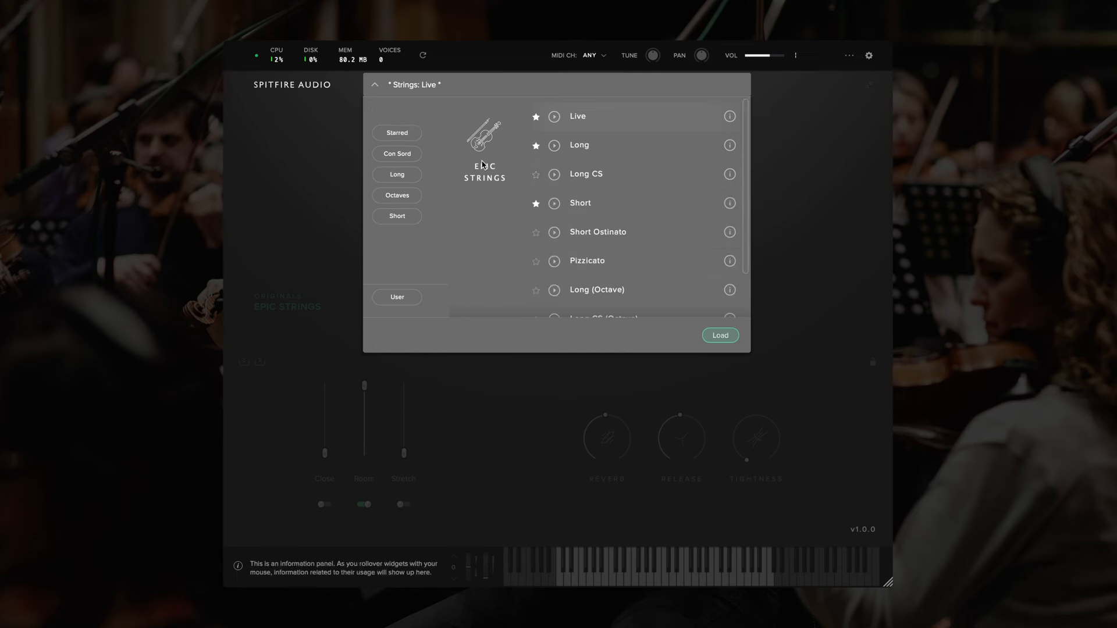
pyautogui.click(396, 216)
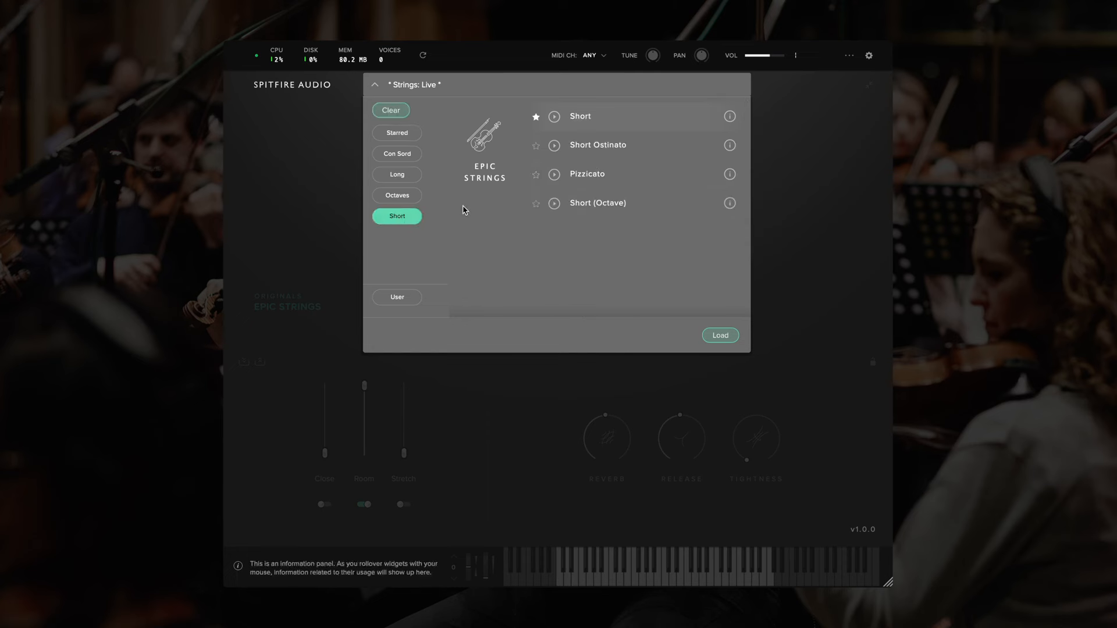
pyautogui.click(397, 154)
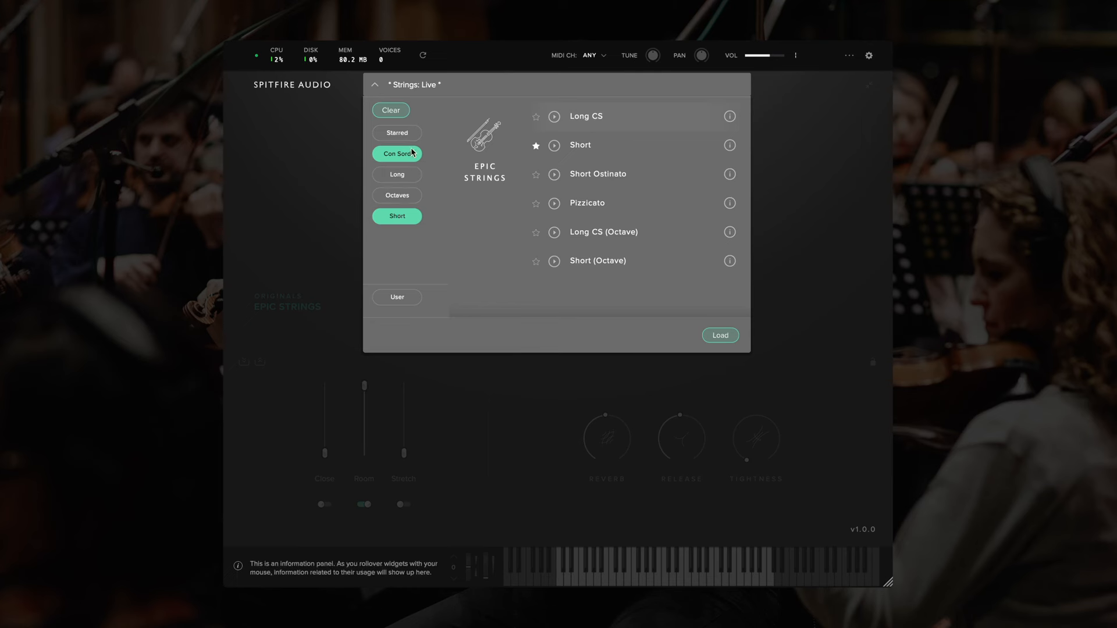
pyautogui.click(396, 216)
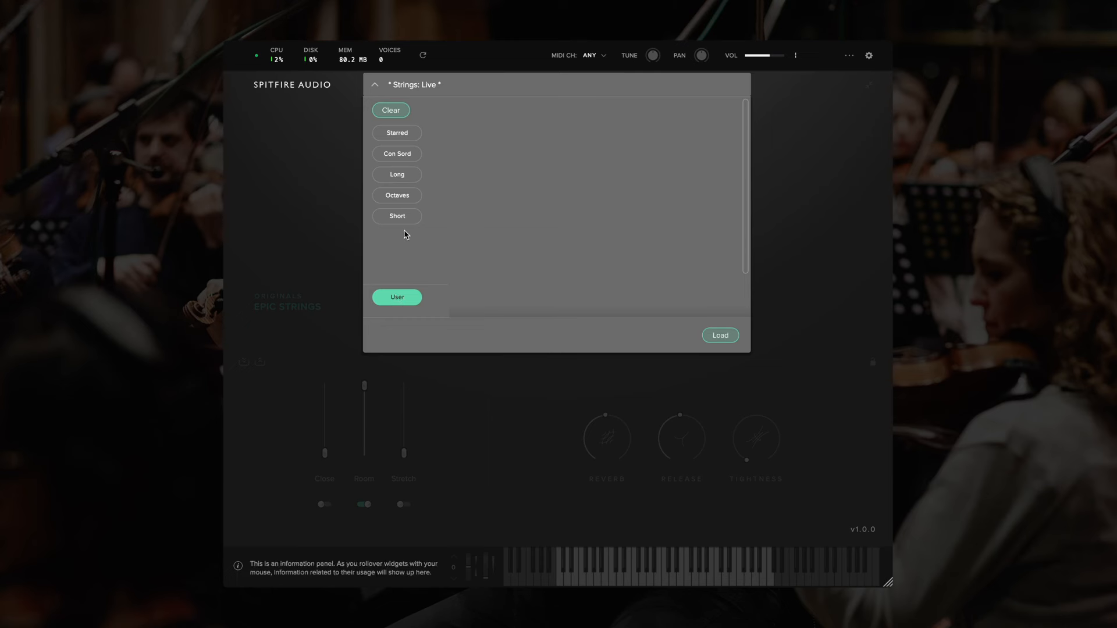
pyautogui.moveTo(420, 311)
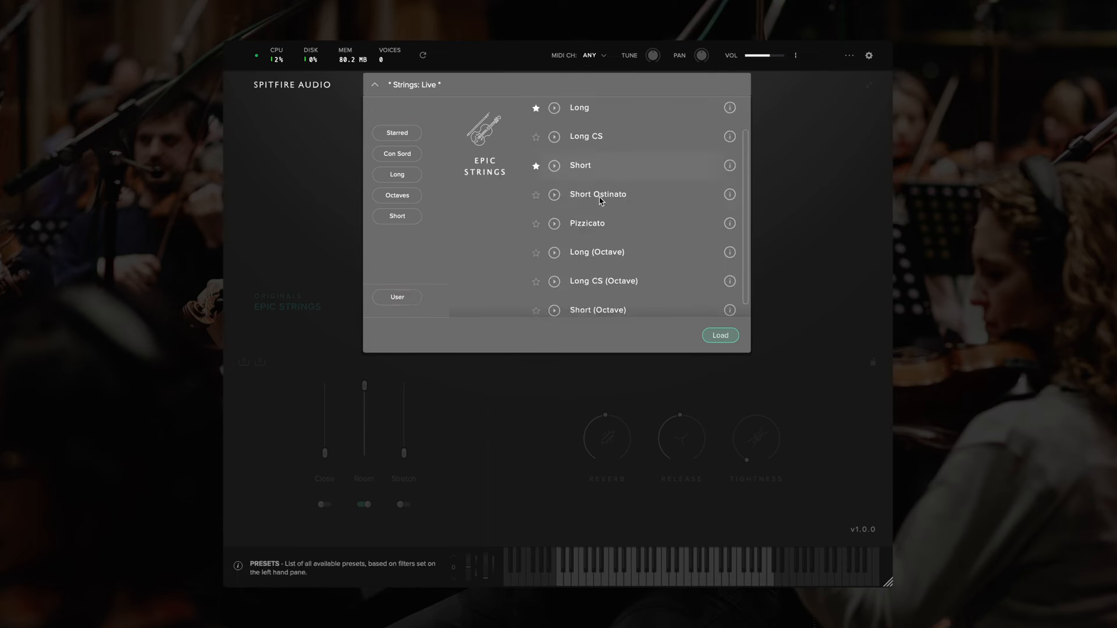
pyautogui.moveTo(632, 198)
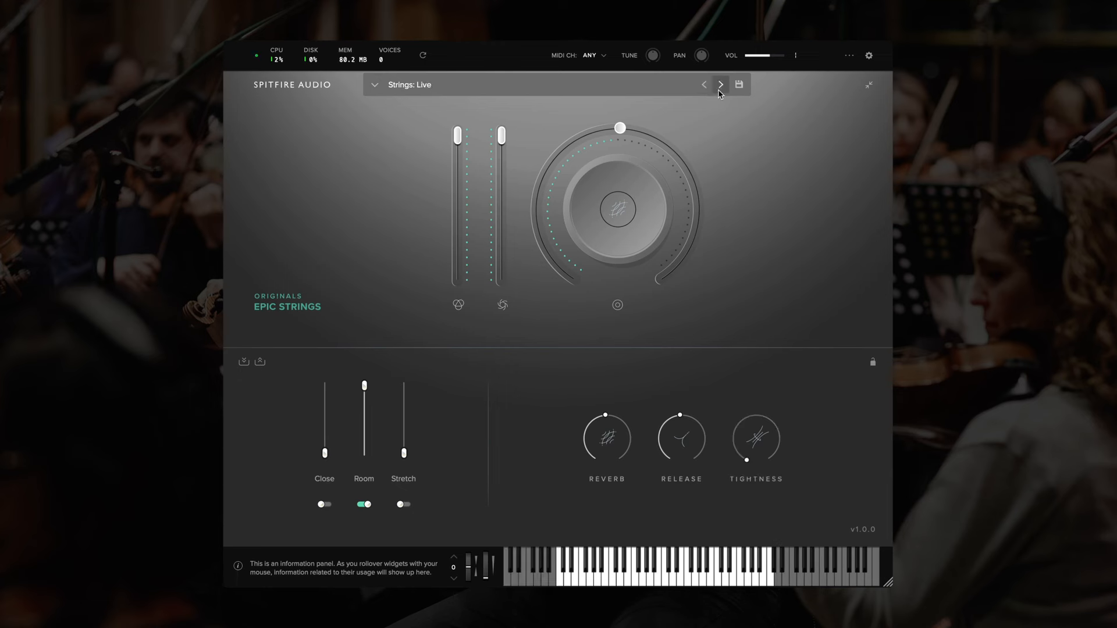
# - Save the current sound as user preset 'My Preset' and filter the browser to user presets
pyautogui.click(738, 85)
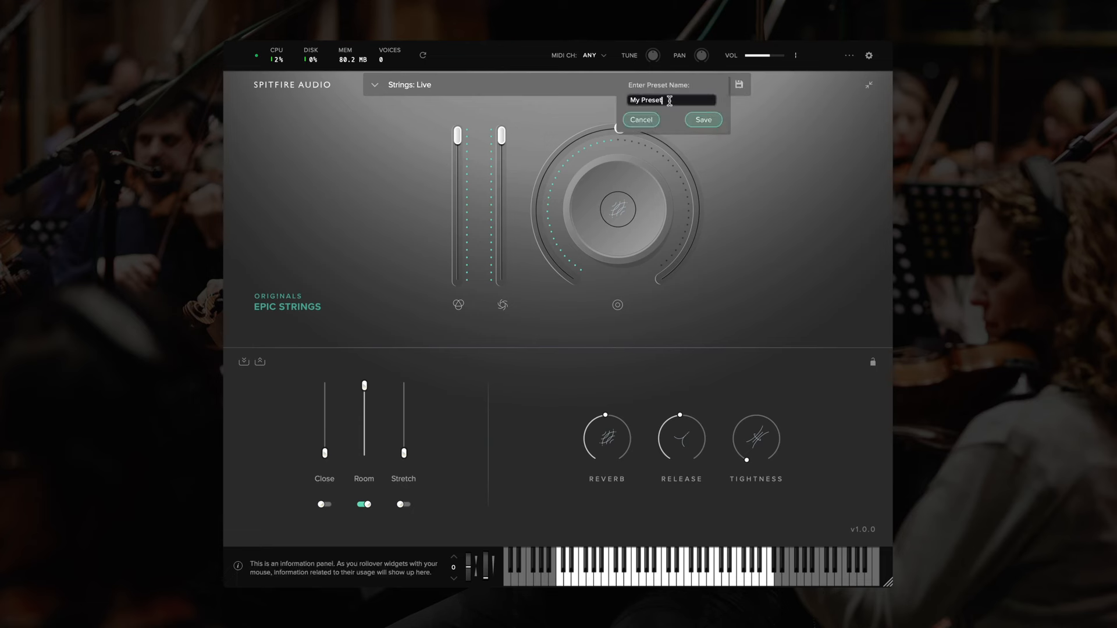
pyautogui.click(702, 120)
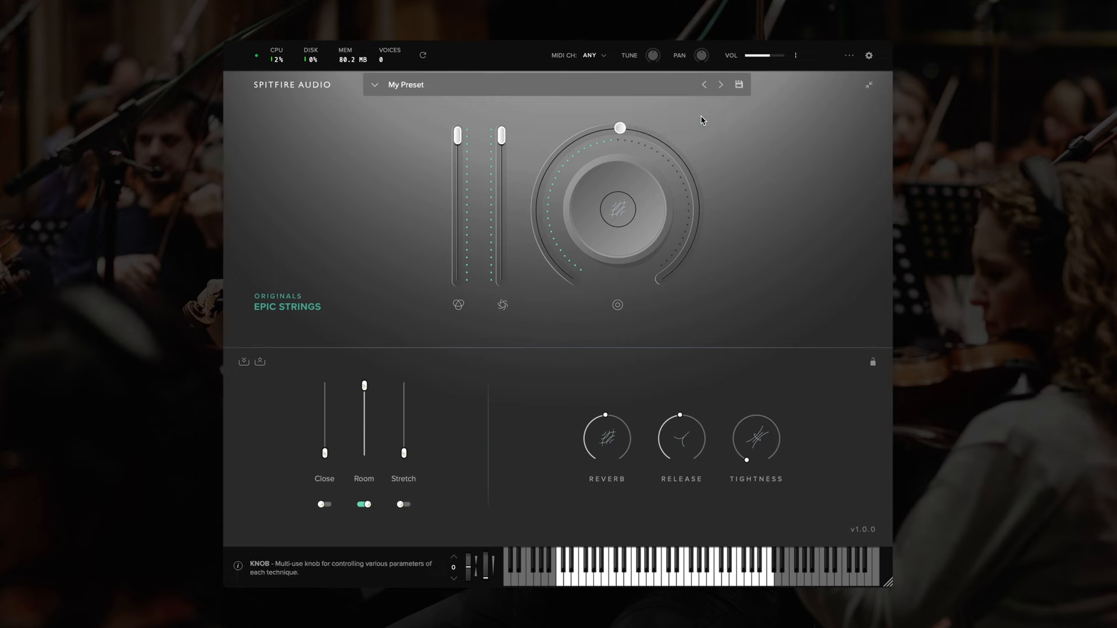
pyautogui.click(374, 83)
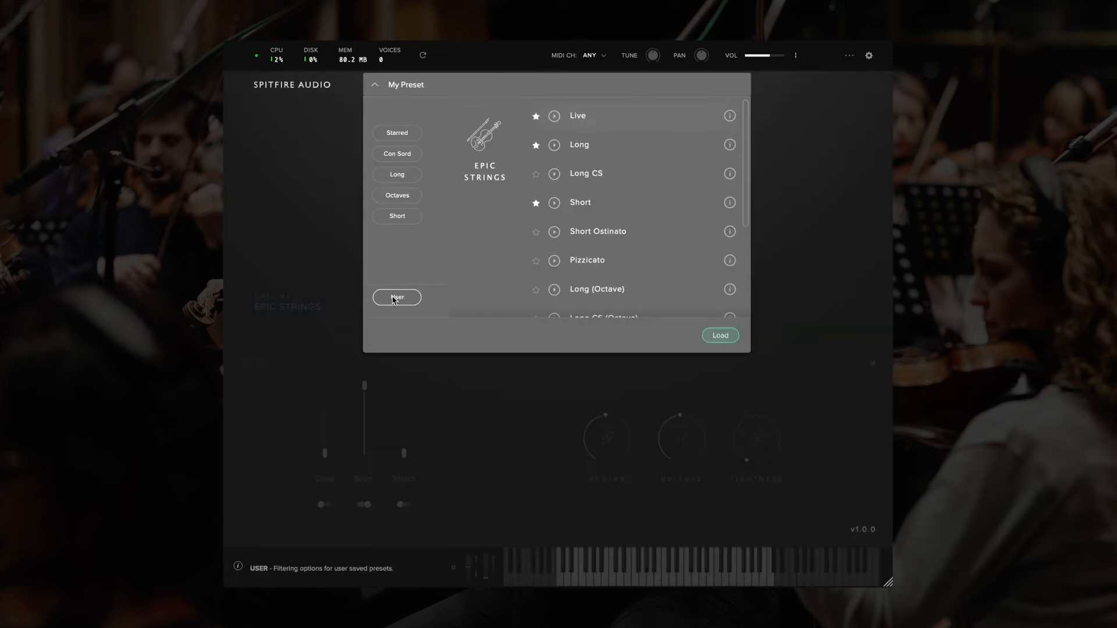
pyautogui.click(396, 296)
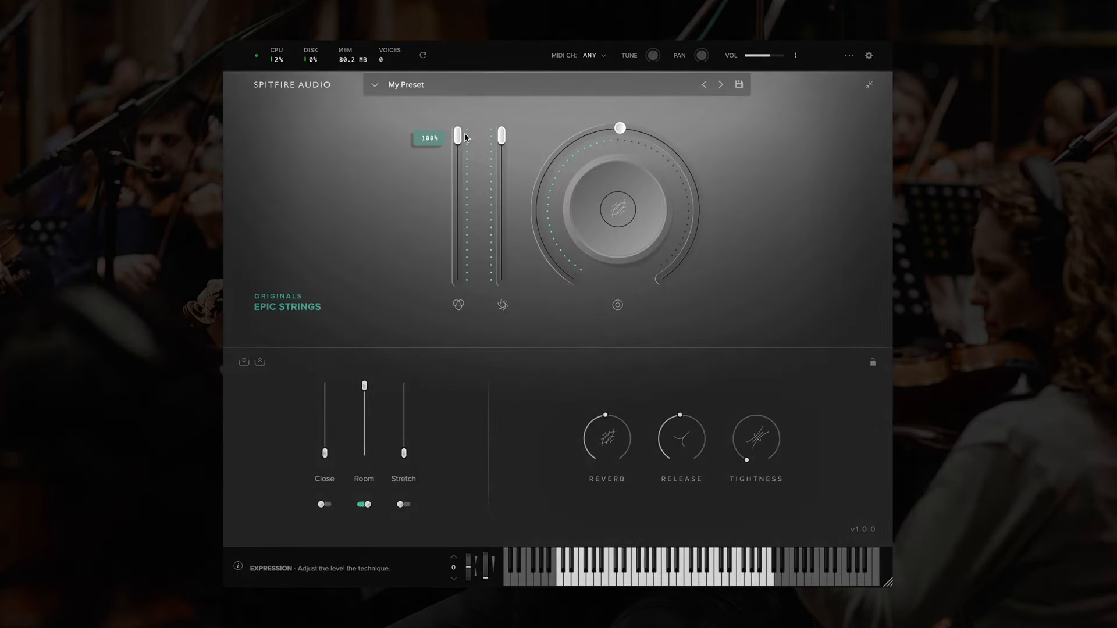
pyautogui.moveTo(420, 227)
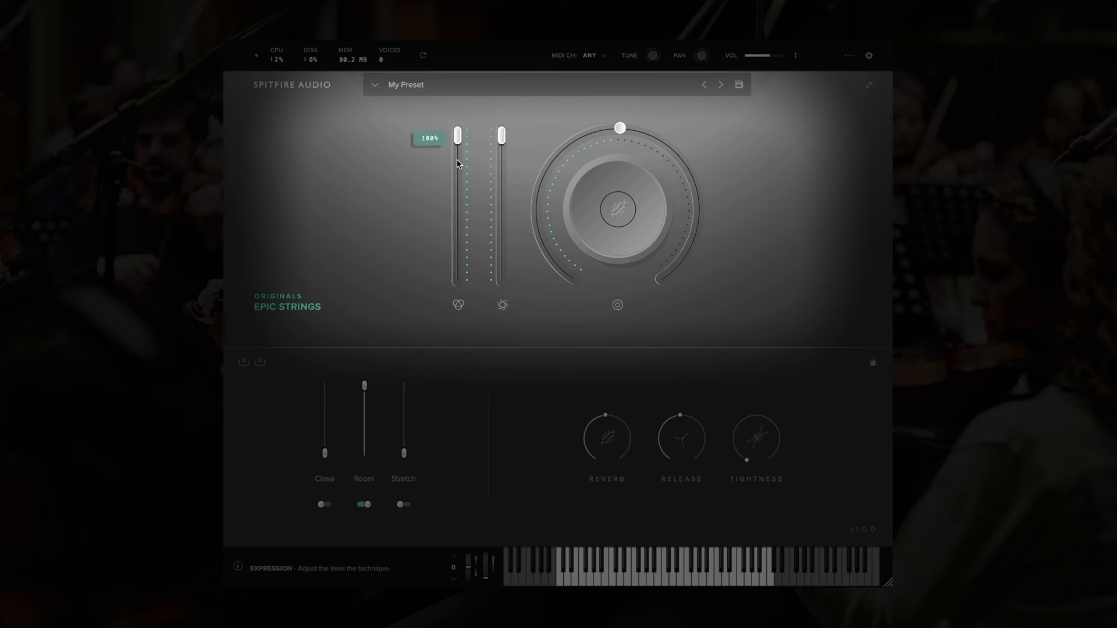
pyautogui.moveTo(460, 186)
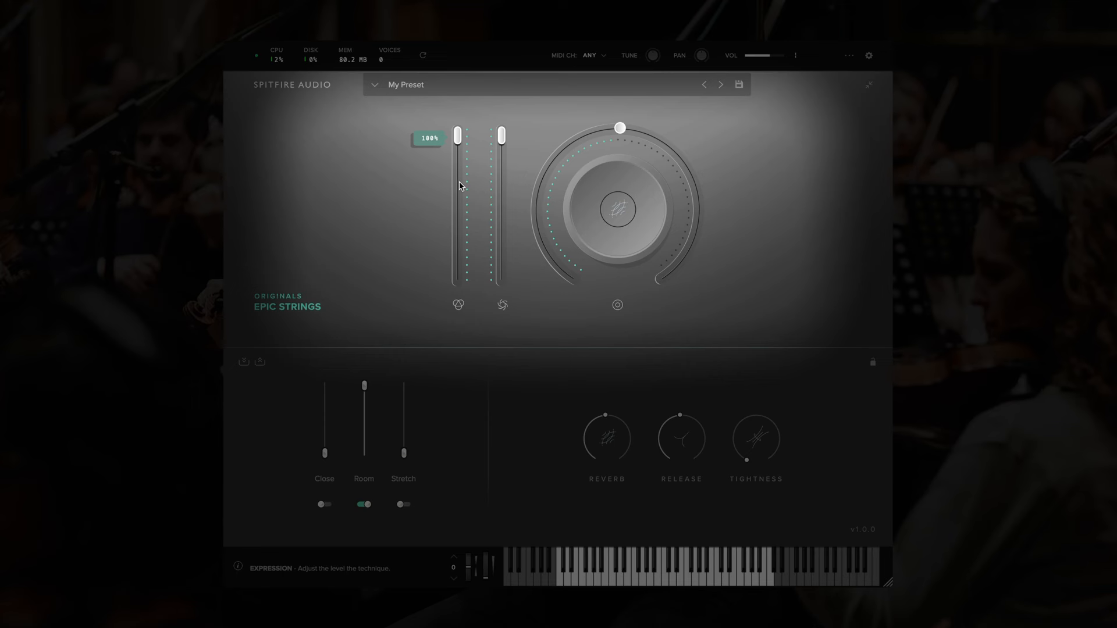
pyautogui.moveTo(503, 185)
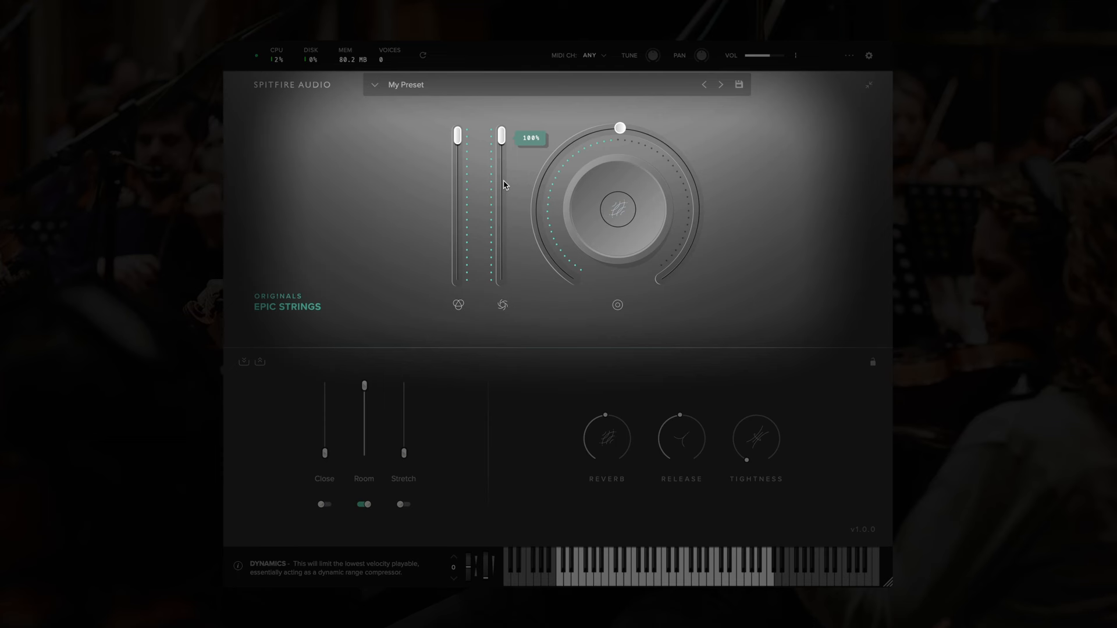
pyautogui.moveTo(506, 157)
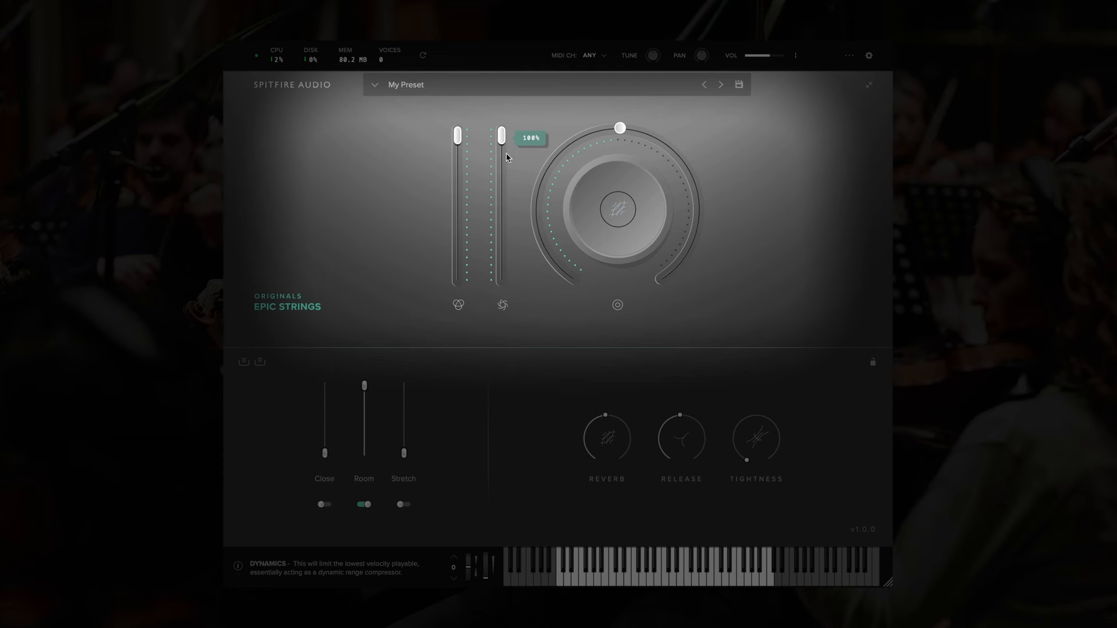
# - Pull the Dynamics slider down to minimum and back to full, leaving My Preset modified
pyautogui.moveTo(502, 135); pyautogui.dragTo(503, 233)
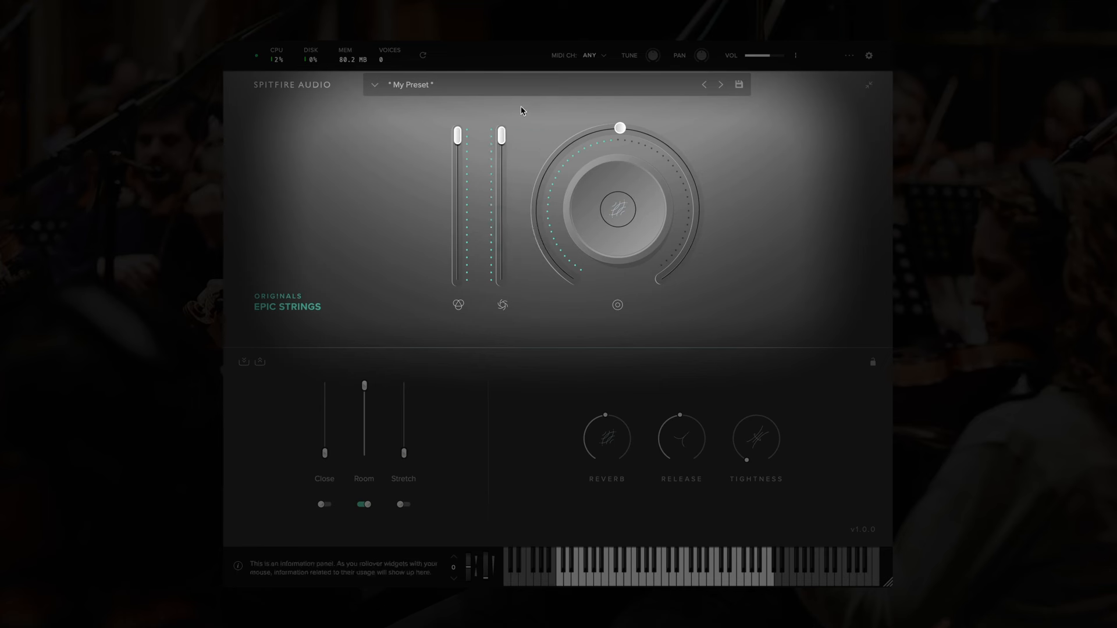
pyautogui.moveTo(503, 142)
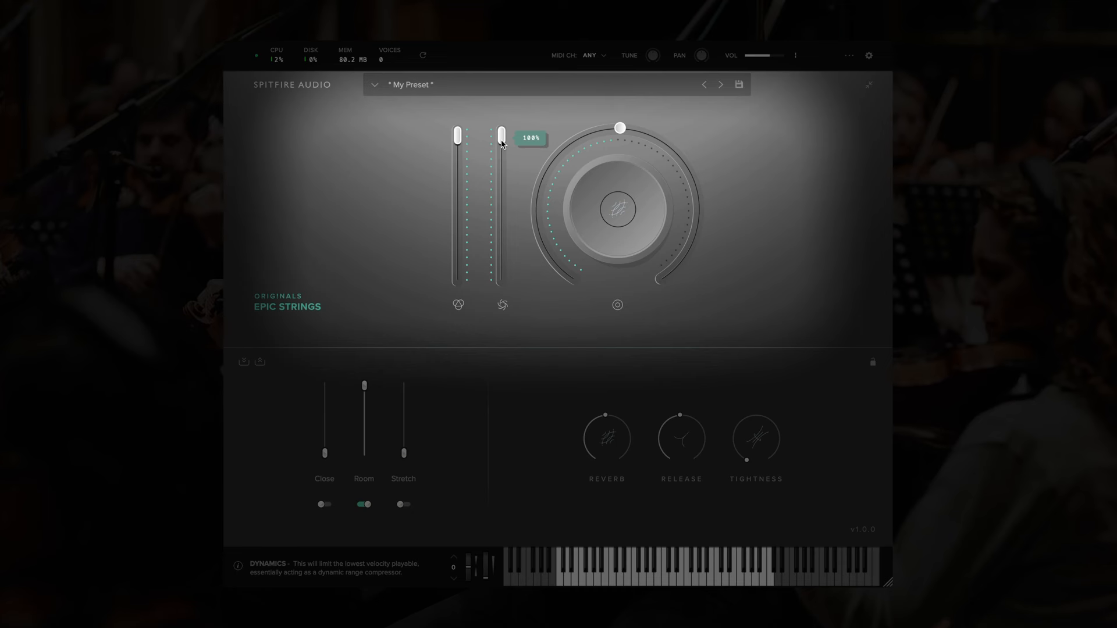
pyautogui.moveTo(501, 134); pyautogui.dragTo(501, 272)
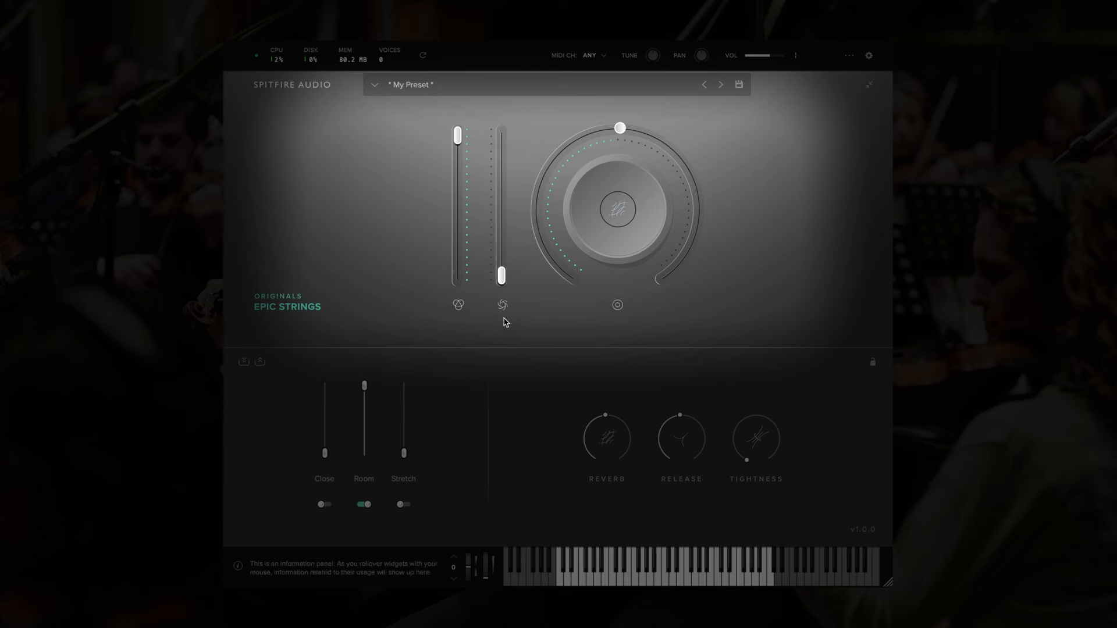
pyautogui.moveTo(518, 259)
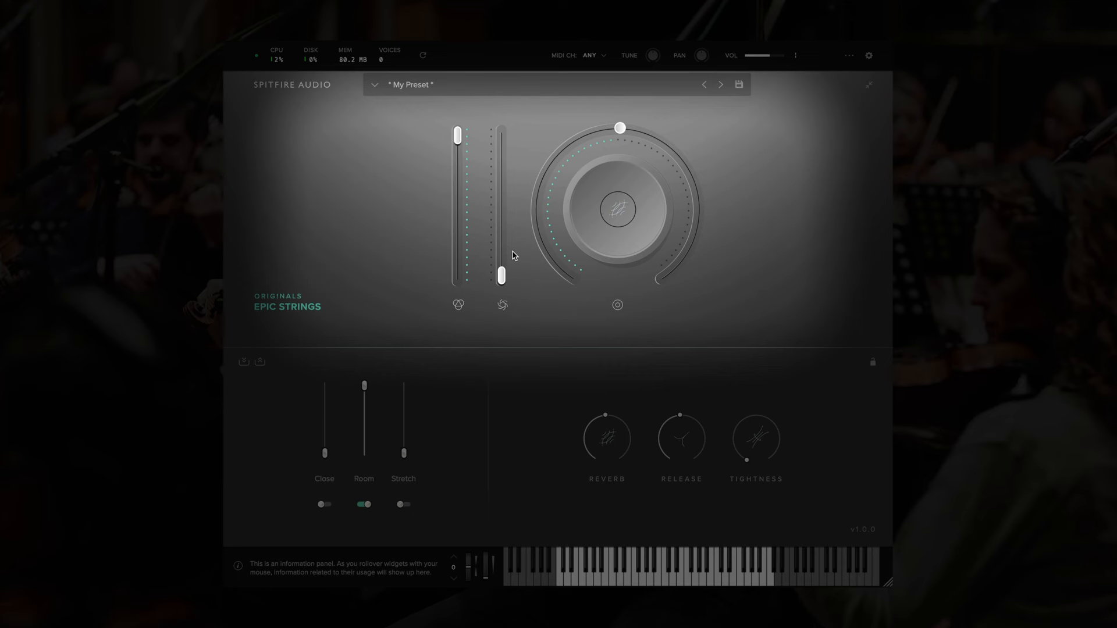
pyautogui.moveTo(502, 278); pyautogui.dragTo(502, 135)
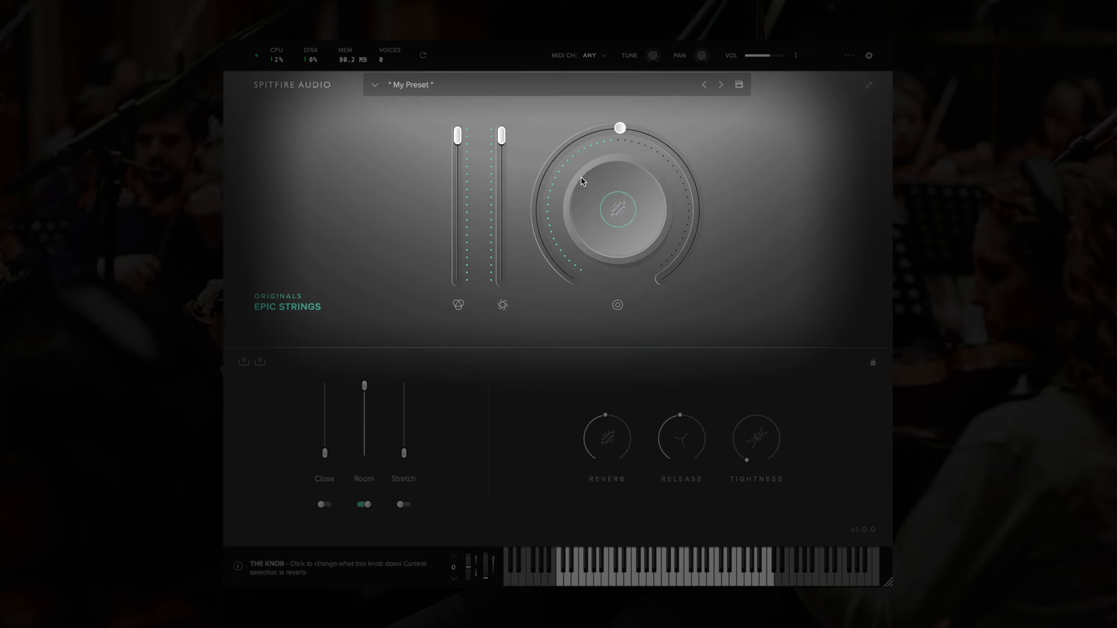
pyautogui.moveTo(618, 129); pyautogui.dragTo(624, 121)
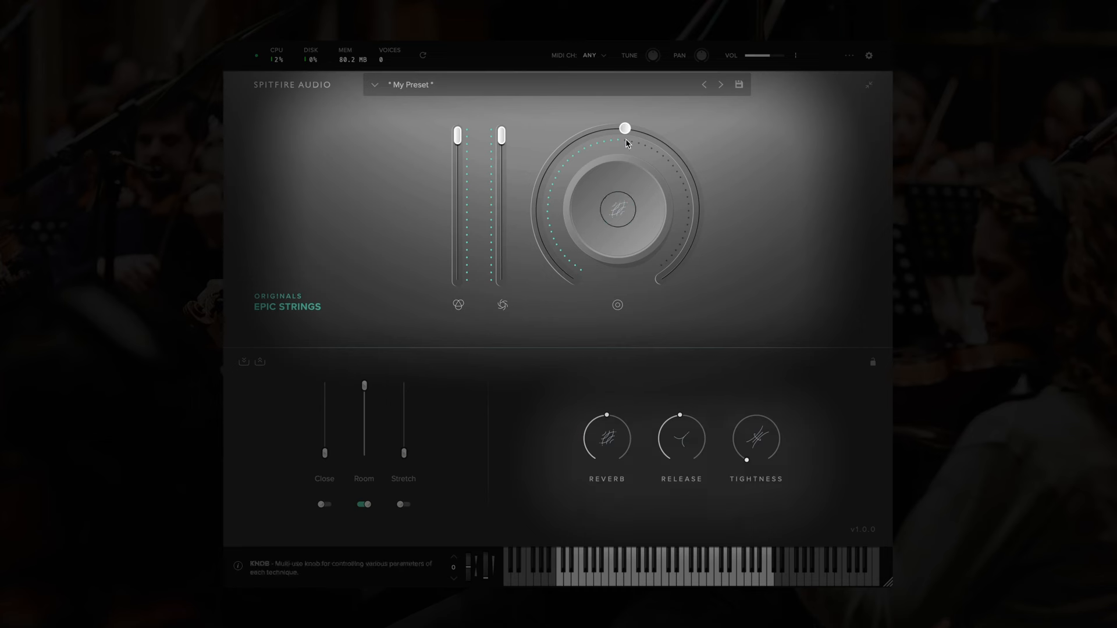
pyautogui.moveTo(616, 210)
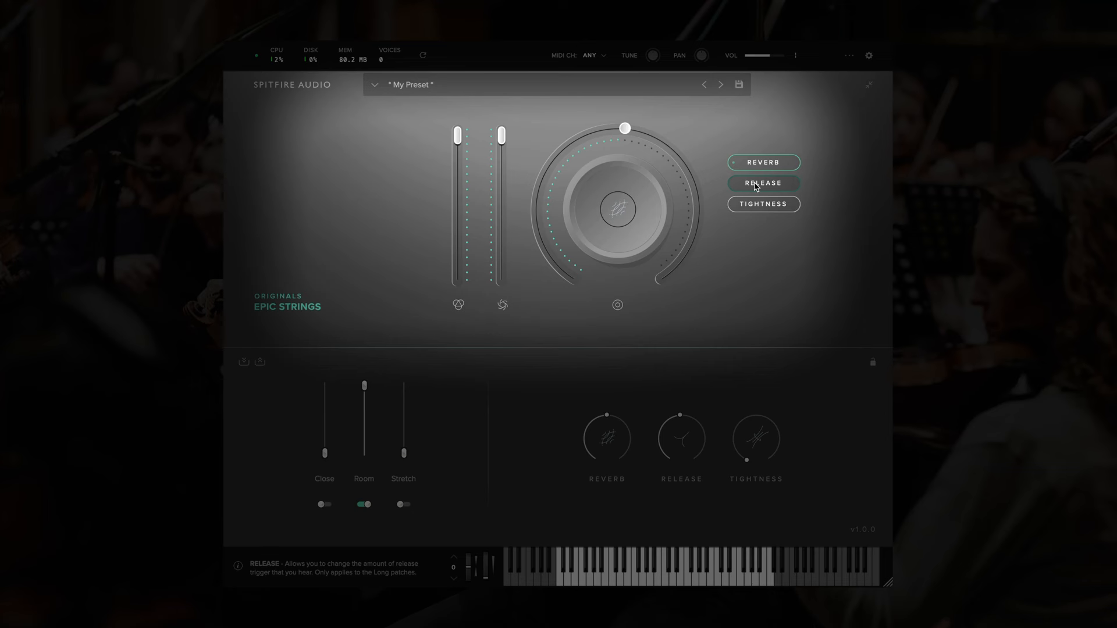
pyautogui.click(763, 204)
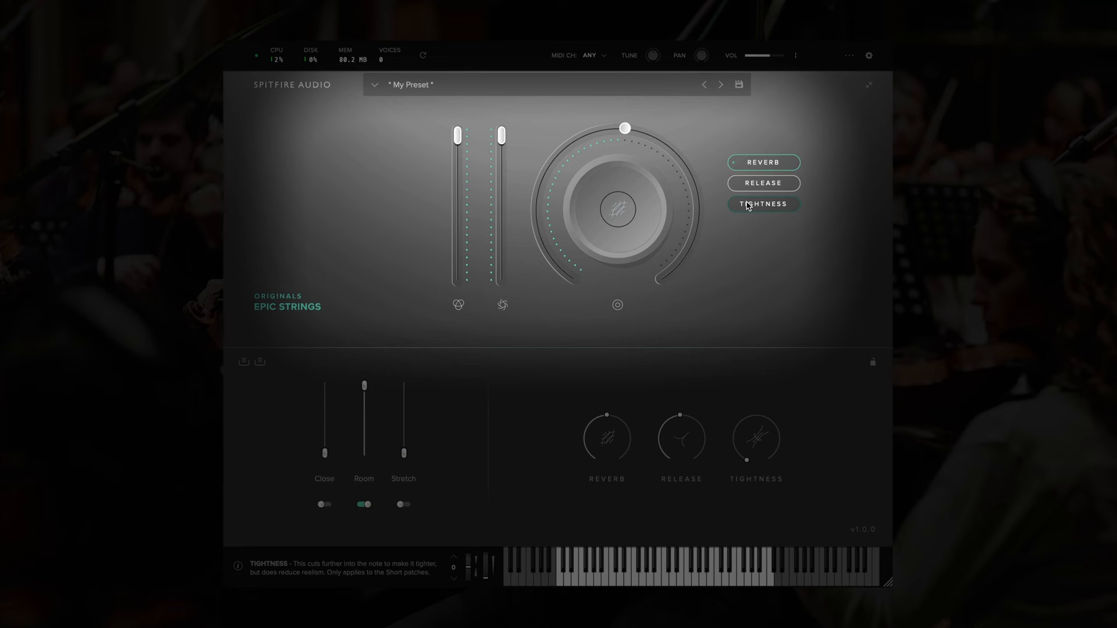
pyautogui.moveTo(766, 209)
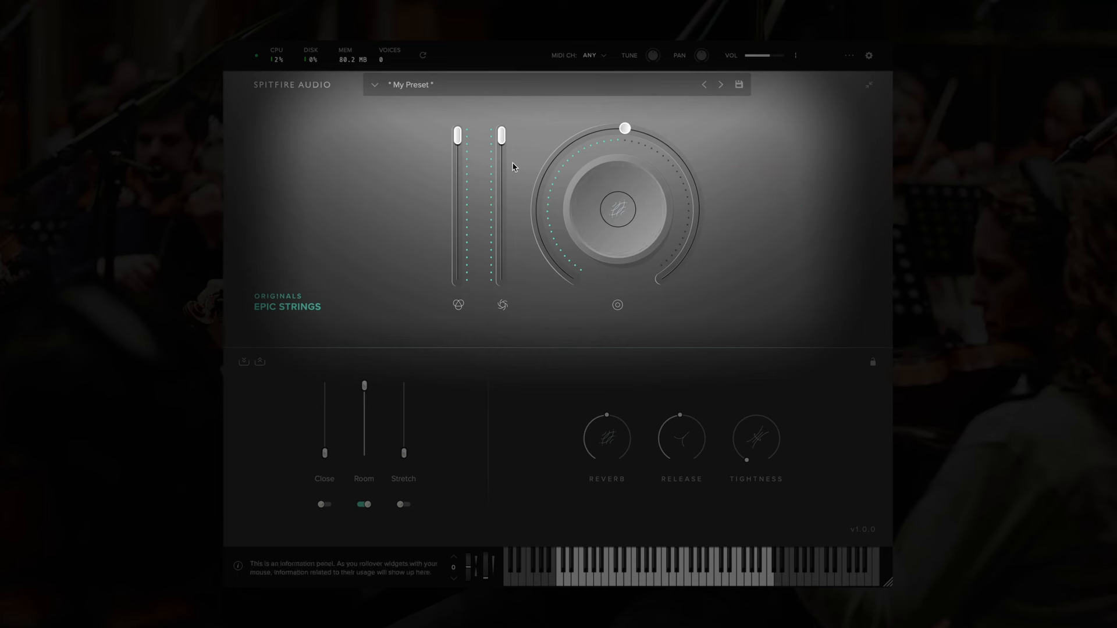
pyautogui.moveTo(502, 160)
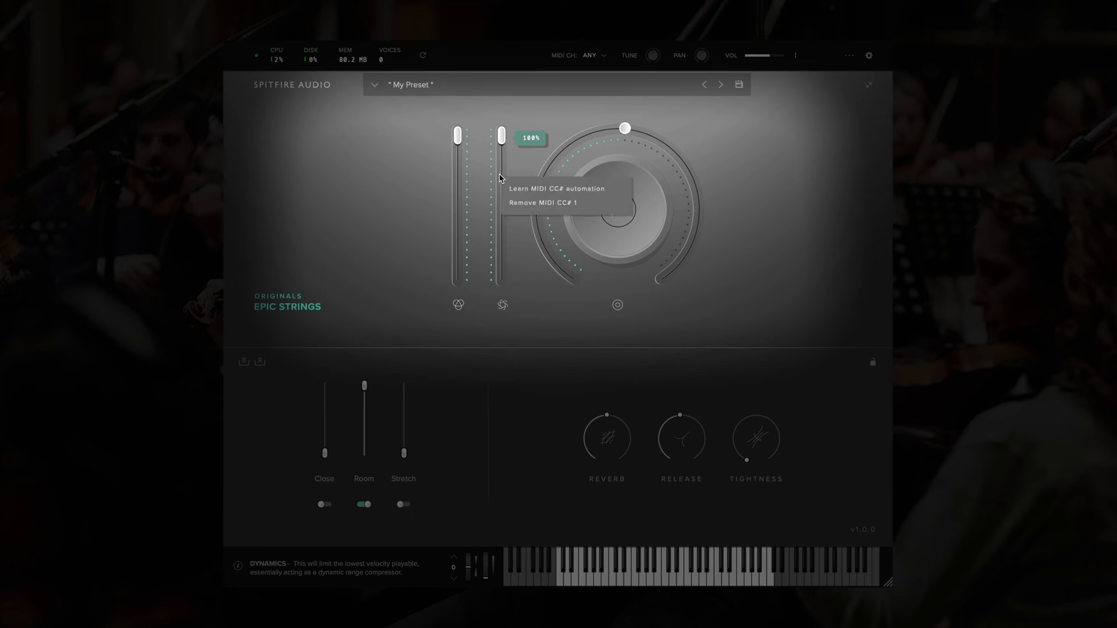
pyautogui.moveTo(581, 206)
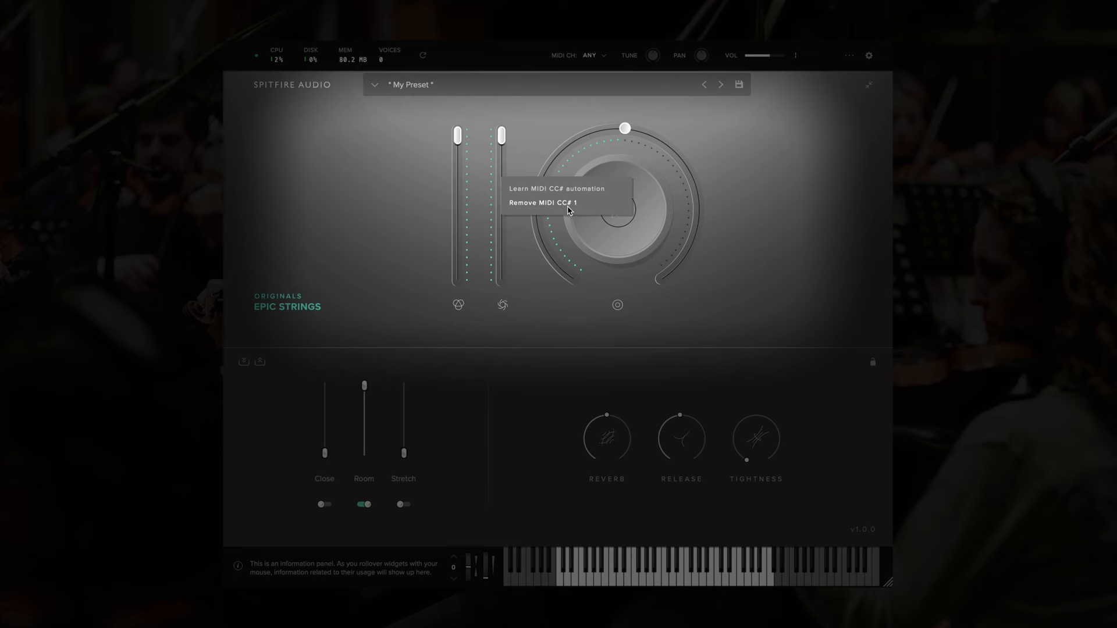
pyautogui.moveTo(581, 194)
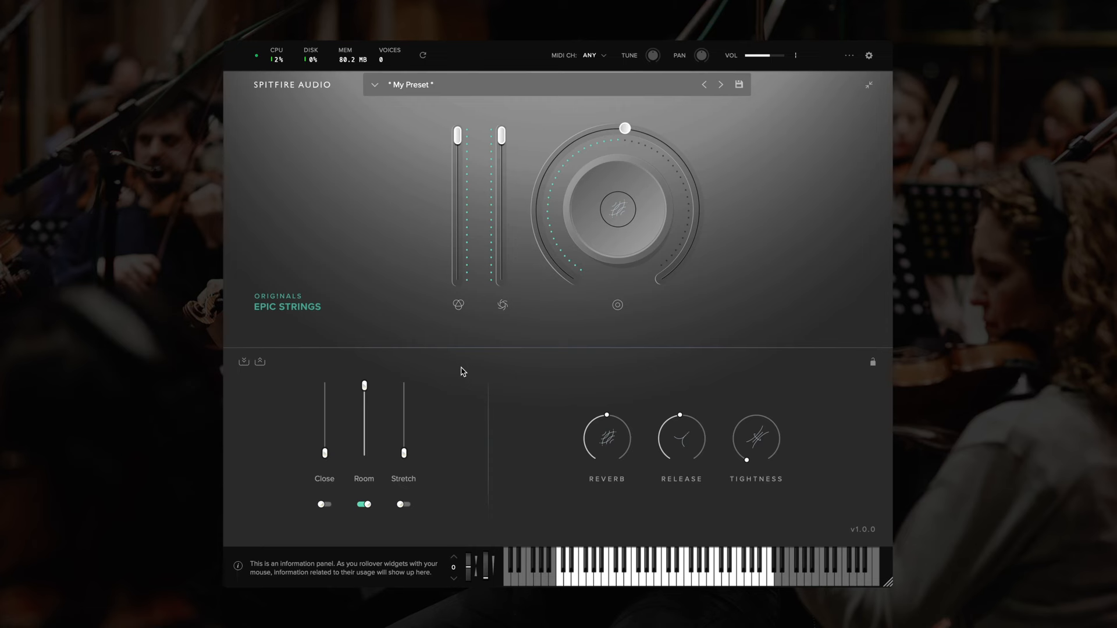
pyautogui.moveTo(308, 373)
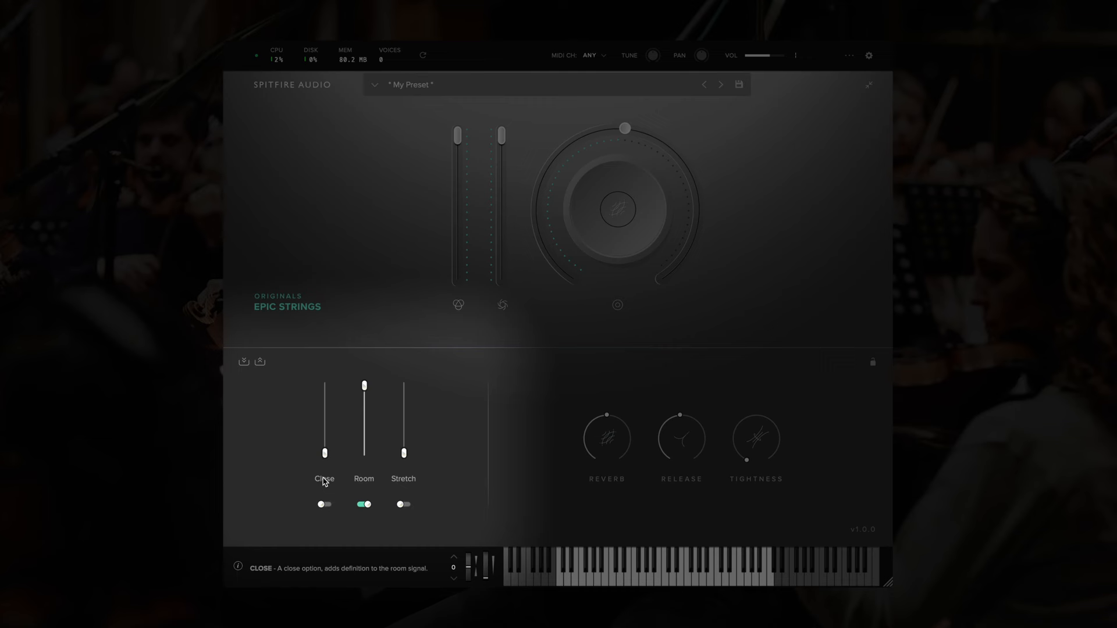
pyautogui.moveTo(325, 391)
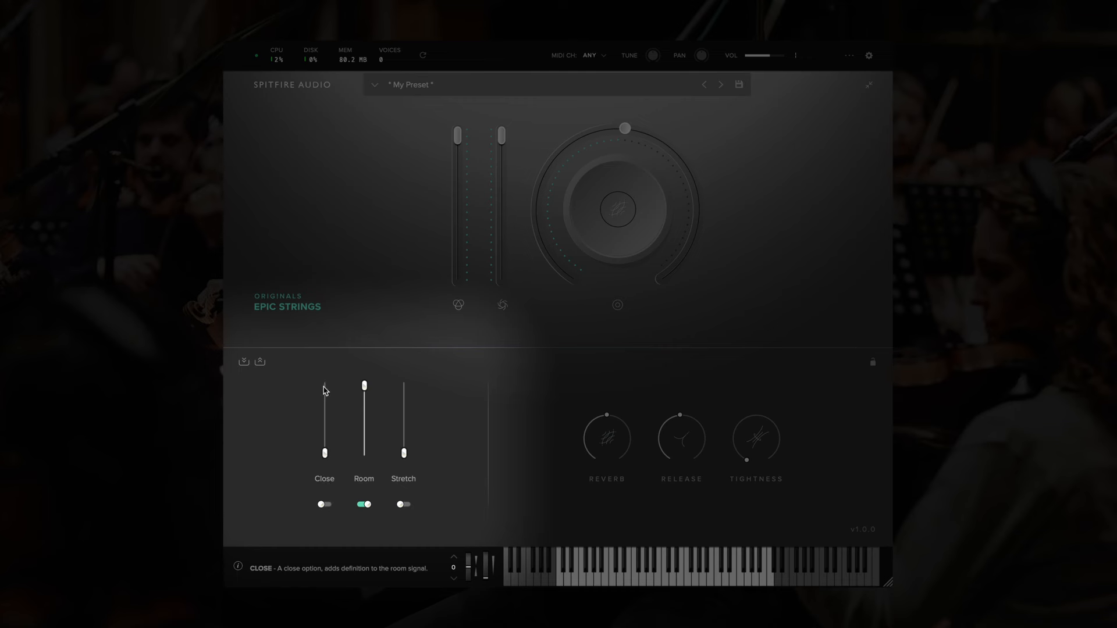
pyautogui.moveTo(341, 160)
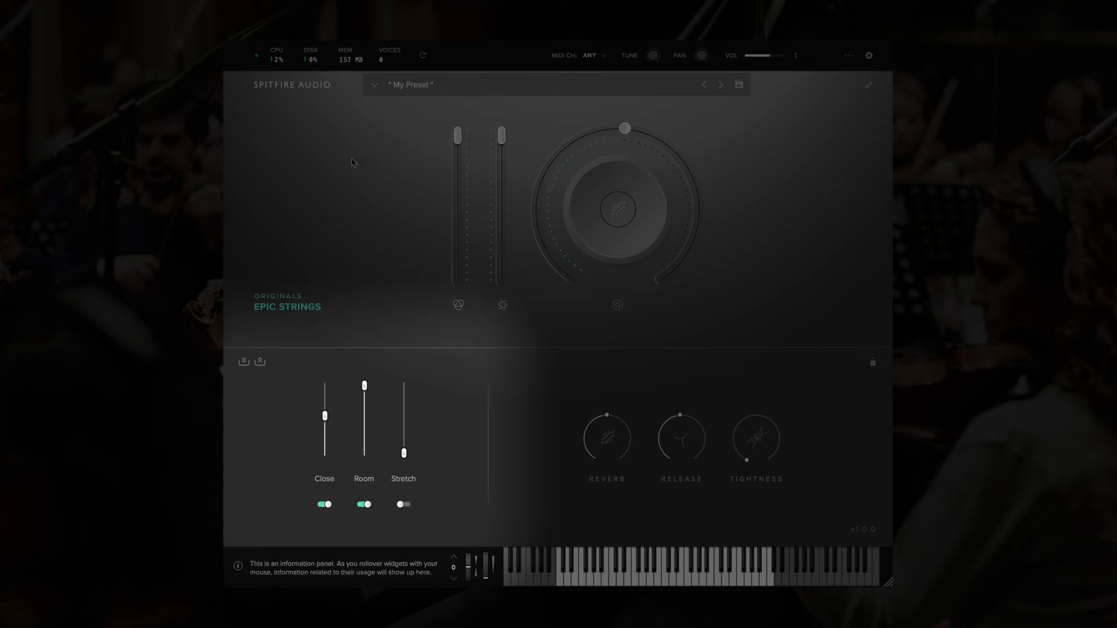
pyautogui.moveTo(364, 386)
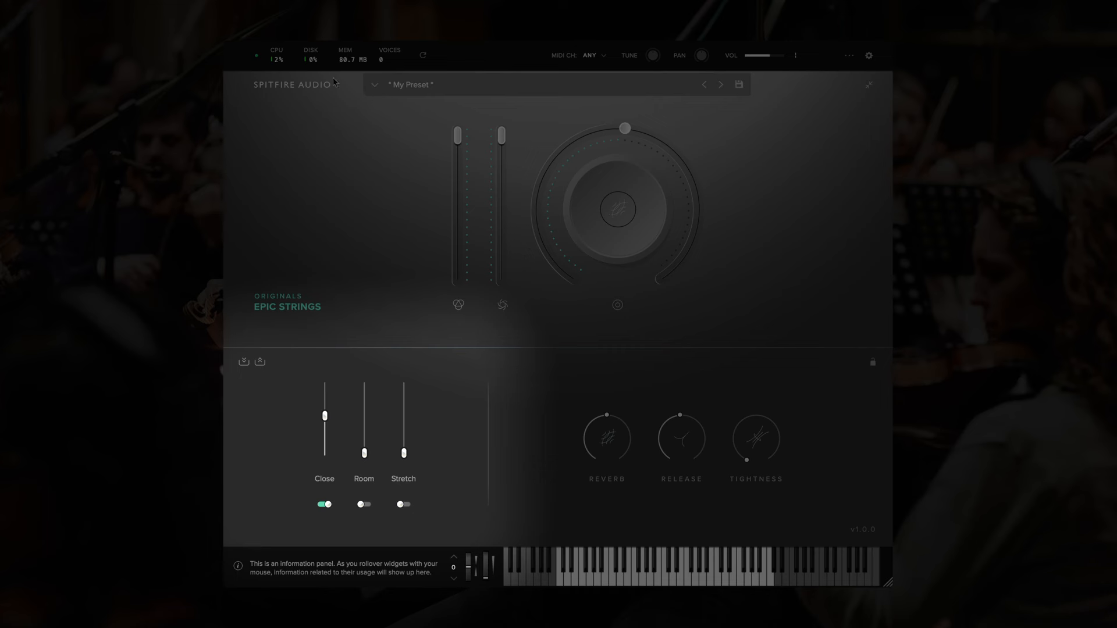
# - Re-enable one of the mixer mic signals
pyautogui.click(363, 503)
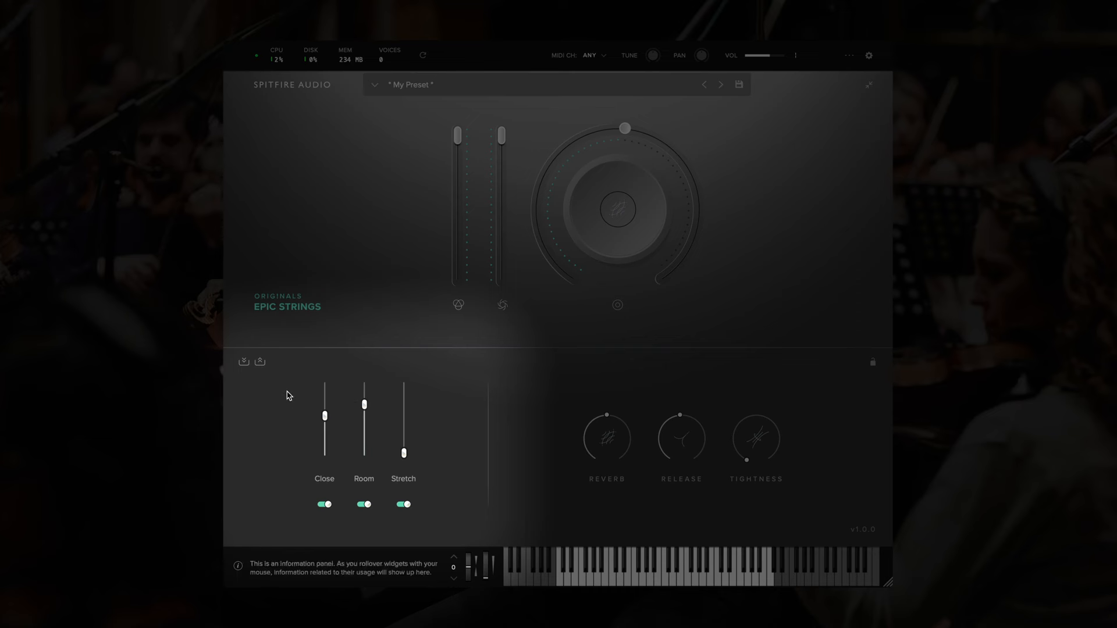
pyautogui.moveTo(243, 362)
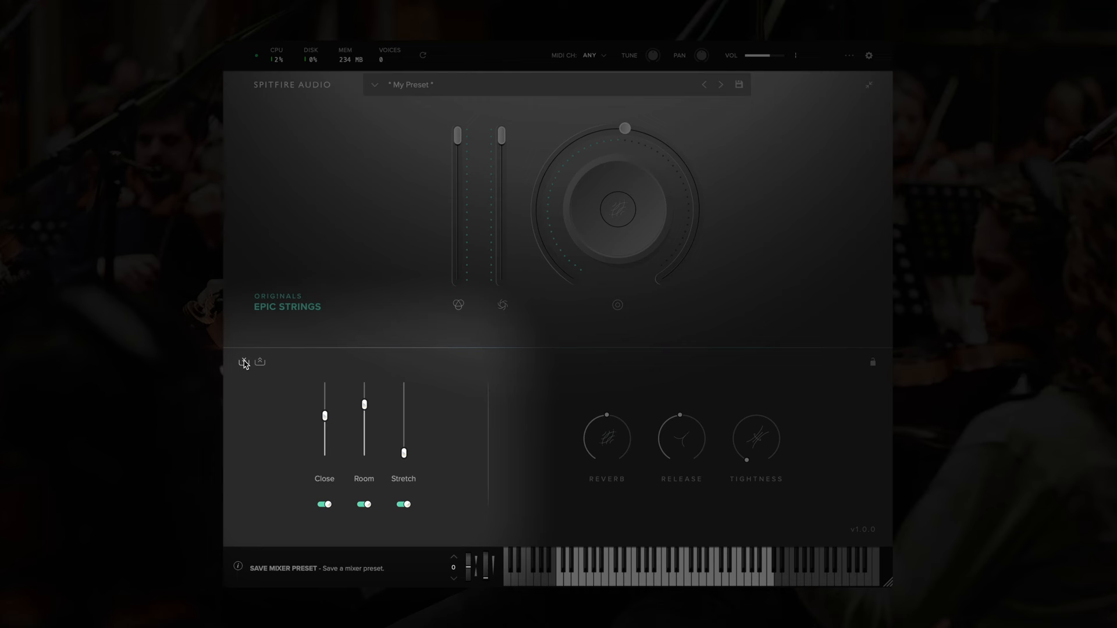
pyautogui.click(243, 363)
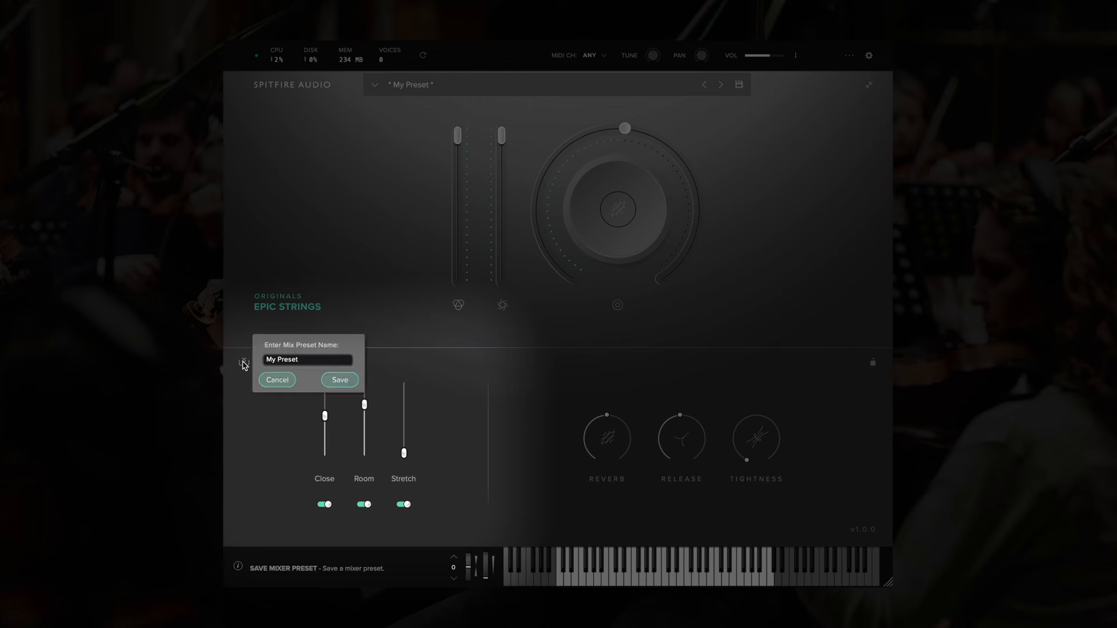
pyautogui.click(277, 379)
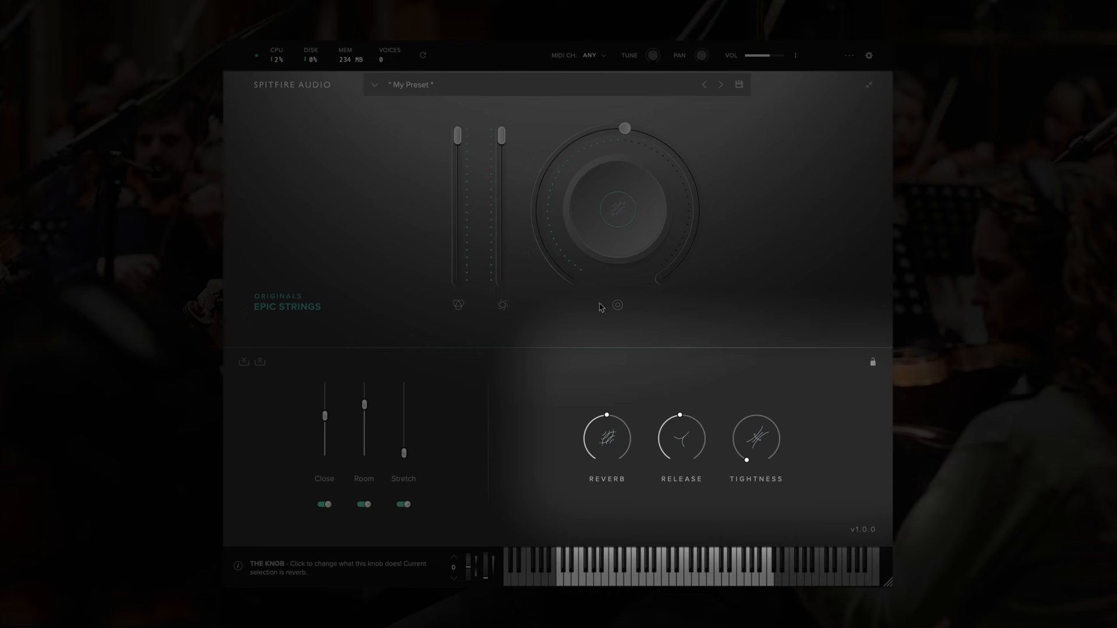
pyautogui.moveTo(680, 439)
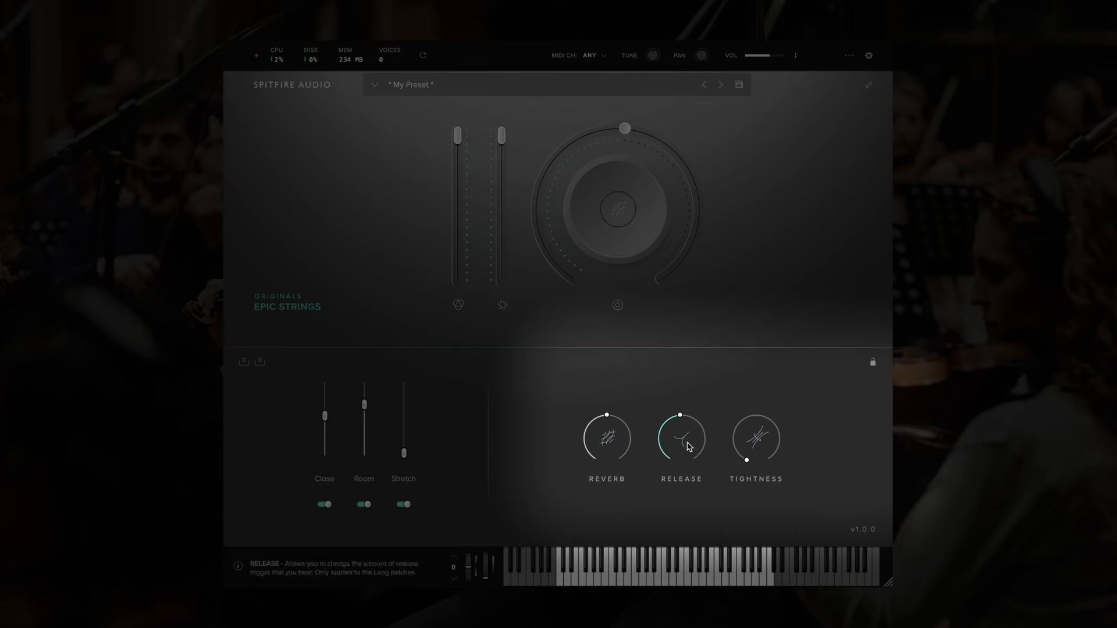
pyautogui.click(606, 438)
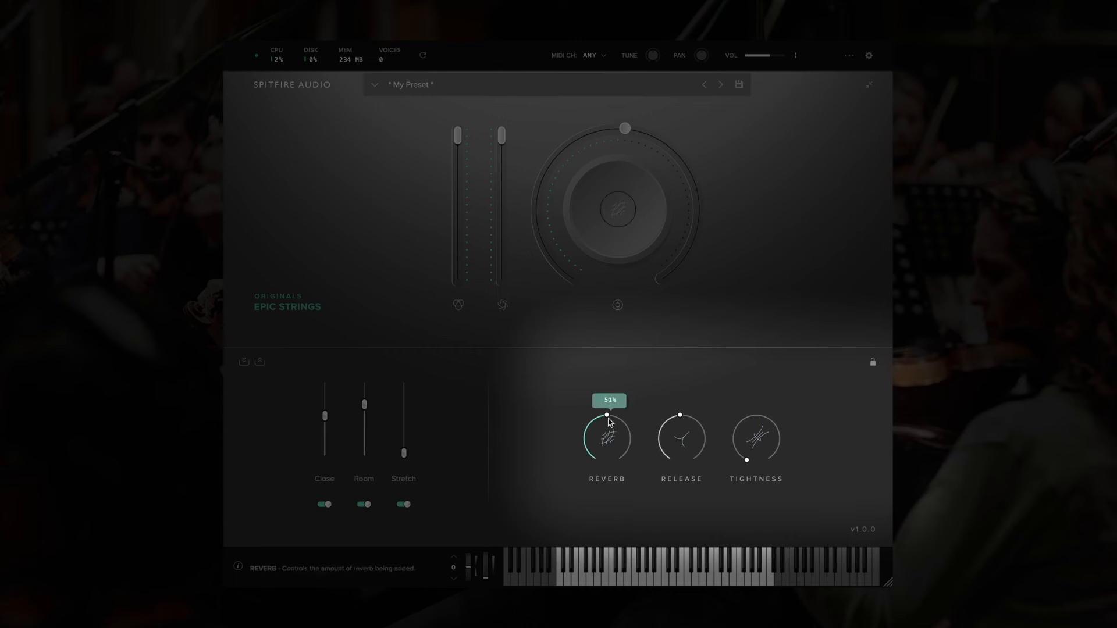
pyautogui.moveTo(680, 416)
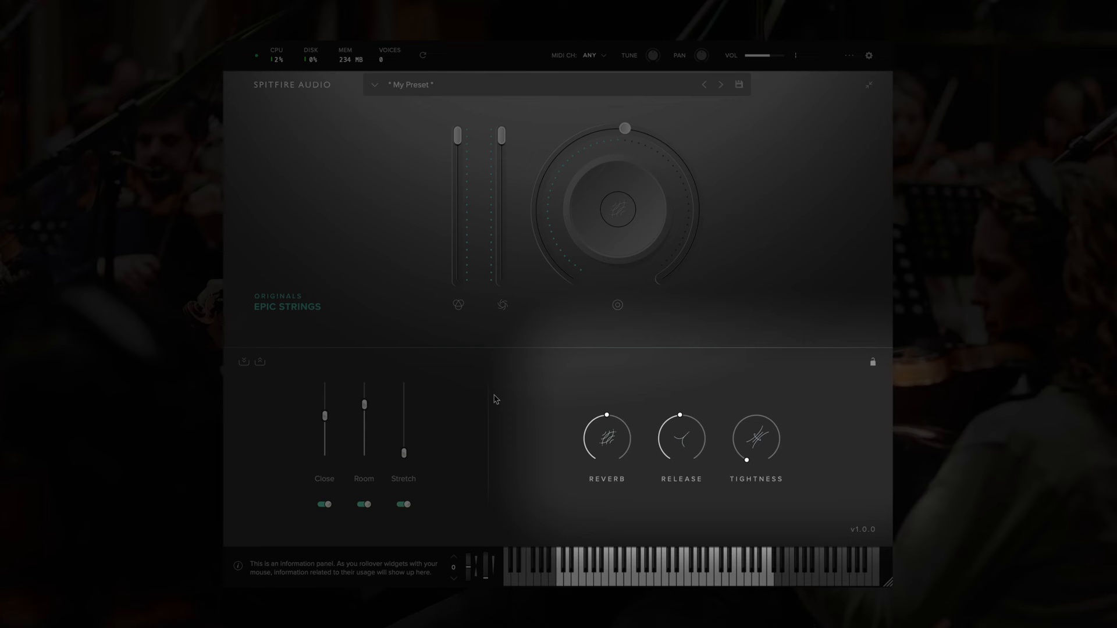
pyautogui.moveTo(619, 410)
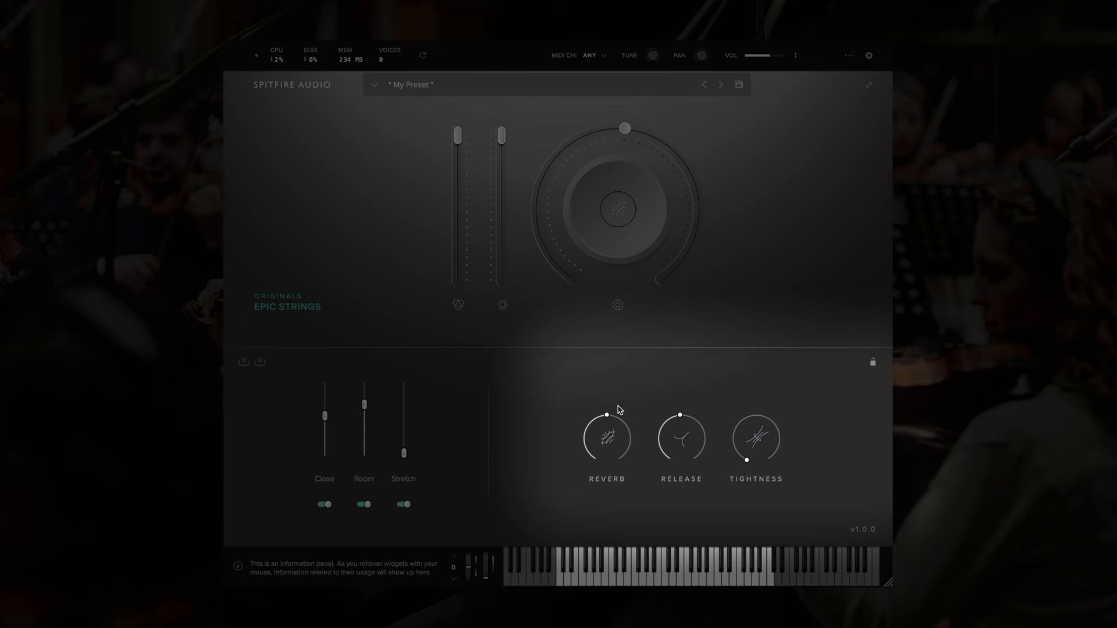
pyautogui.moveTo(794, 379)
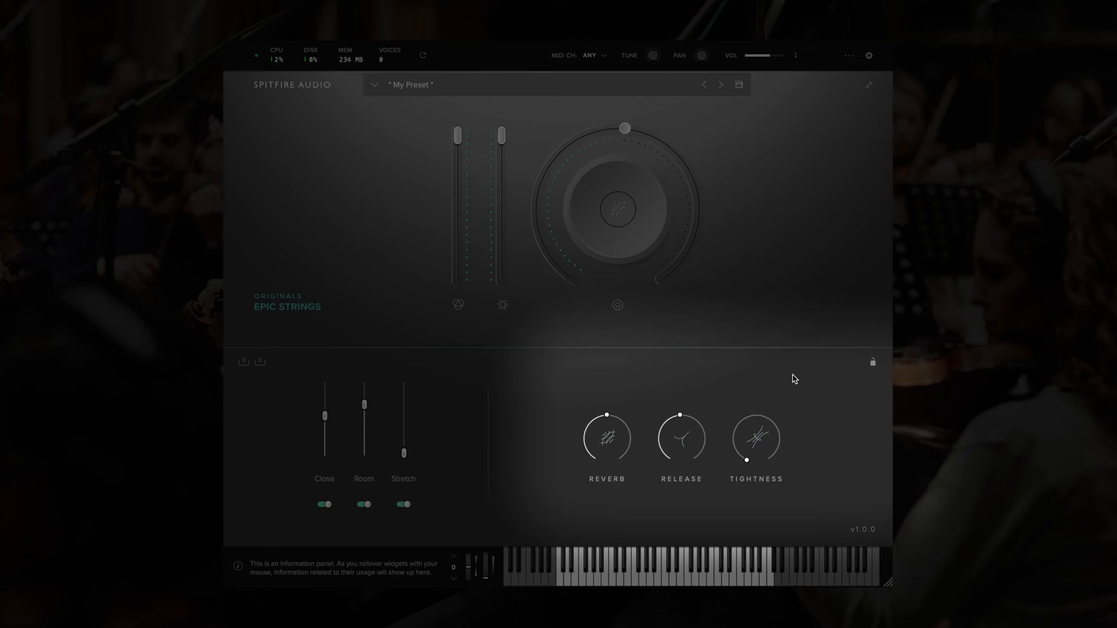
pyautogui.moveTo(871, 362)
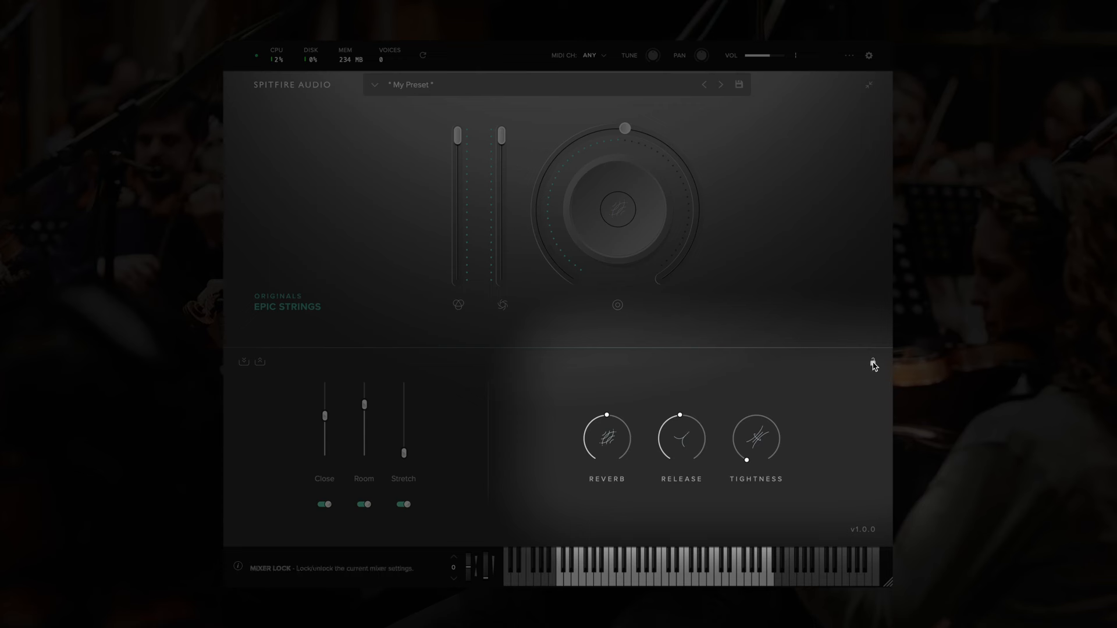
pyautogui.click(871, 361)
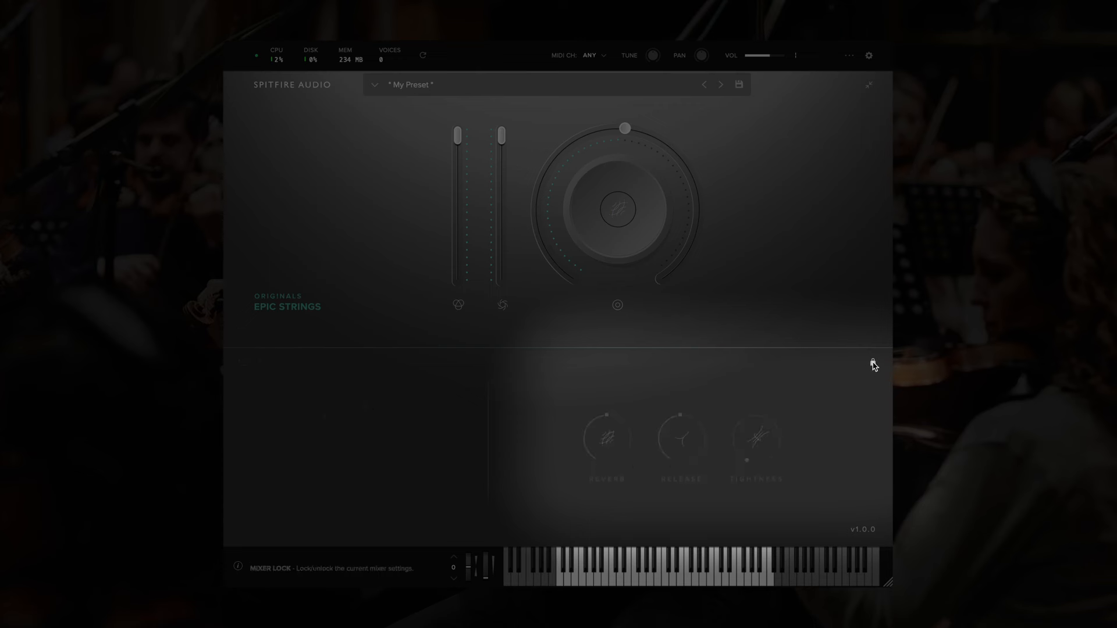
pyautogui.click(871, 362)
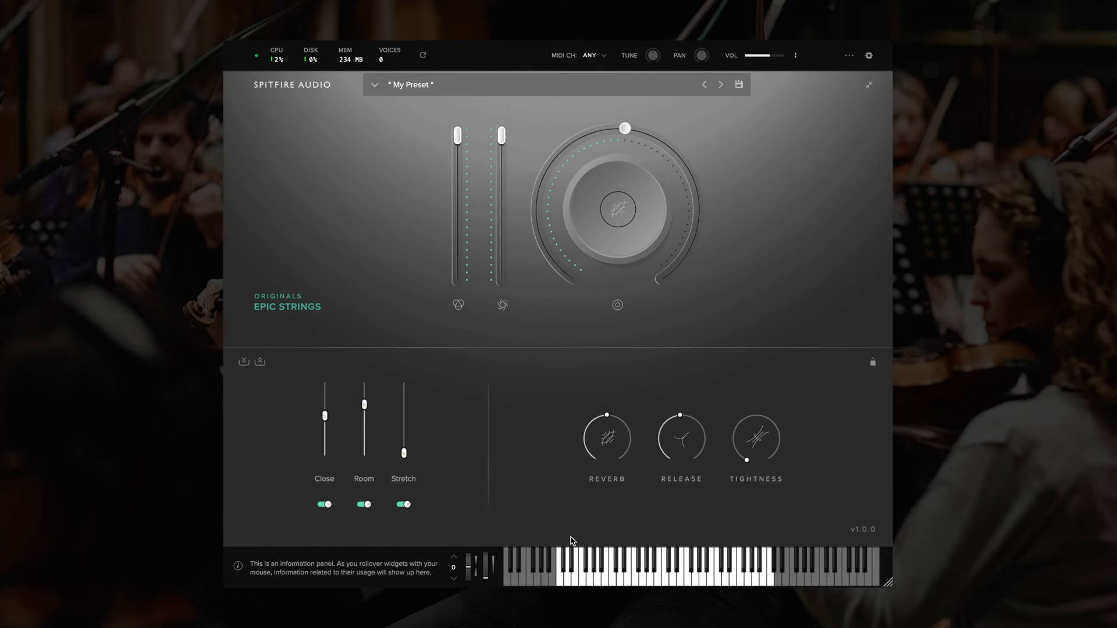
pyautogui.moveTo(403, 452)
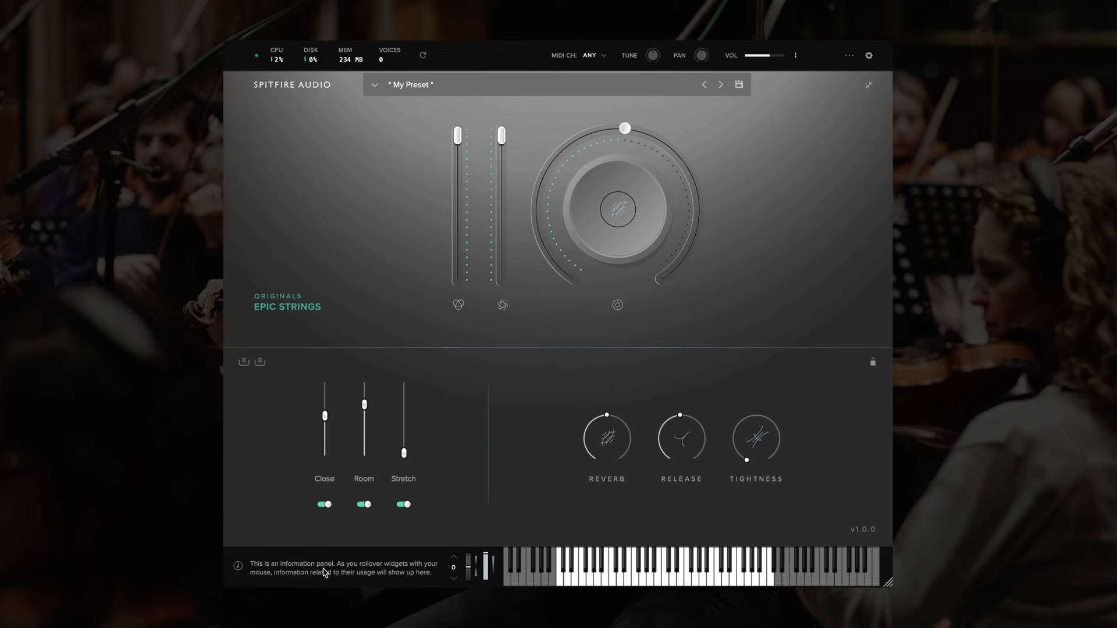
pyautogui.moveTo(403, 484)
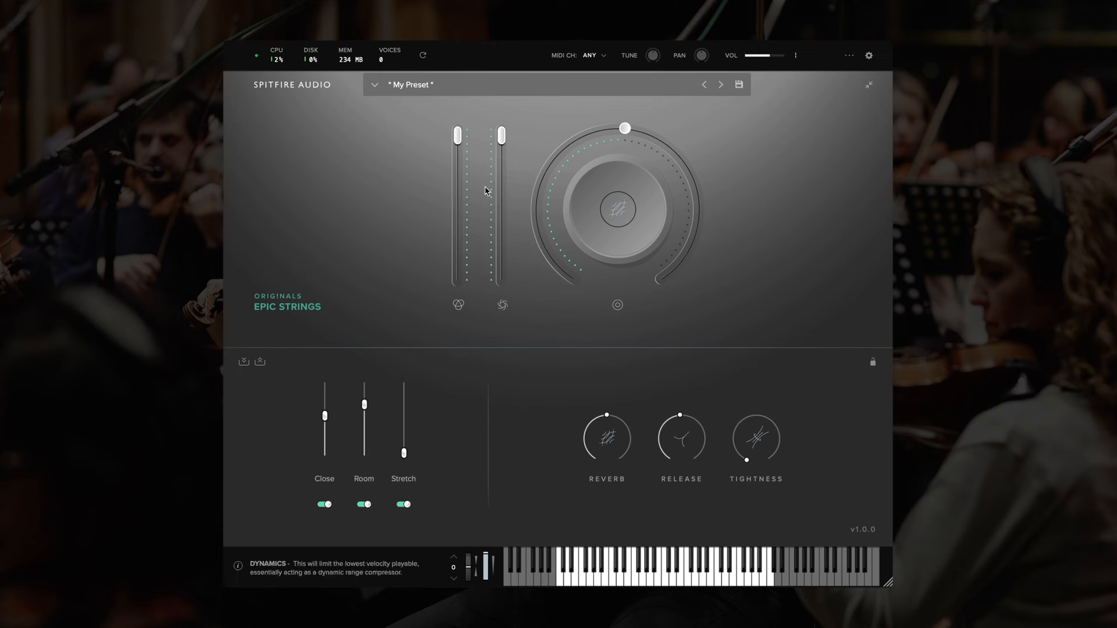
pyautogui.moveTo(819, 69)
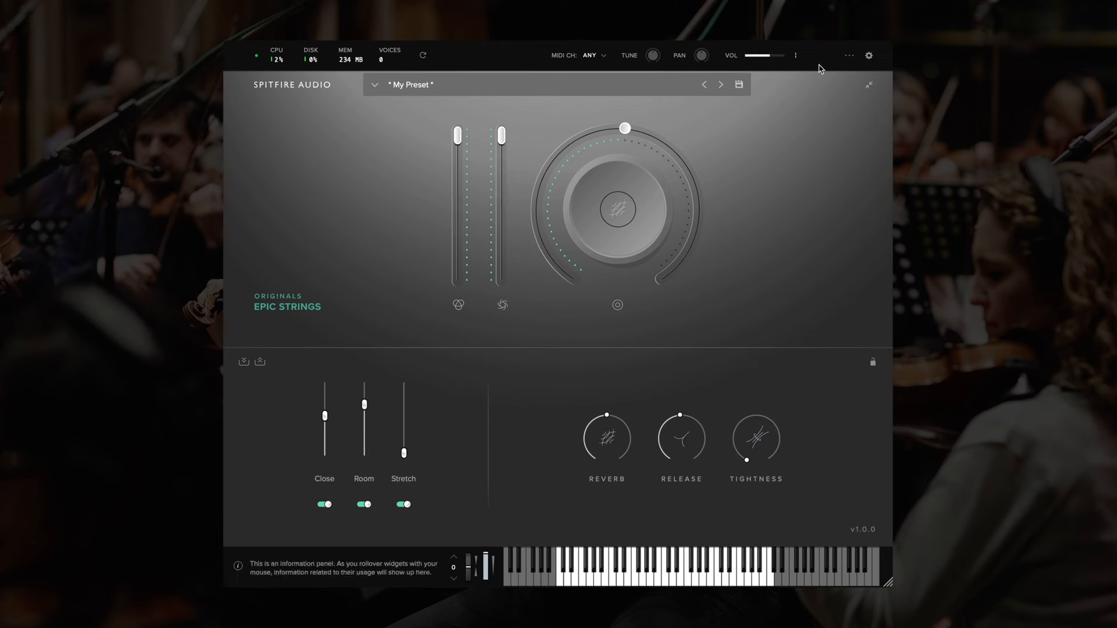